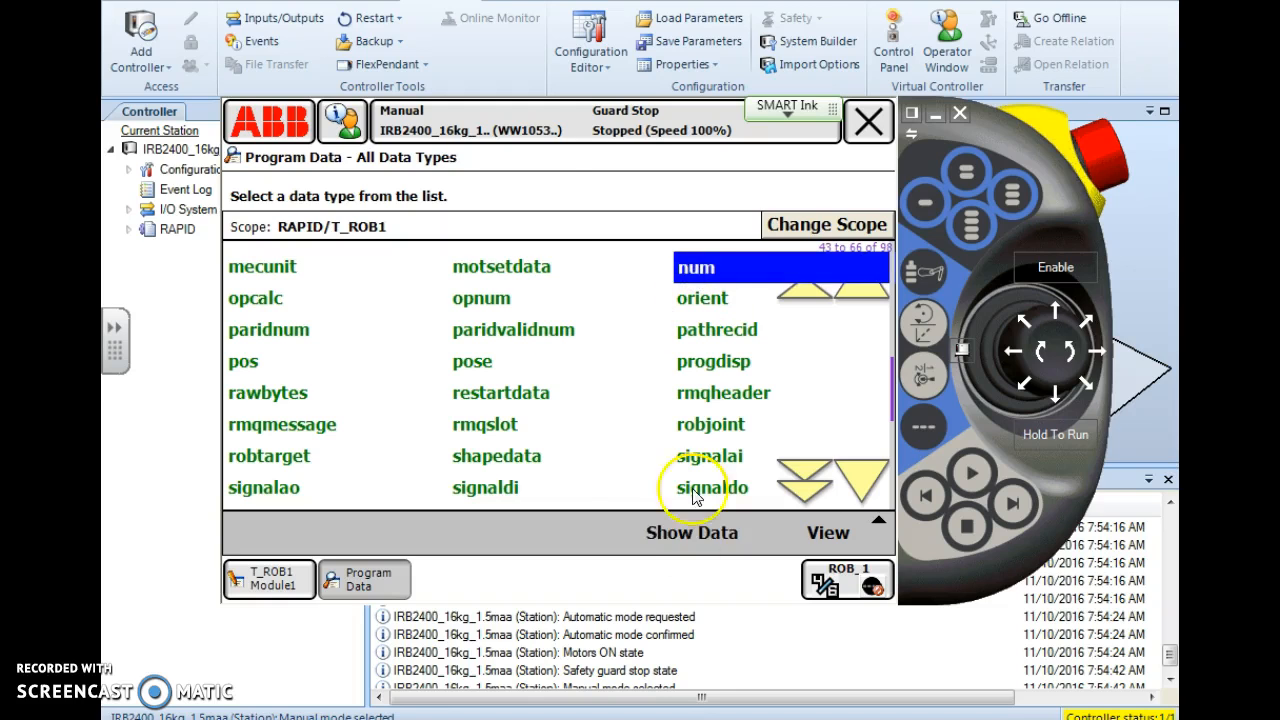
# - Declare a new num variable named nCounter1, replacing the default name reg8
pyautogui.click(696, 267)
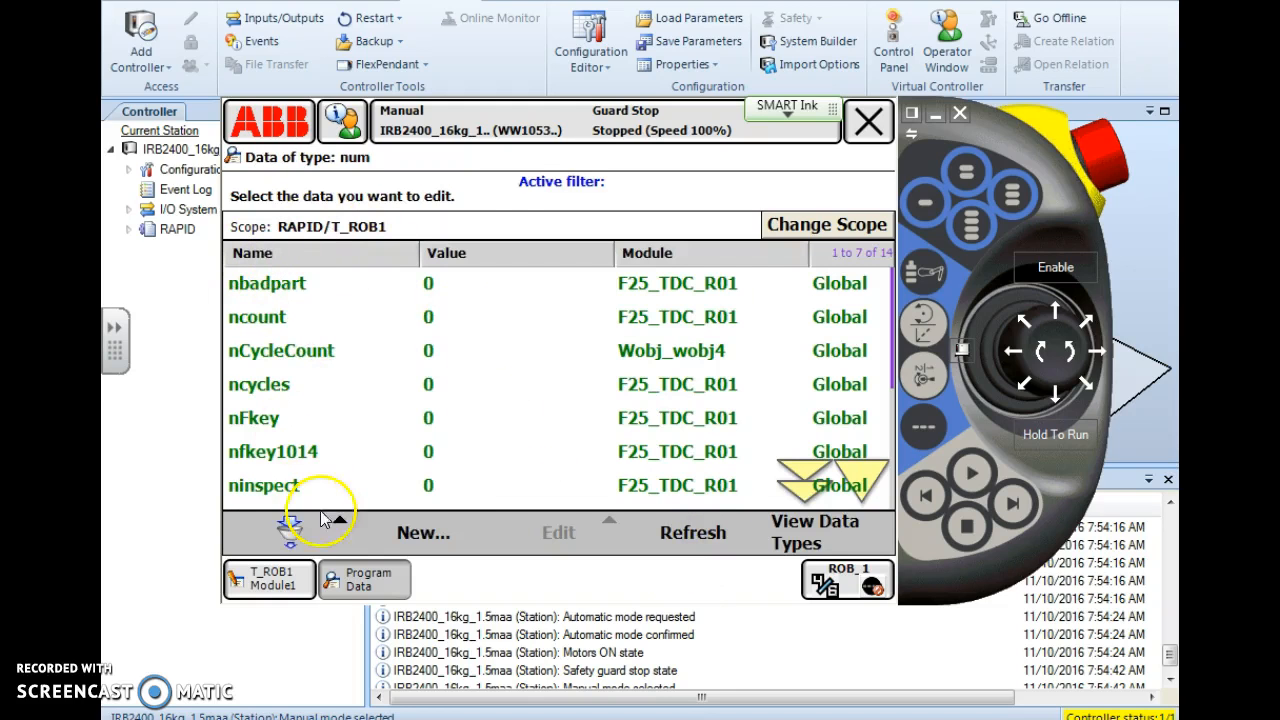
pyautogui.click(422, 532)
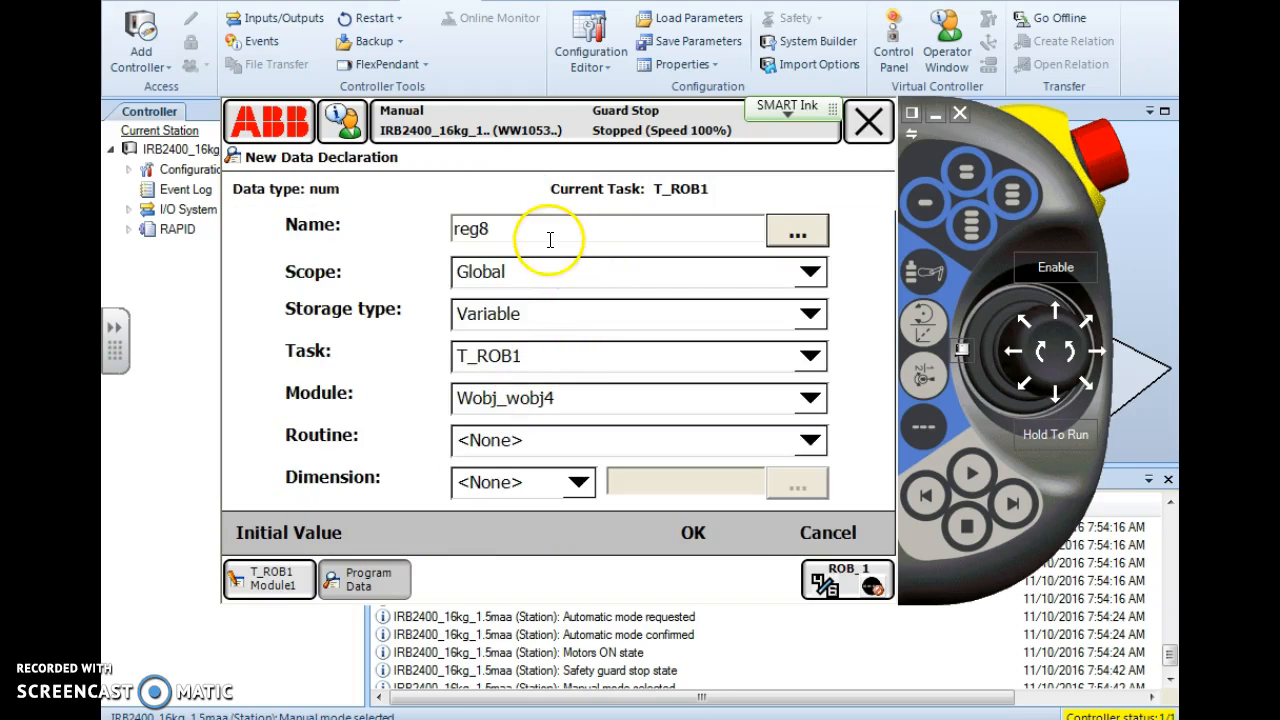
pyautogui.doubleClick(472, 229)
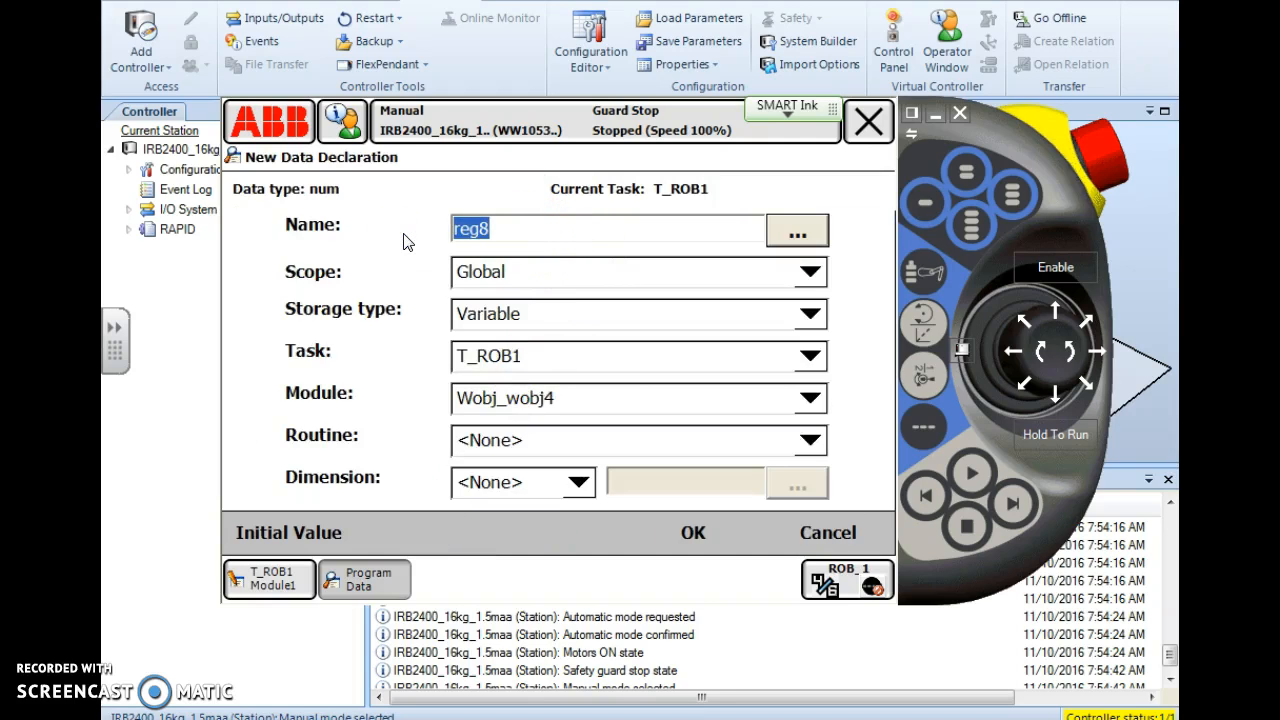
pyautogui.write('Ncou')
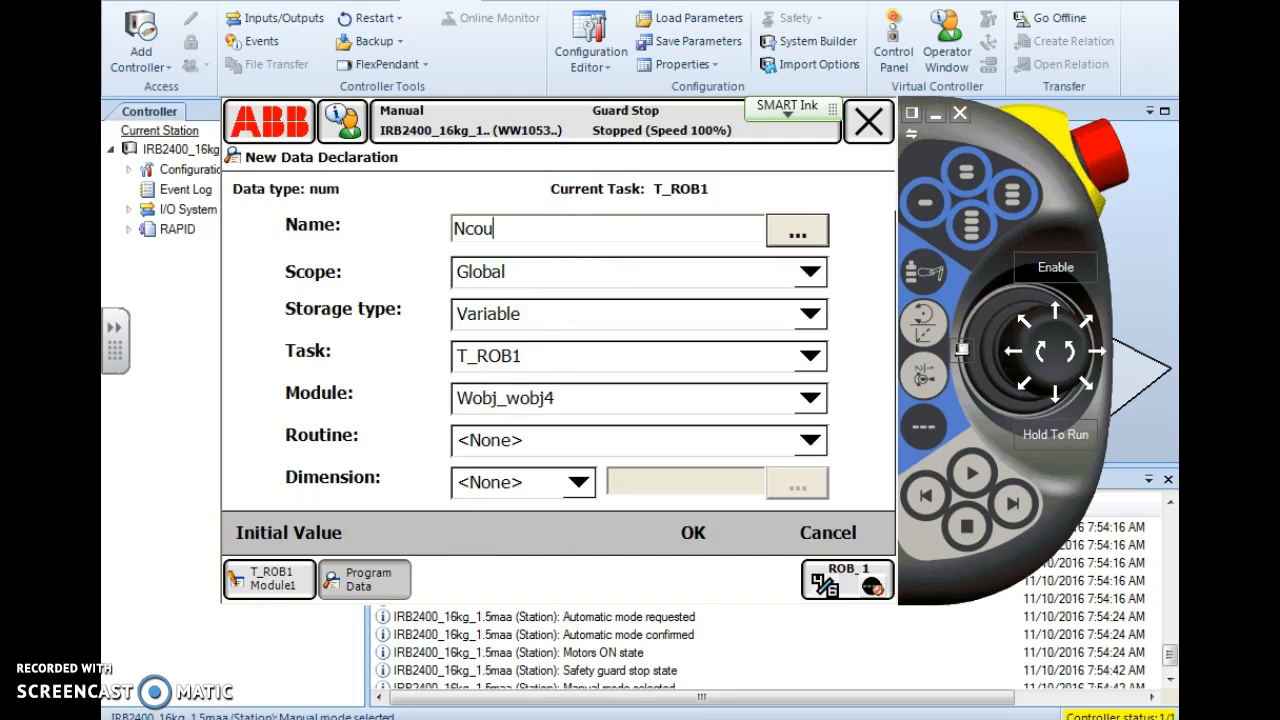
pyautogui.write('nte')
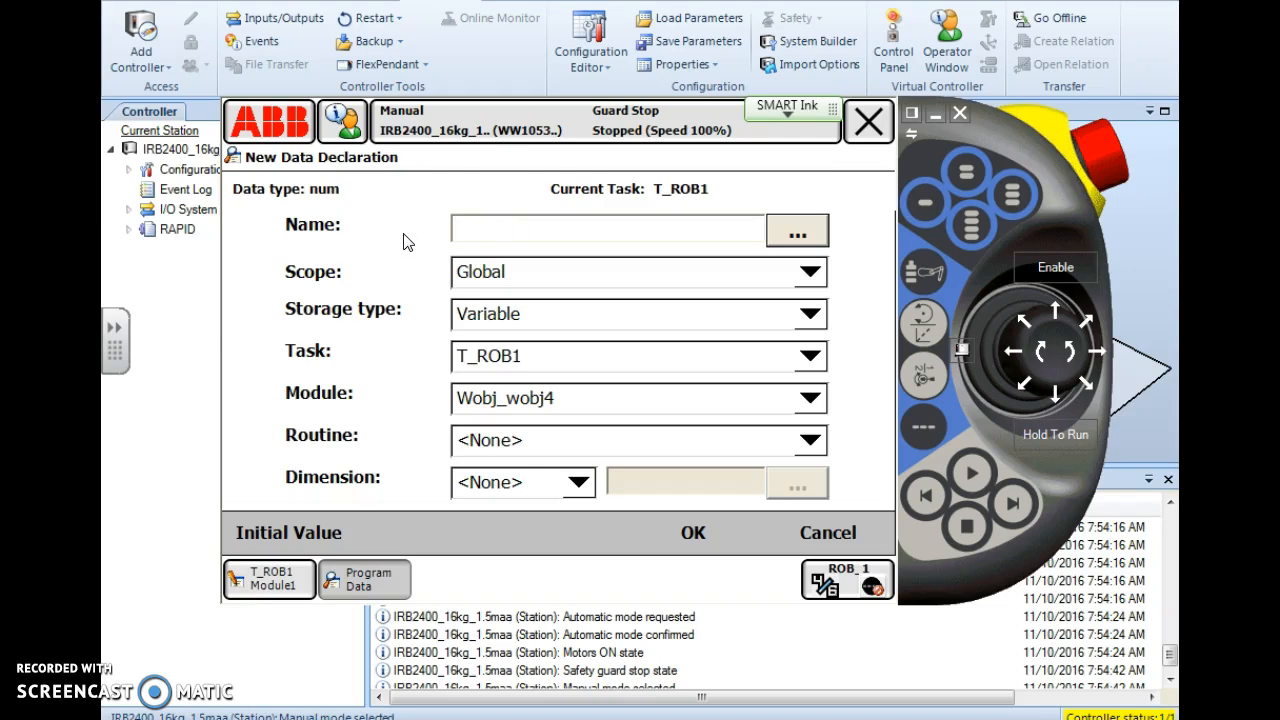
pyautogui.write('nCounter1')
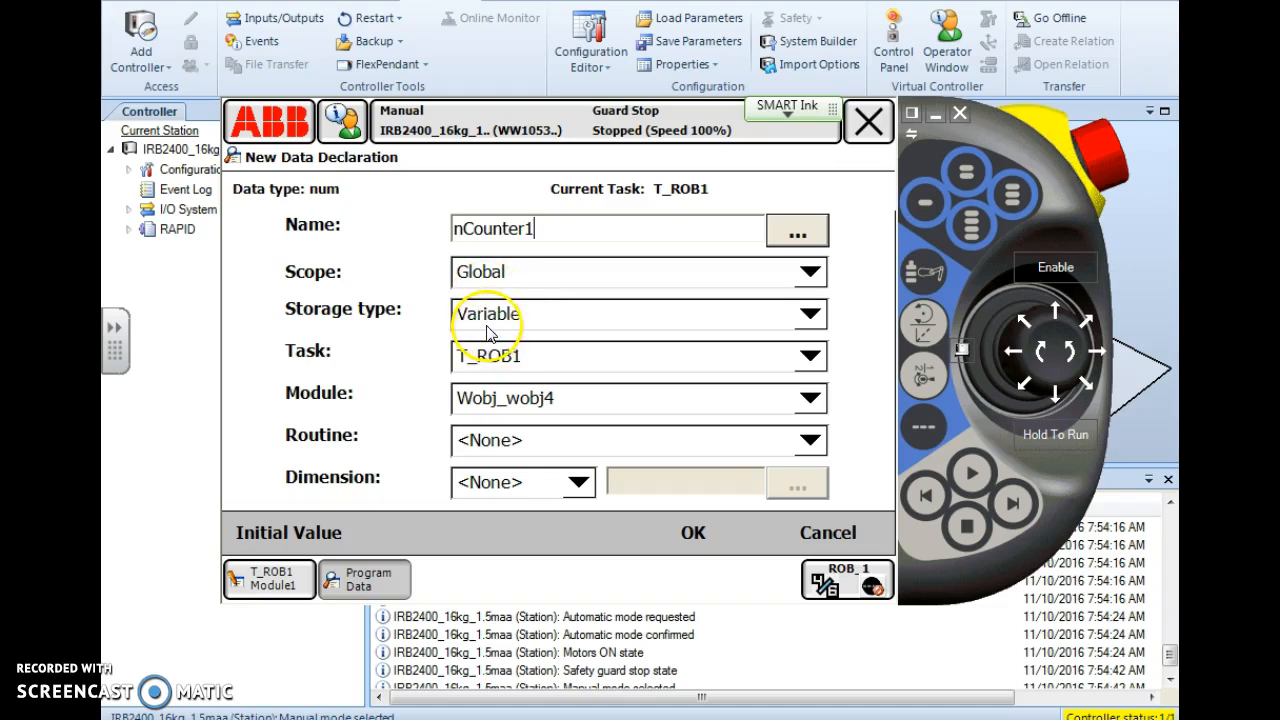
pyautogui.moveTo(500, 372)
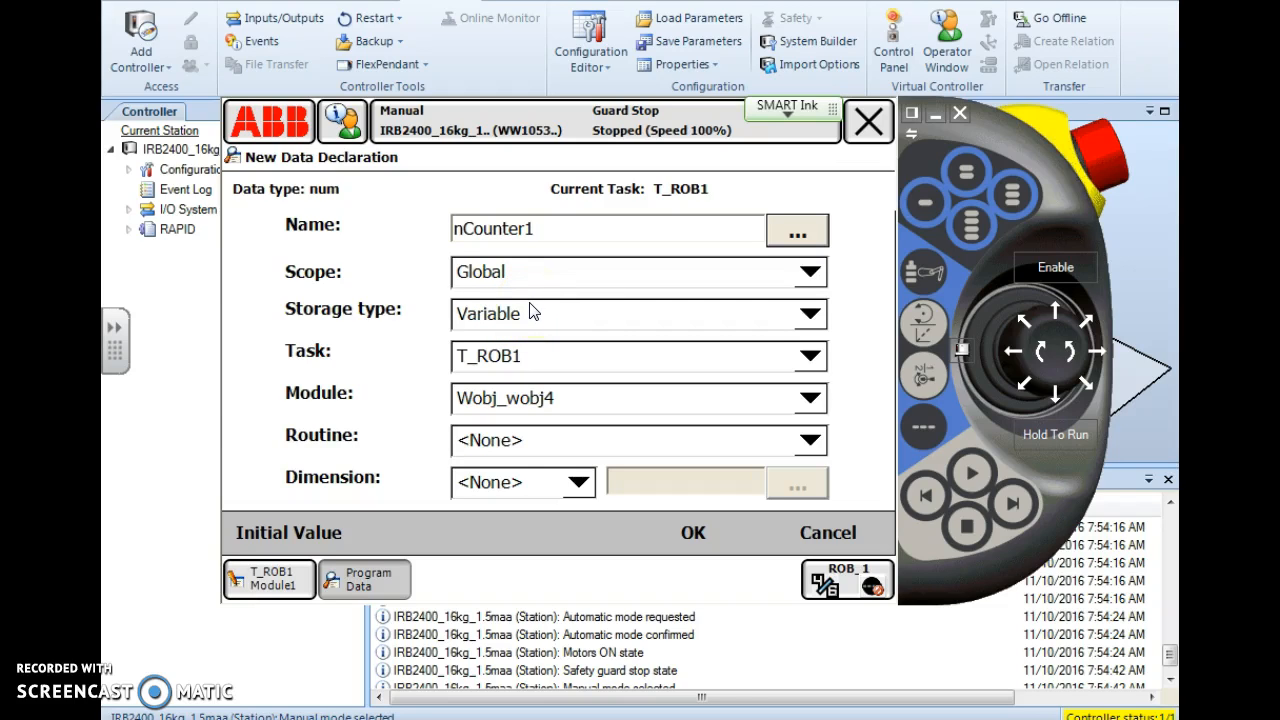
pyautogui.click(598, 233)
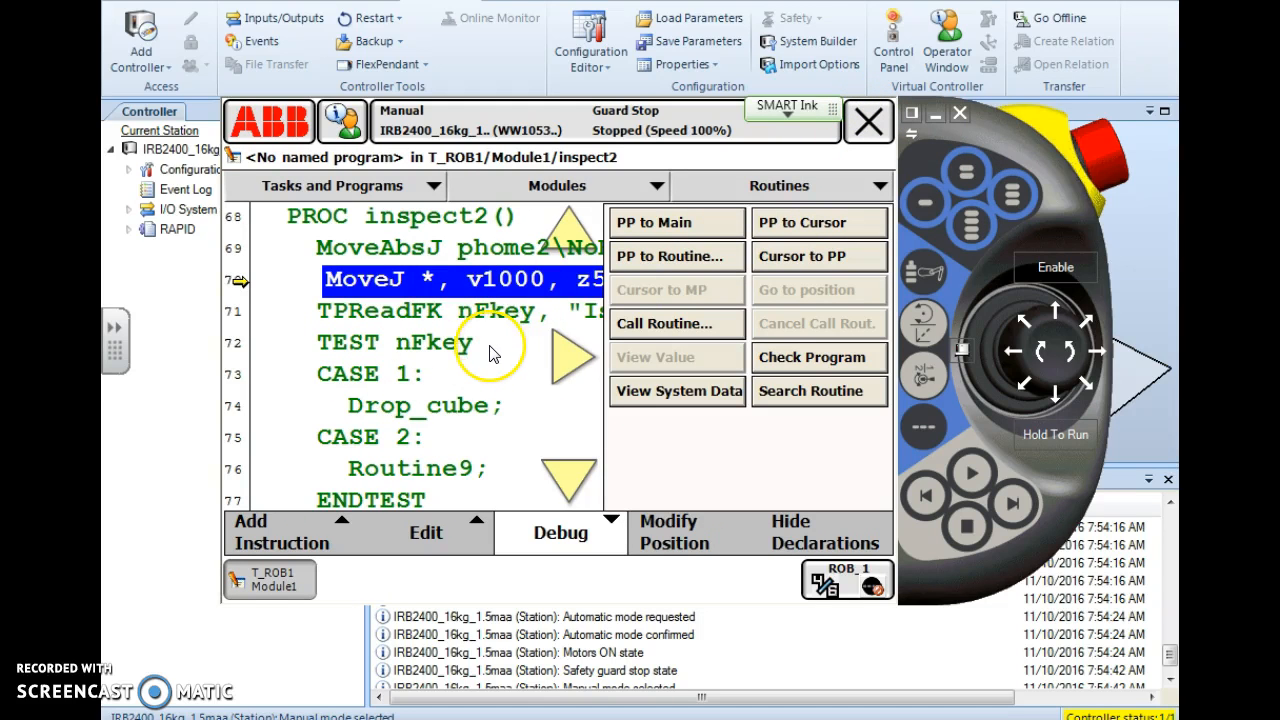
pyautogui.moveTo(464, 360)
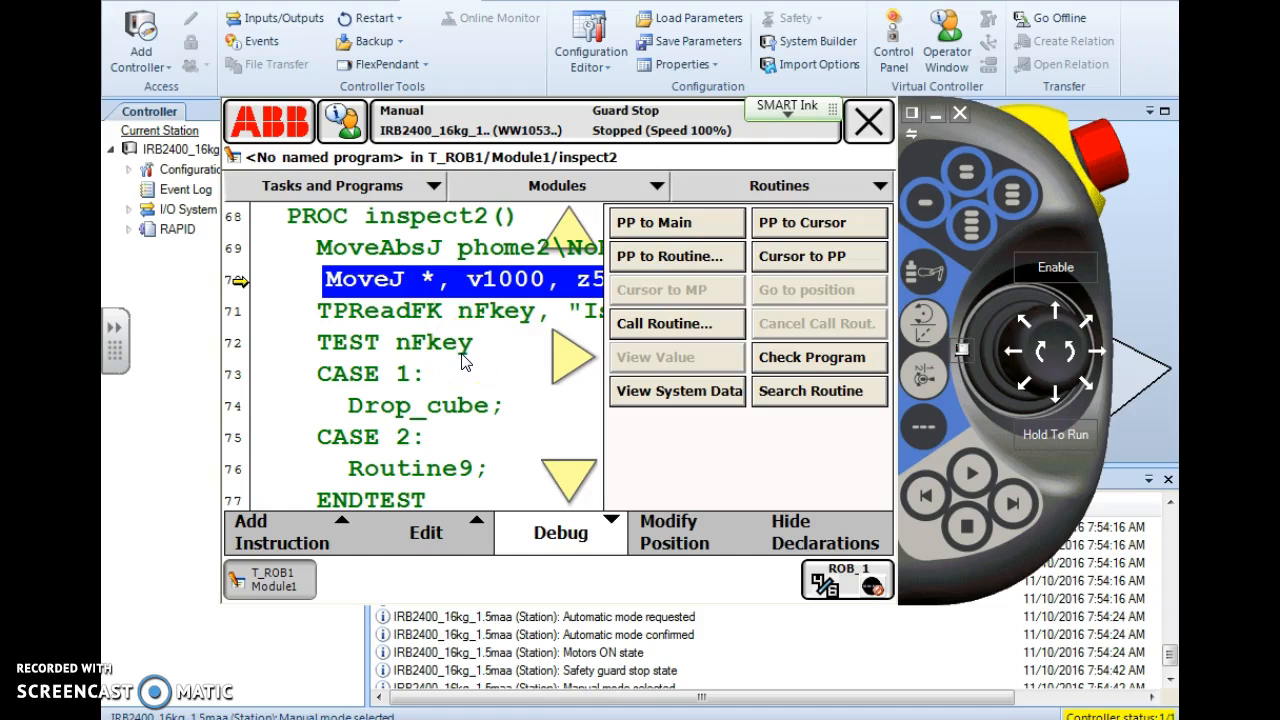
pyautogui.moveTo(388, 285)
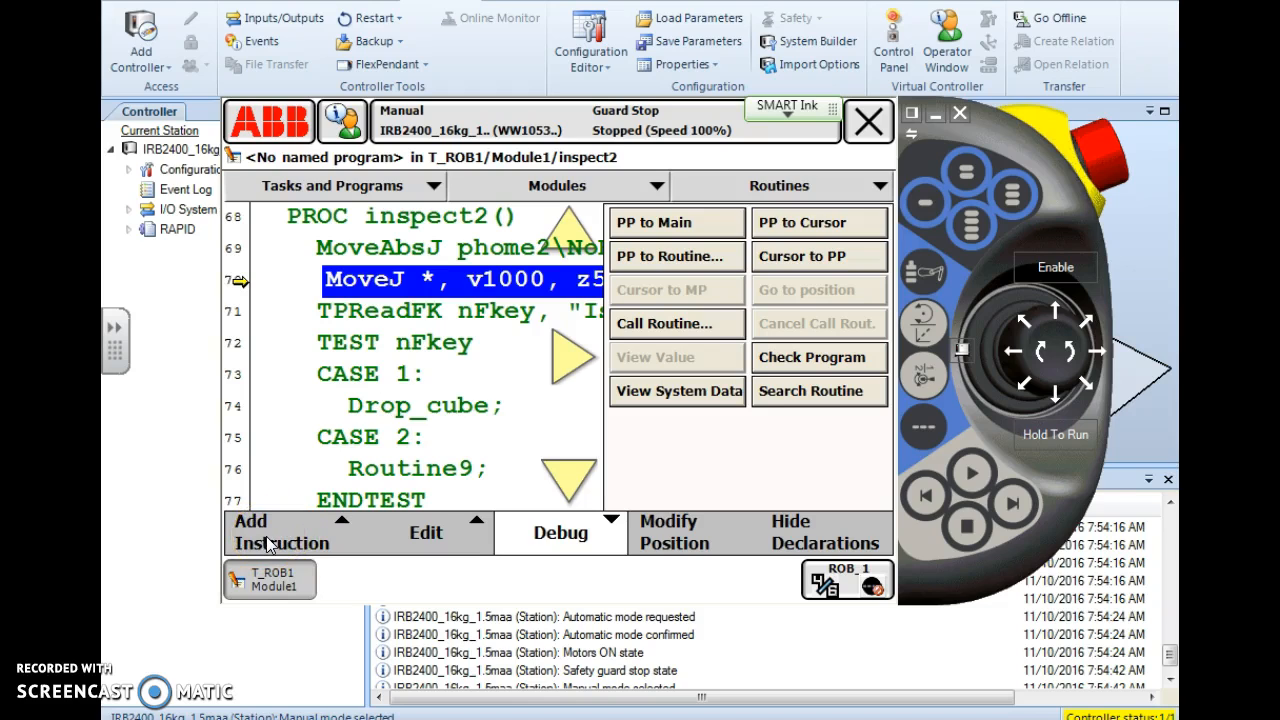
# - Show the Mathematics category in the inspect2 instruction picker
pyautogui.click(280, 532)
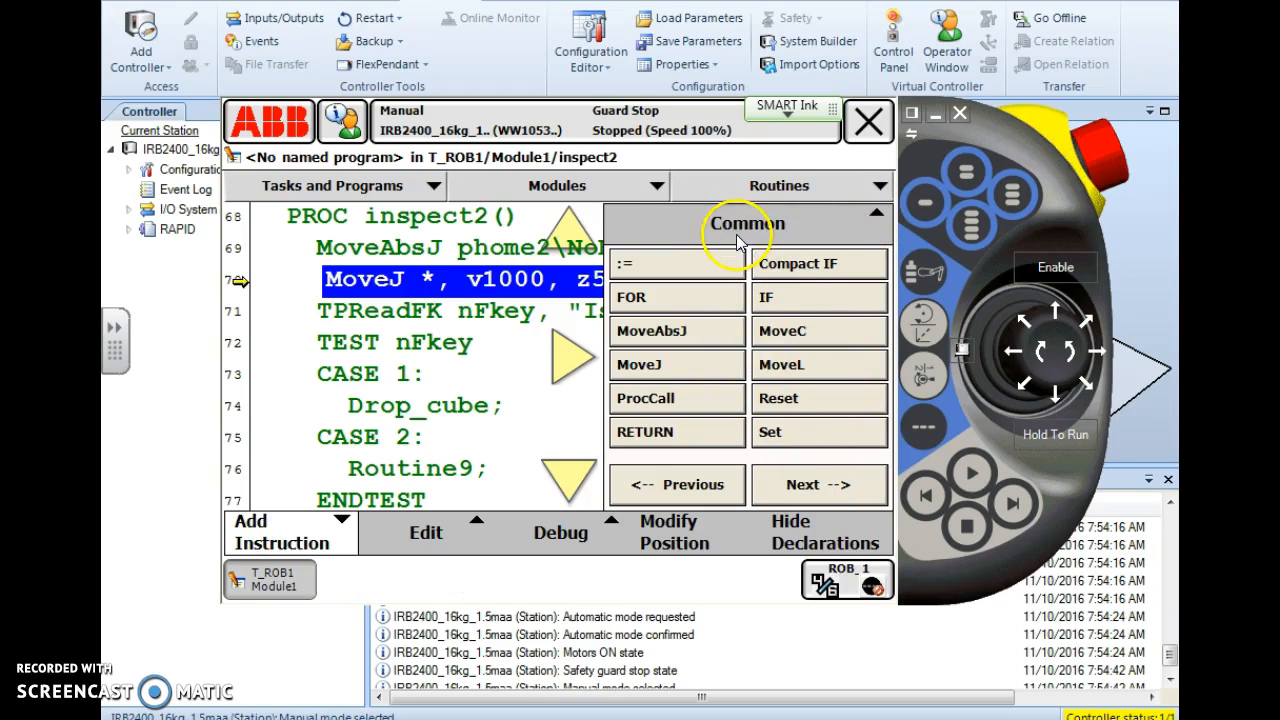
pyautogui.moveTo(770, 238)
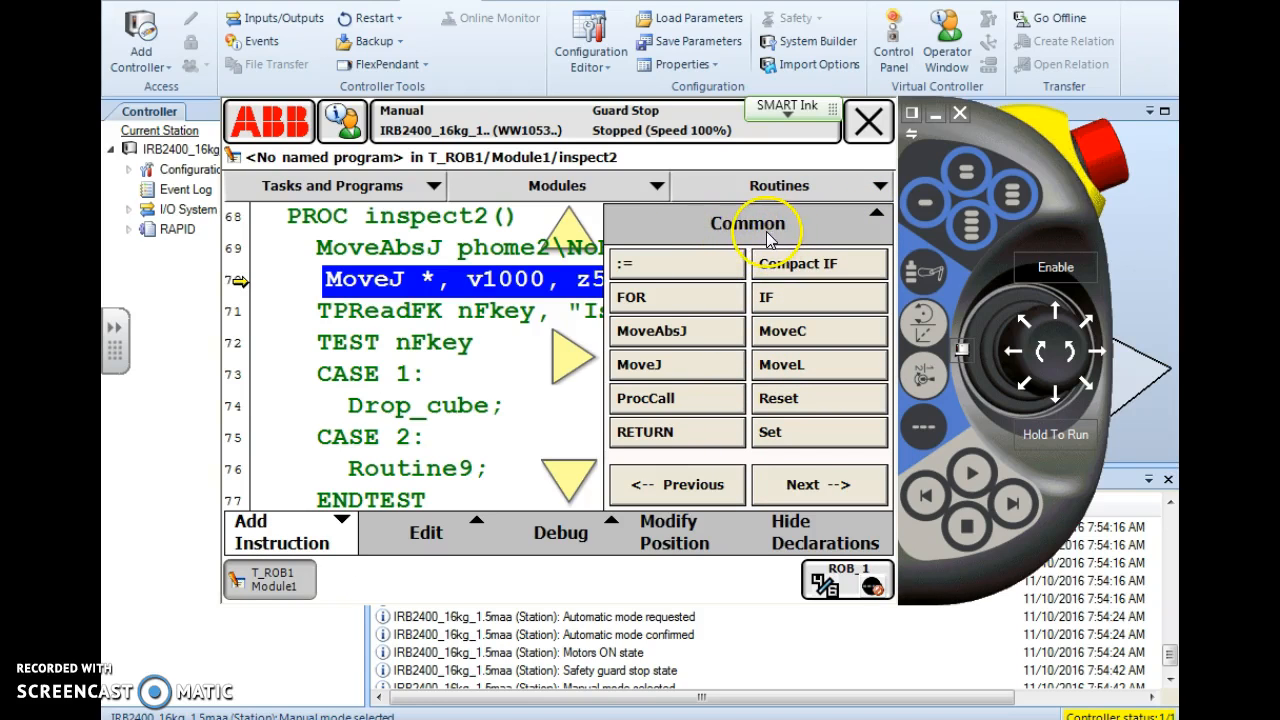
pyautogui.moveTo(876, 218)
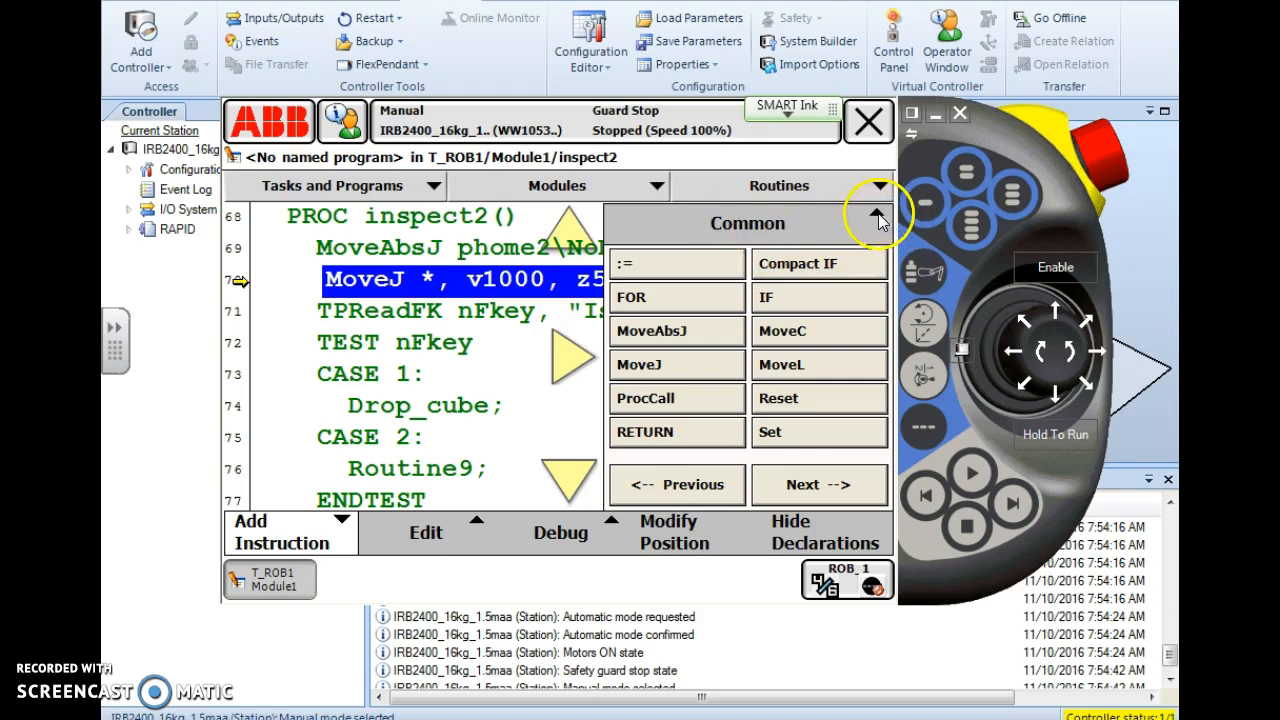
pyautogui.moveTo(880, 222)
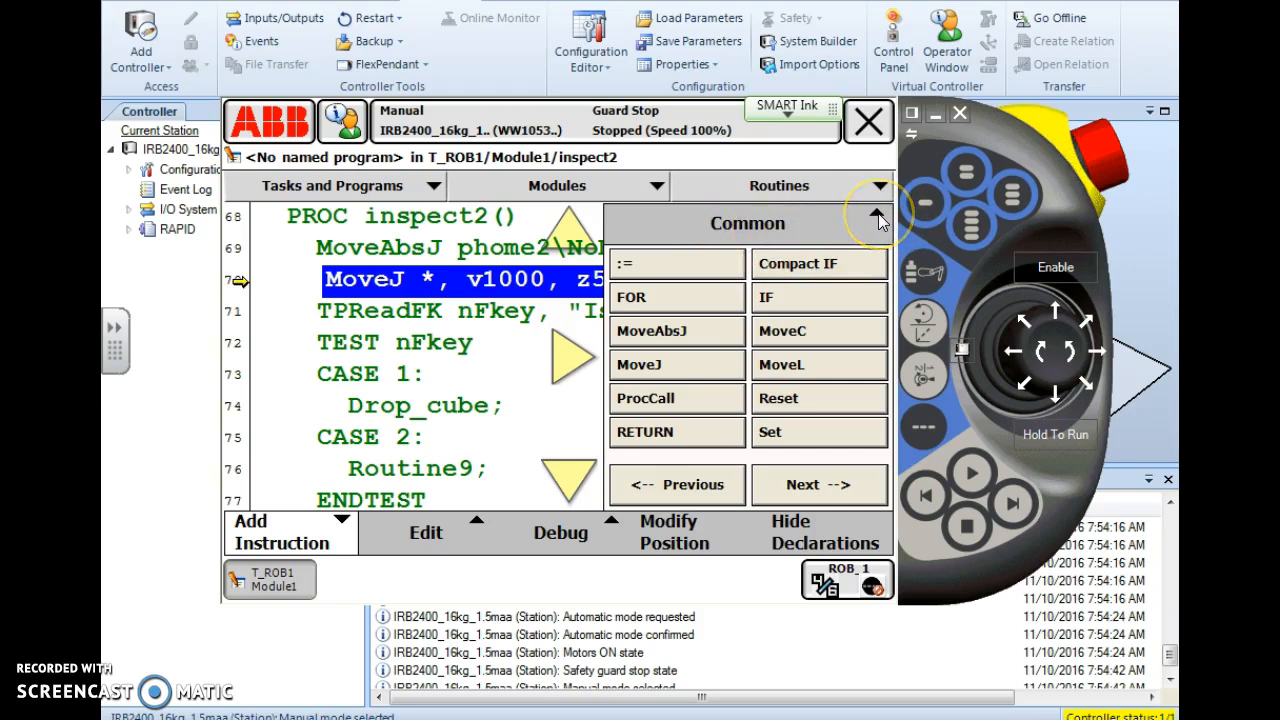
pyautogui.click(877, 219)
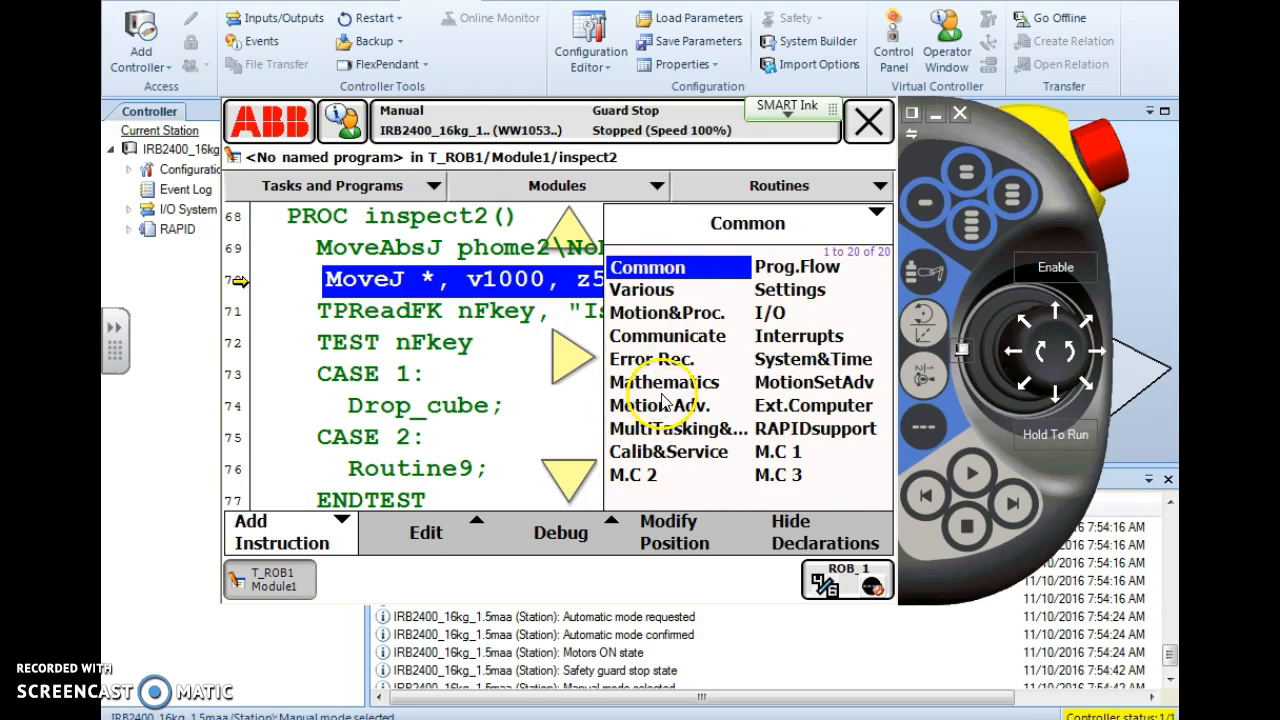
pyautogui.click(660, 382)
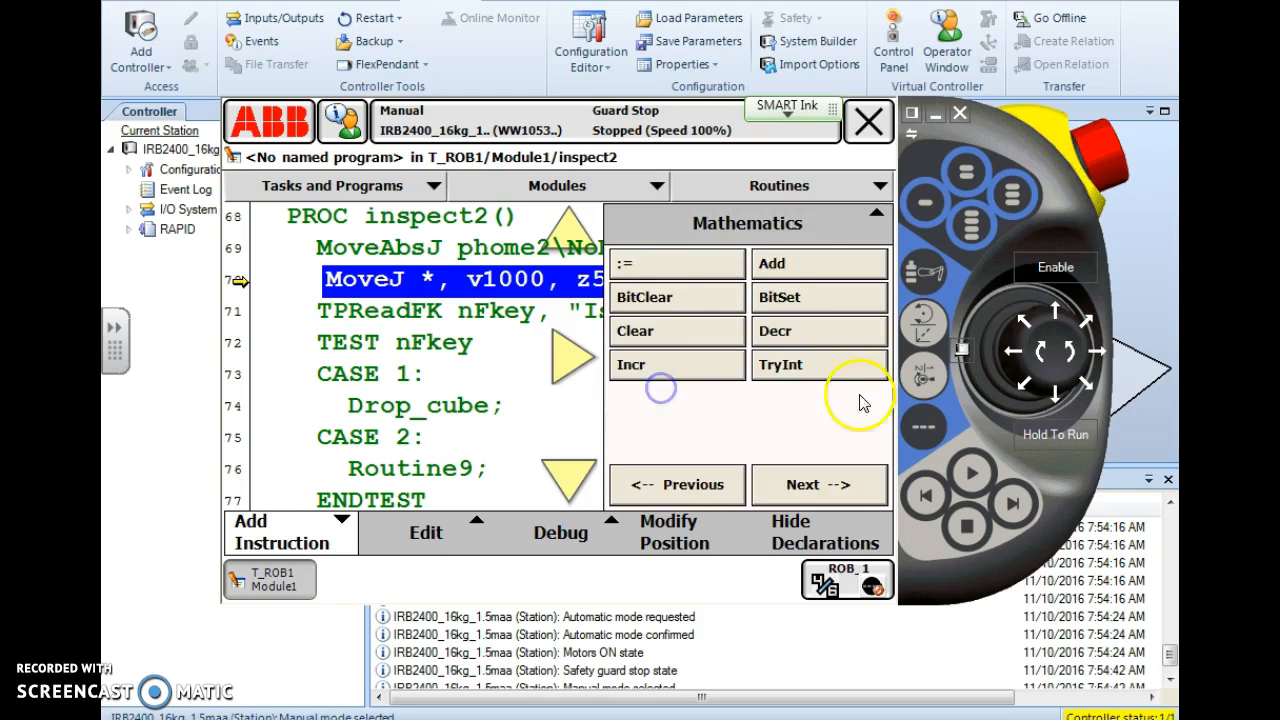
pyautogui.moveTo(740, 331)
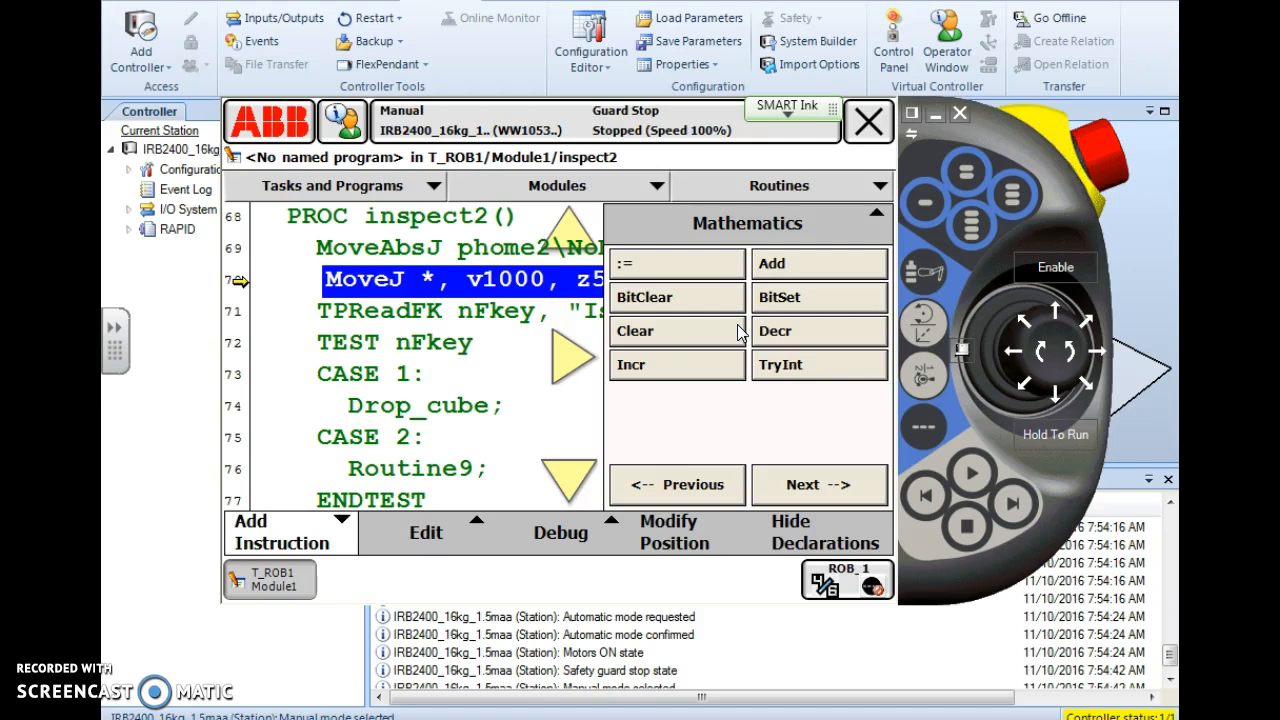
pyautogui.moveTo(738, 388)
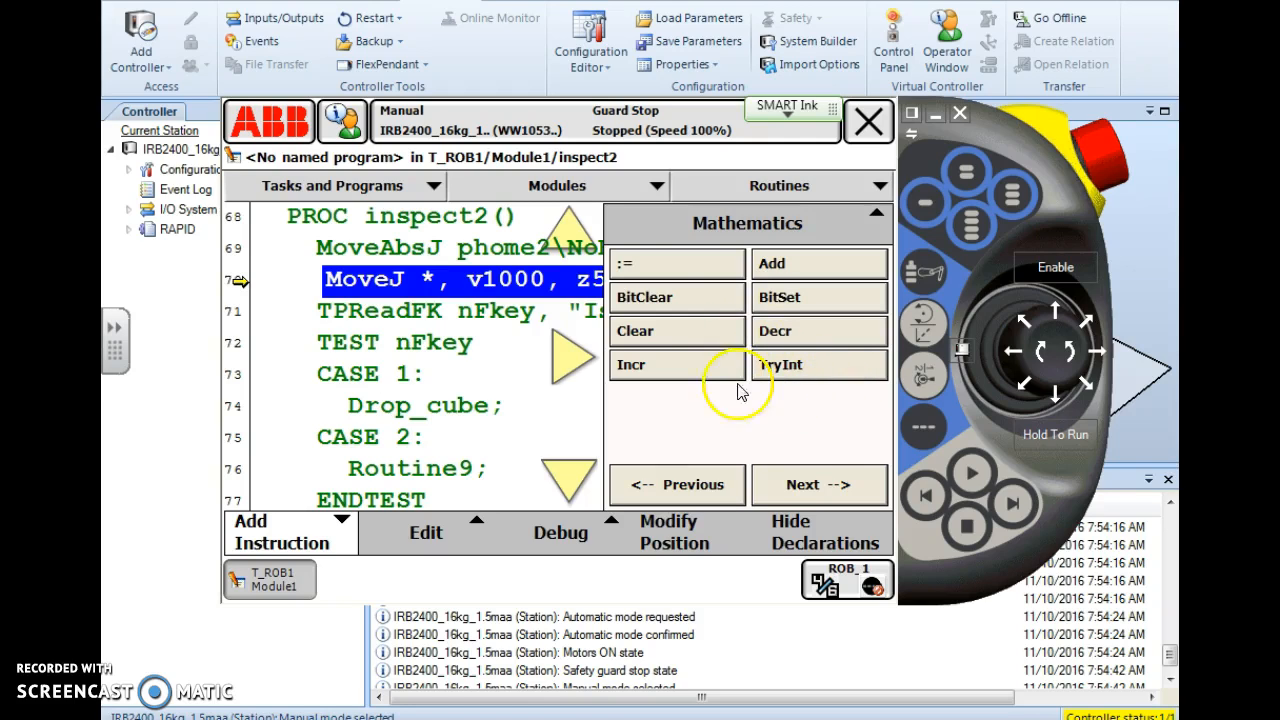
pyautogui.moveTo(650, 375)
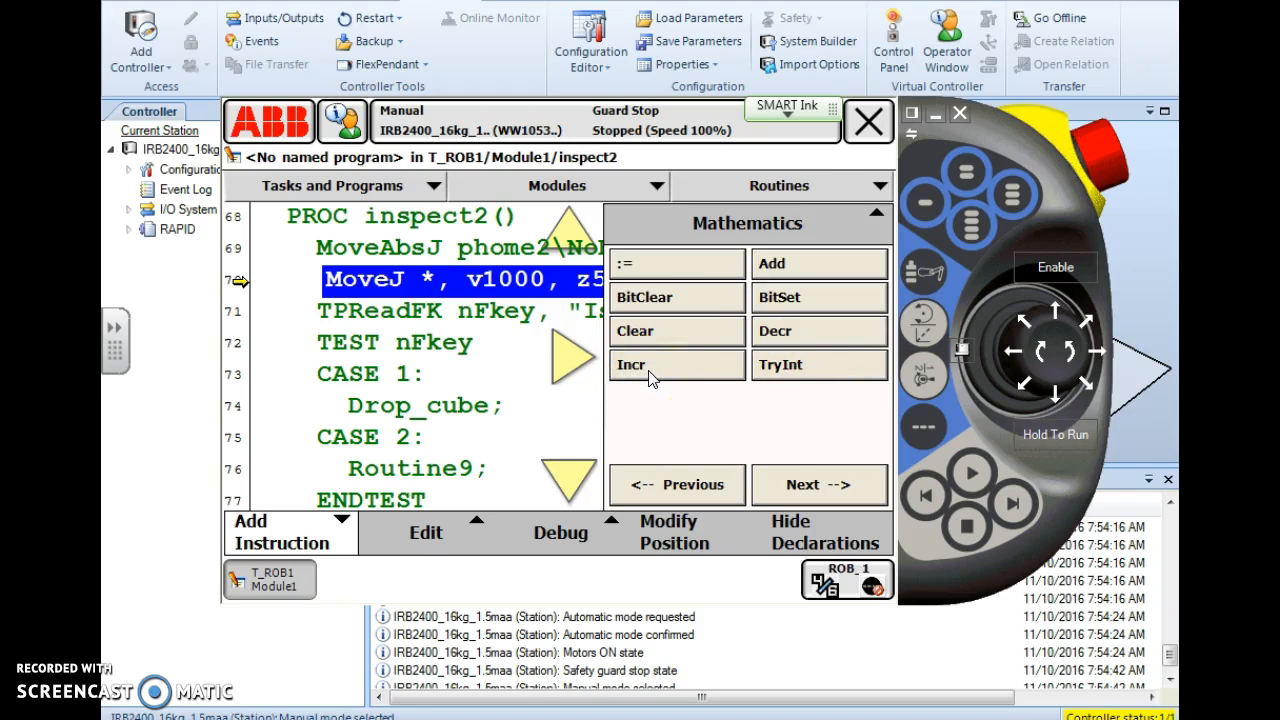
# - Insert Incr with nCounter1 as its argument
pyautogui.click(648, 366)
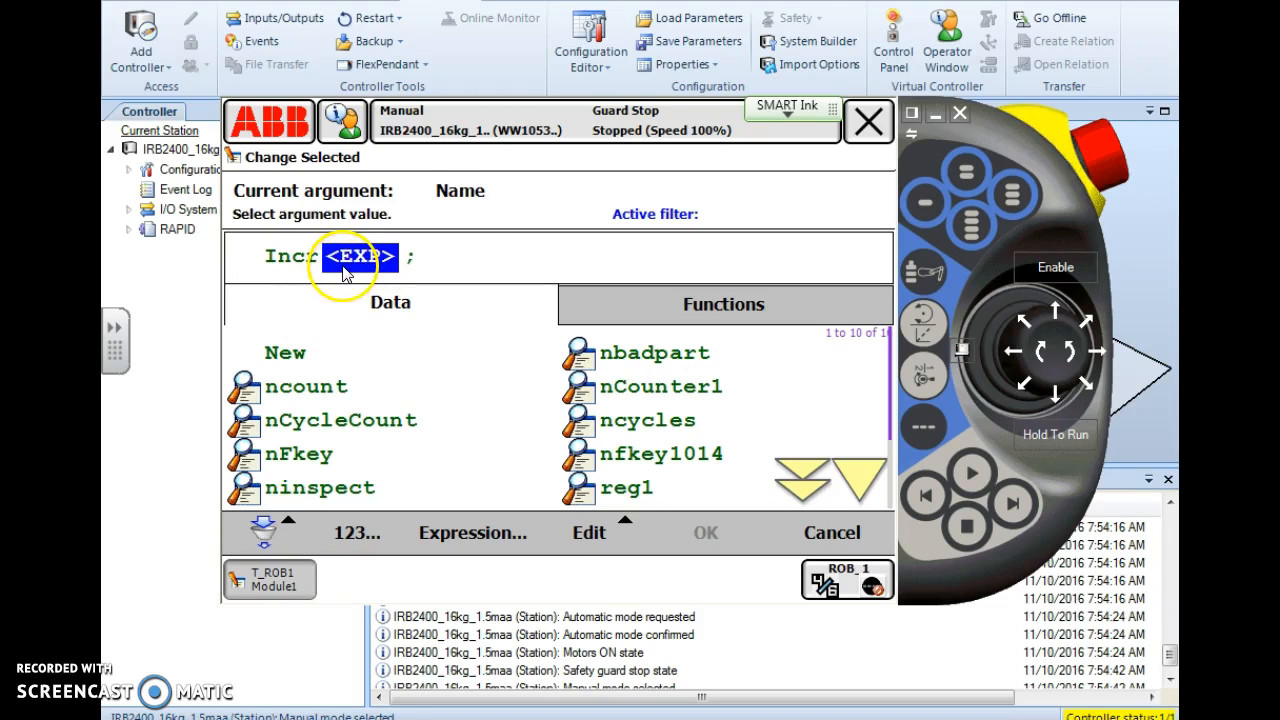
pyautogui.moveTo(483, 205)
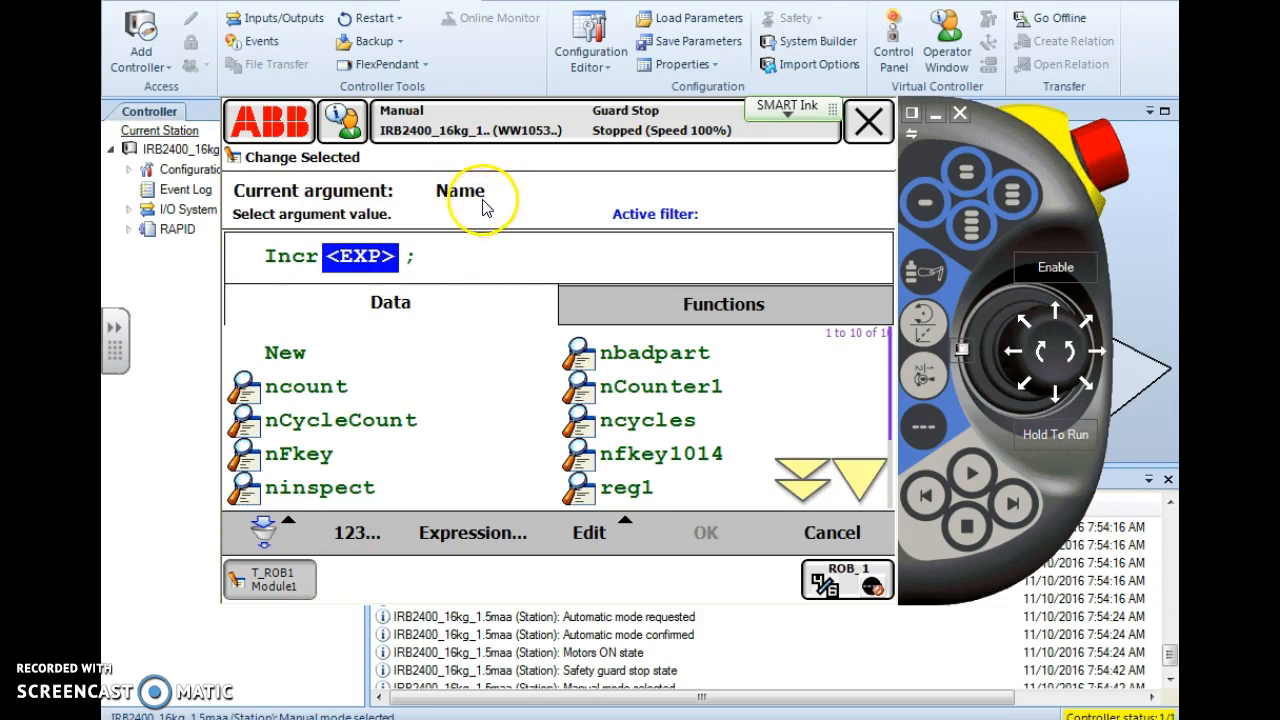
pyautogui.moveTo(575, 322)
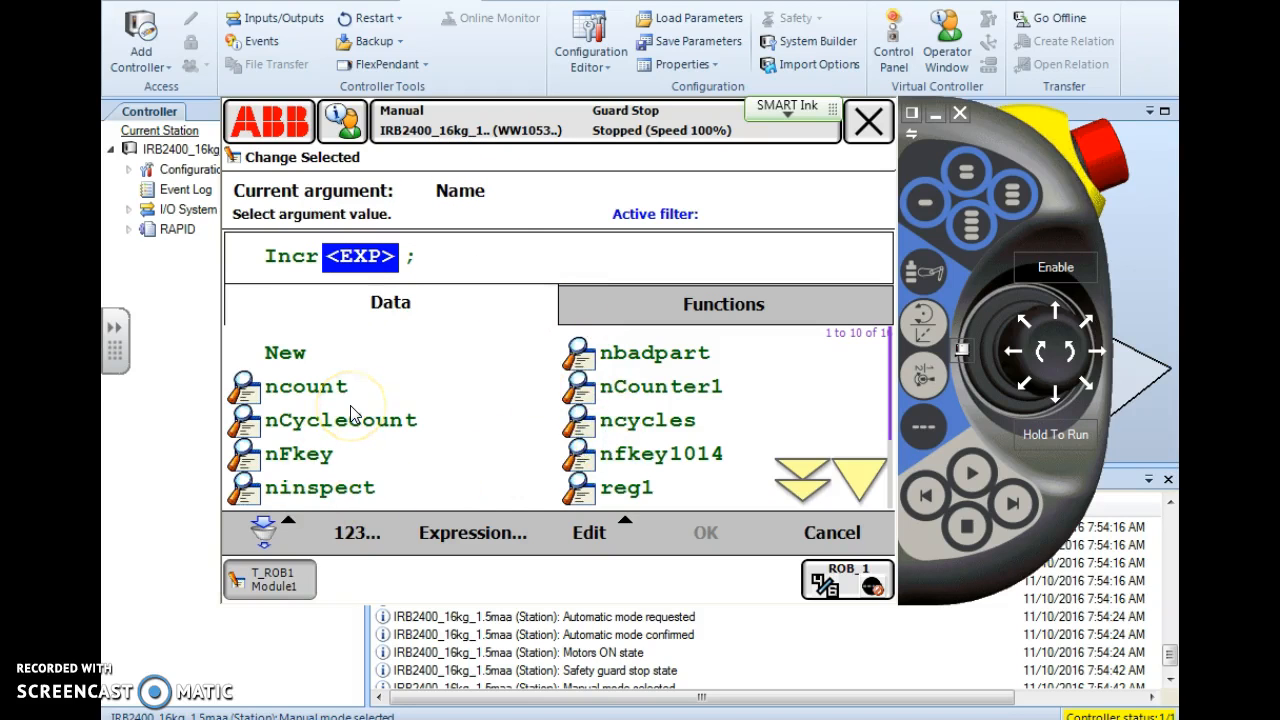
pyautogui.moveTo(620, 399)
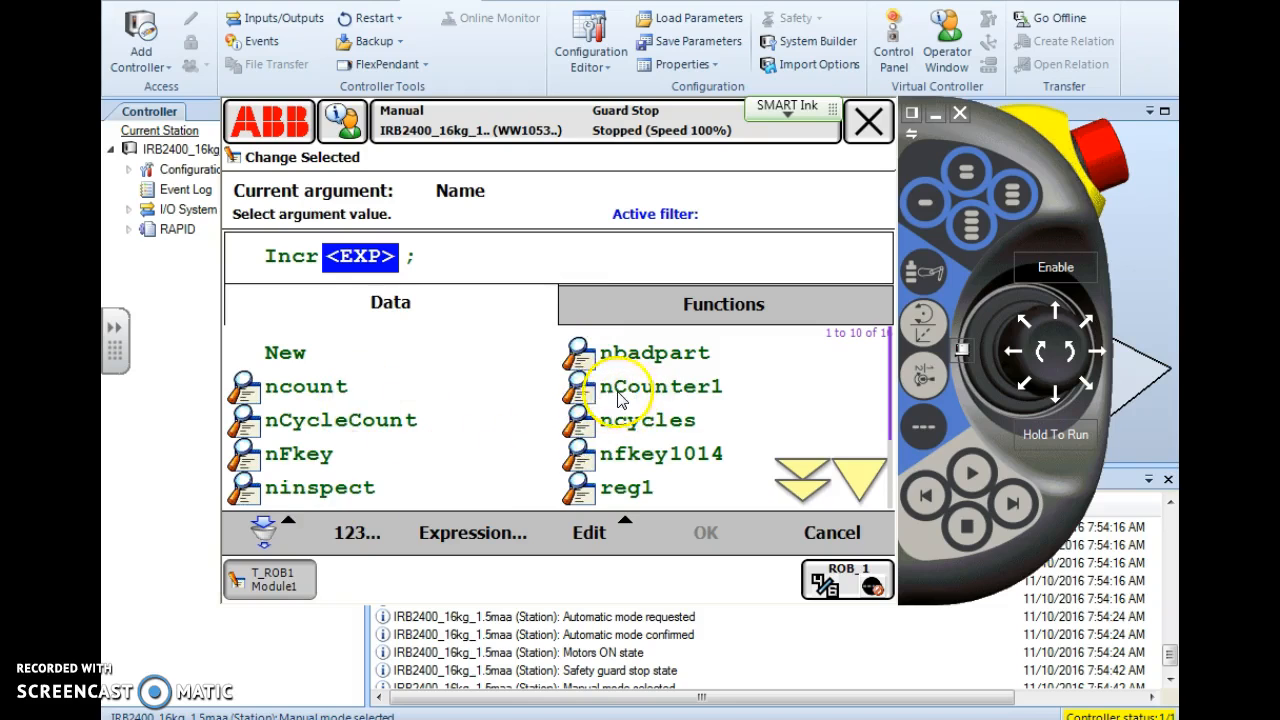
pyautogui.click(660, 387)
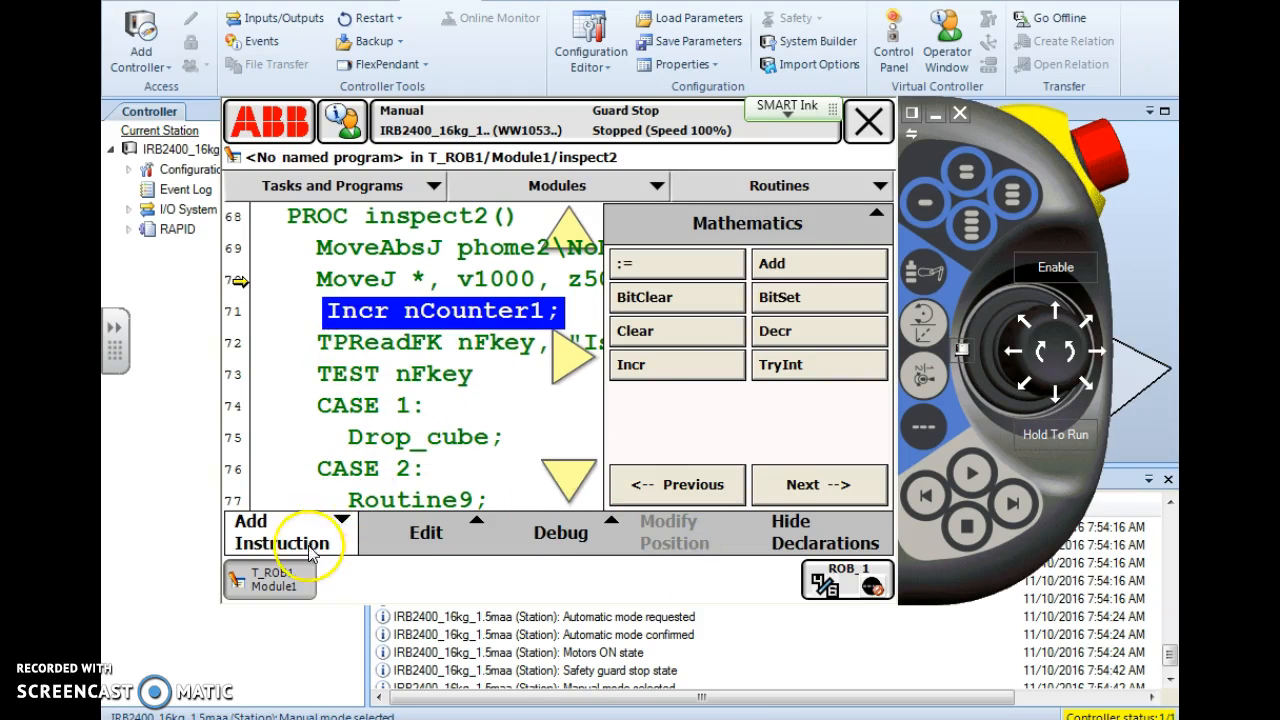
pyautogui.click(282, 535)
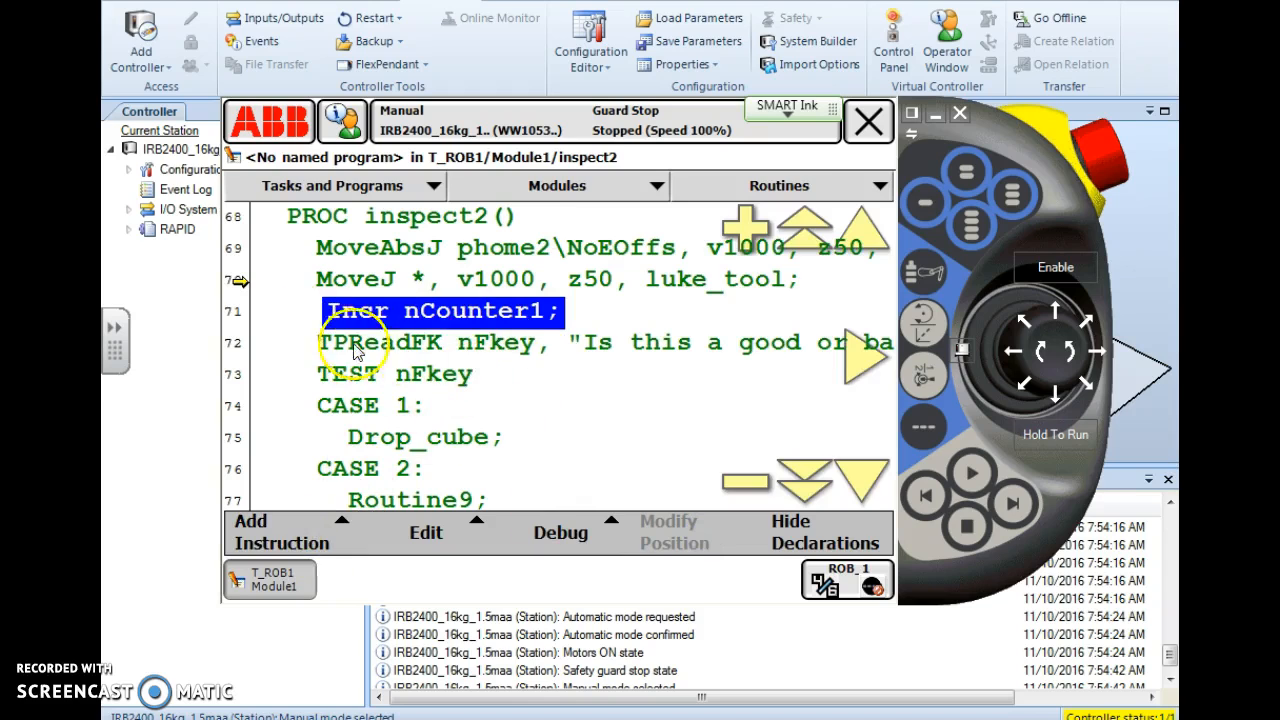
pyautogui.moveTo(418, 290)
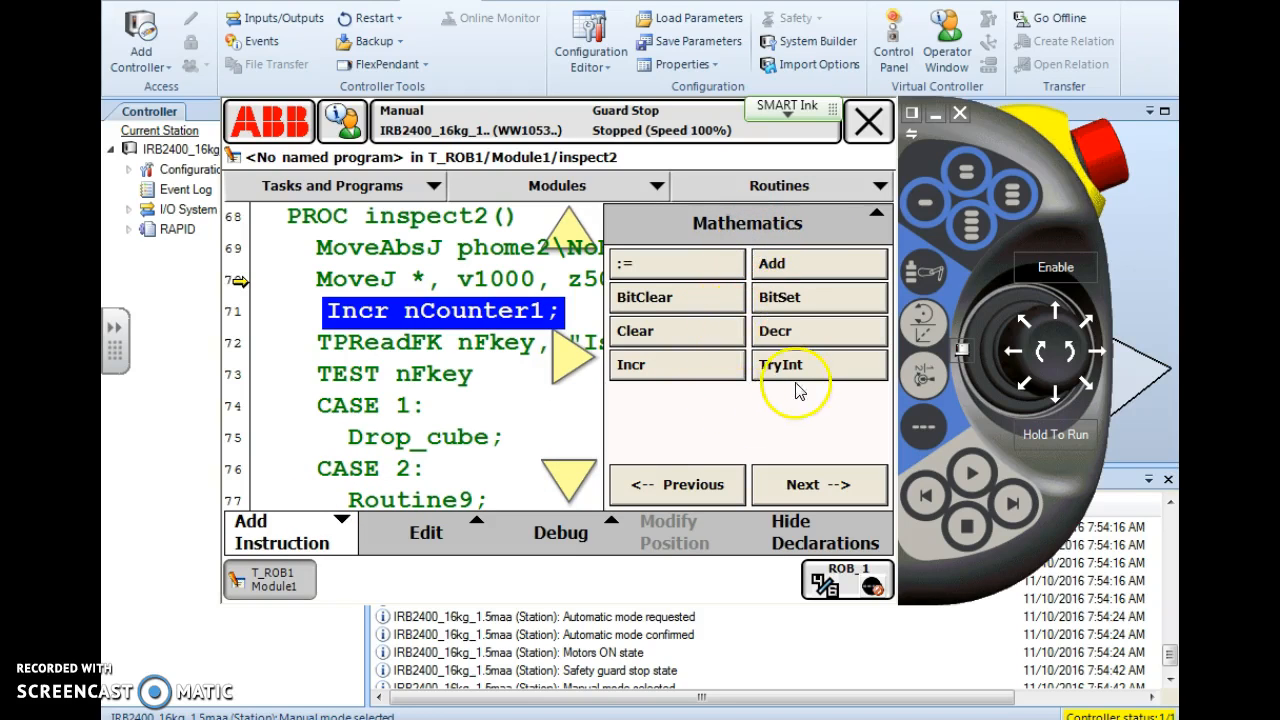
pyautogui.moveTo(800, 270)
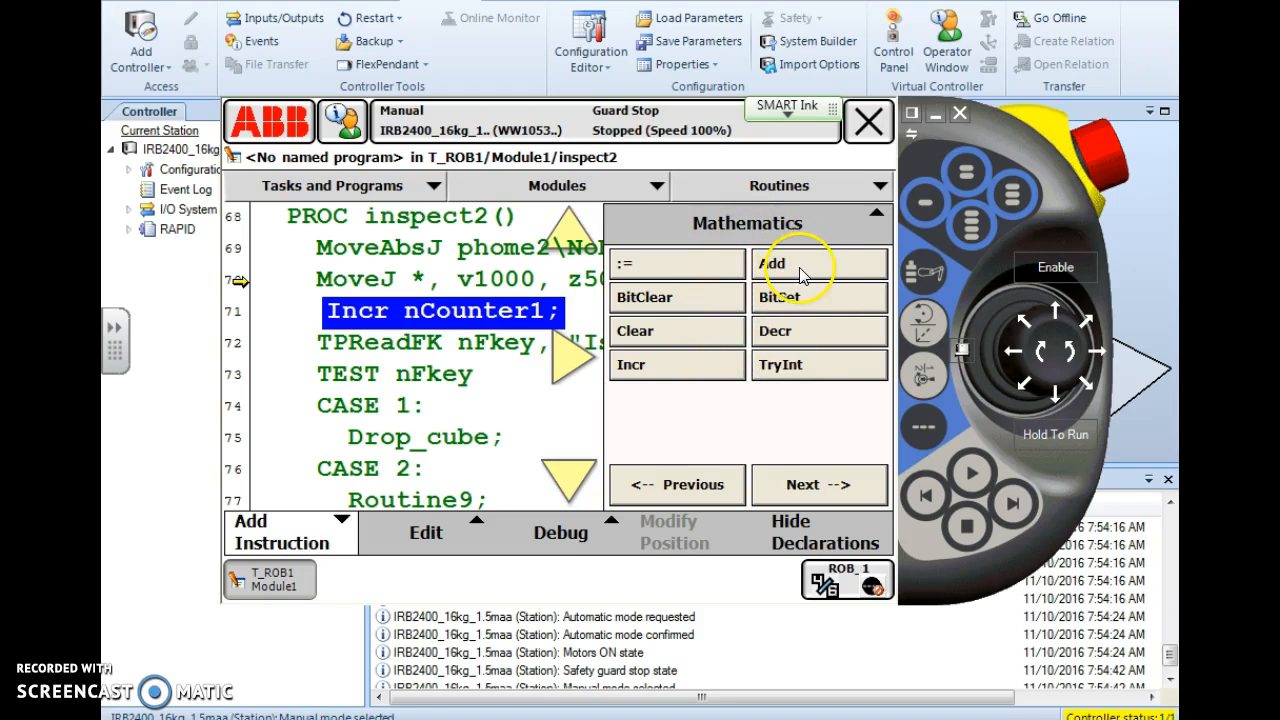
# - Insert an Add instruction on nCounter1 and select its value argument
pyautogui.click(777, 263)
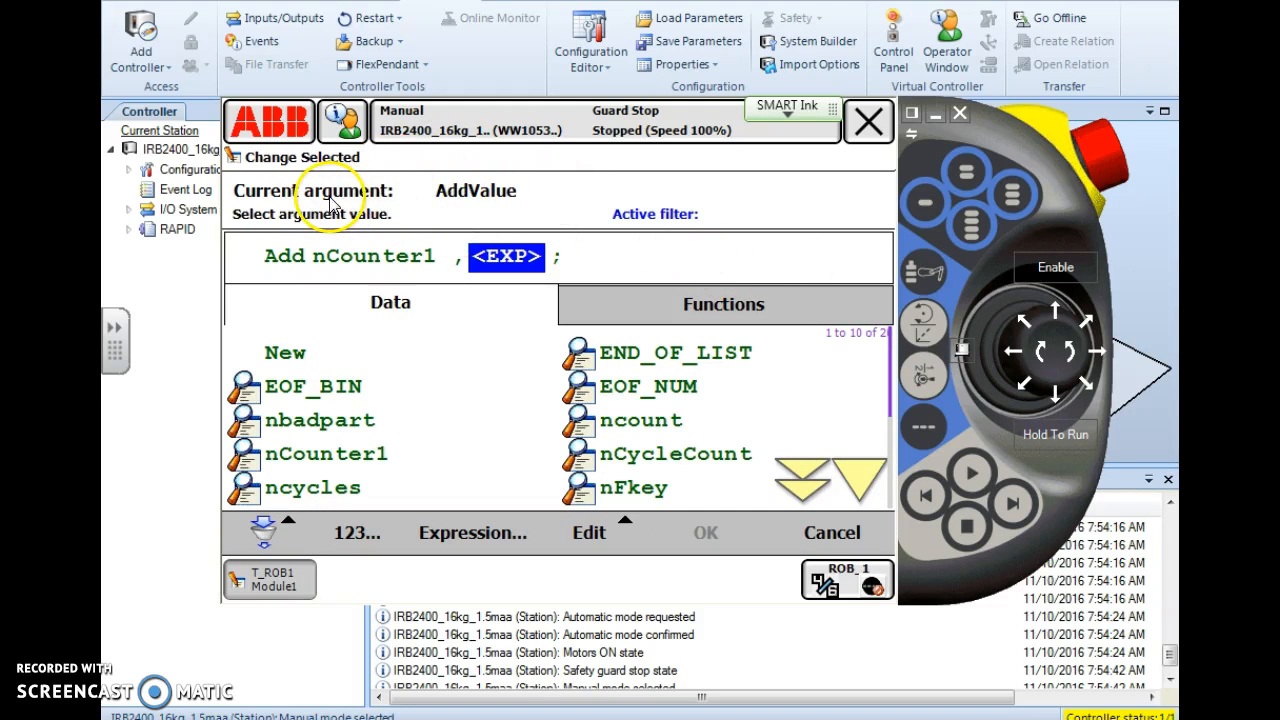
pyautogui.moveTo(335, 278)
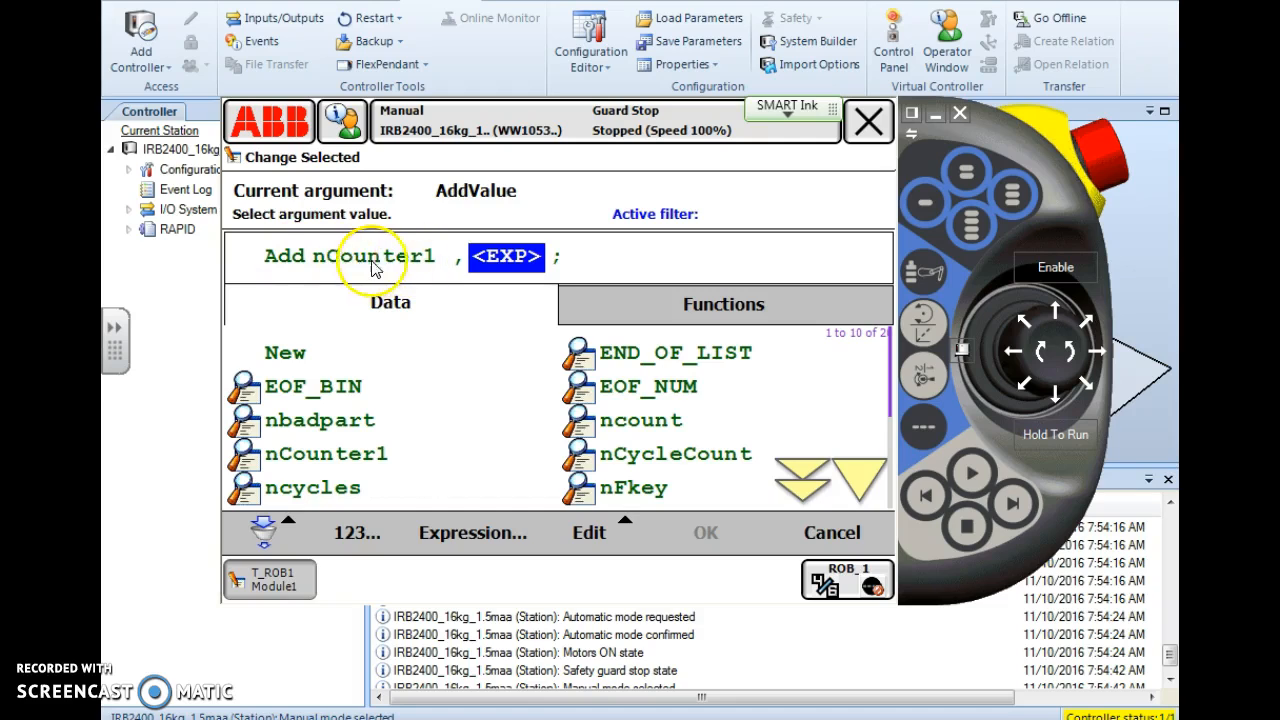
pyautogui.moveTo(333, 270)
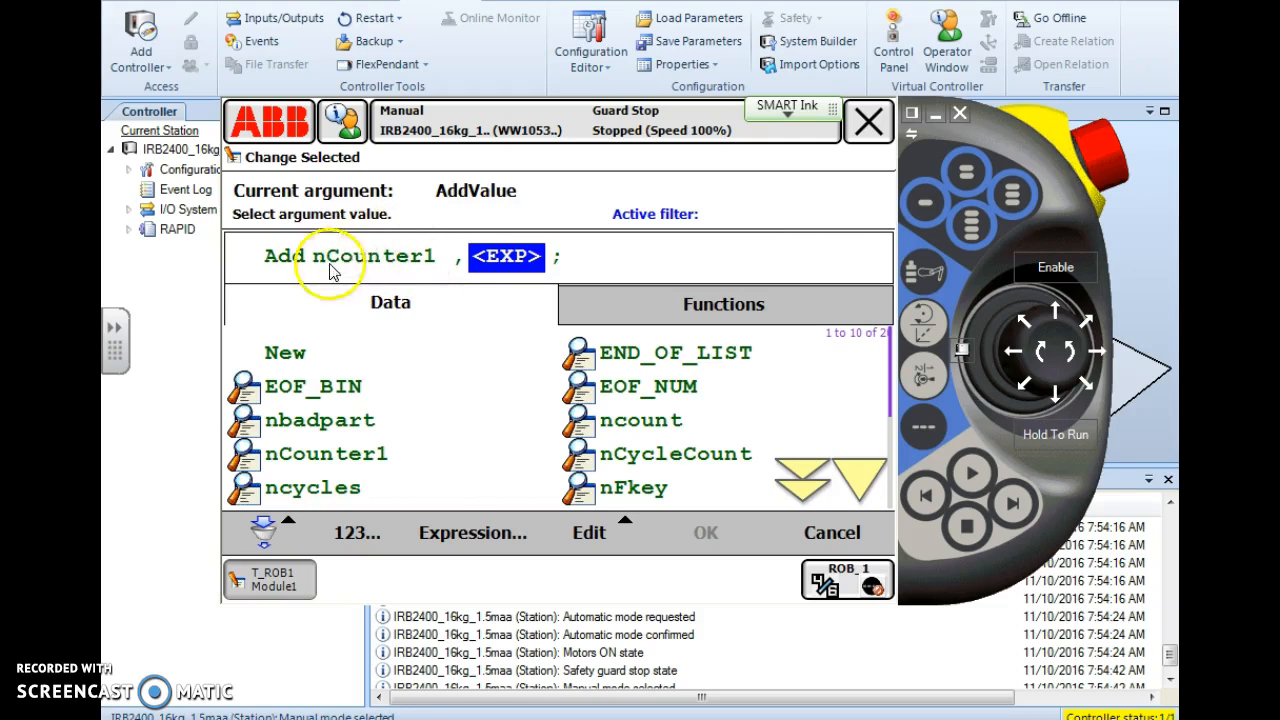
pyautogui.moveTo(364, 267)
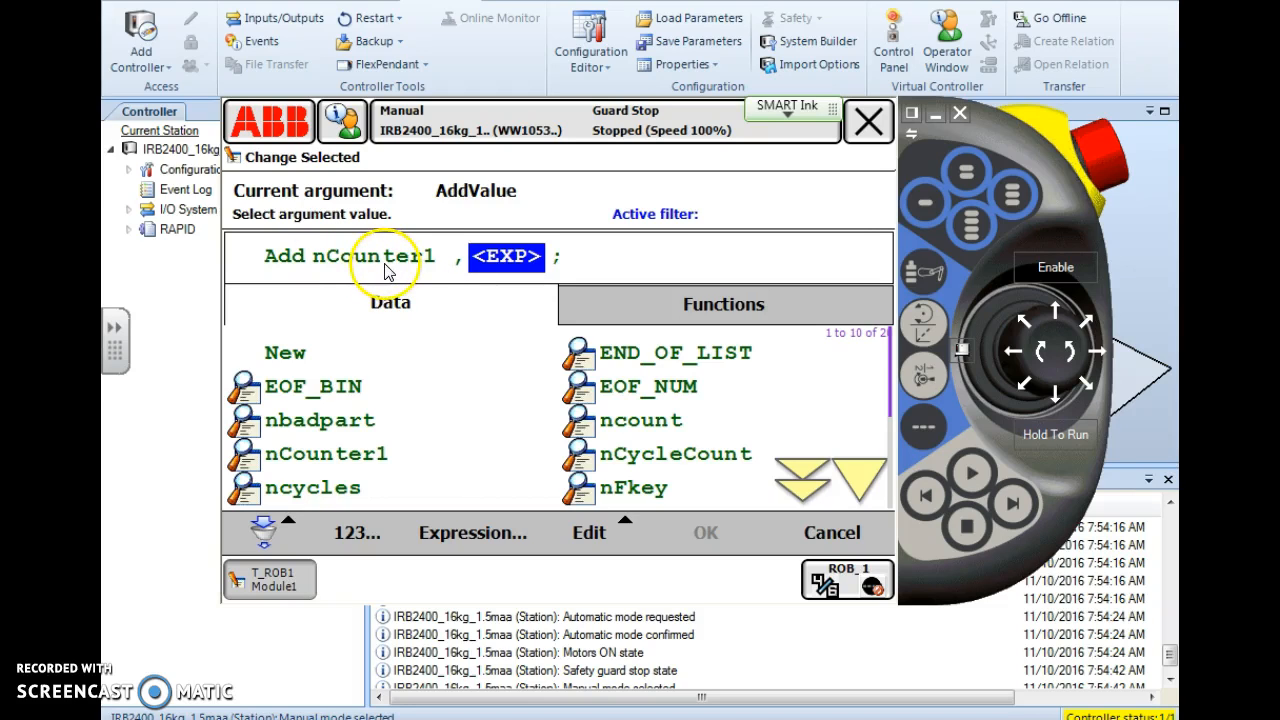
pyautogui.moveTo(370, 262)
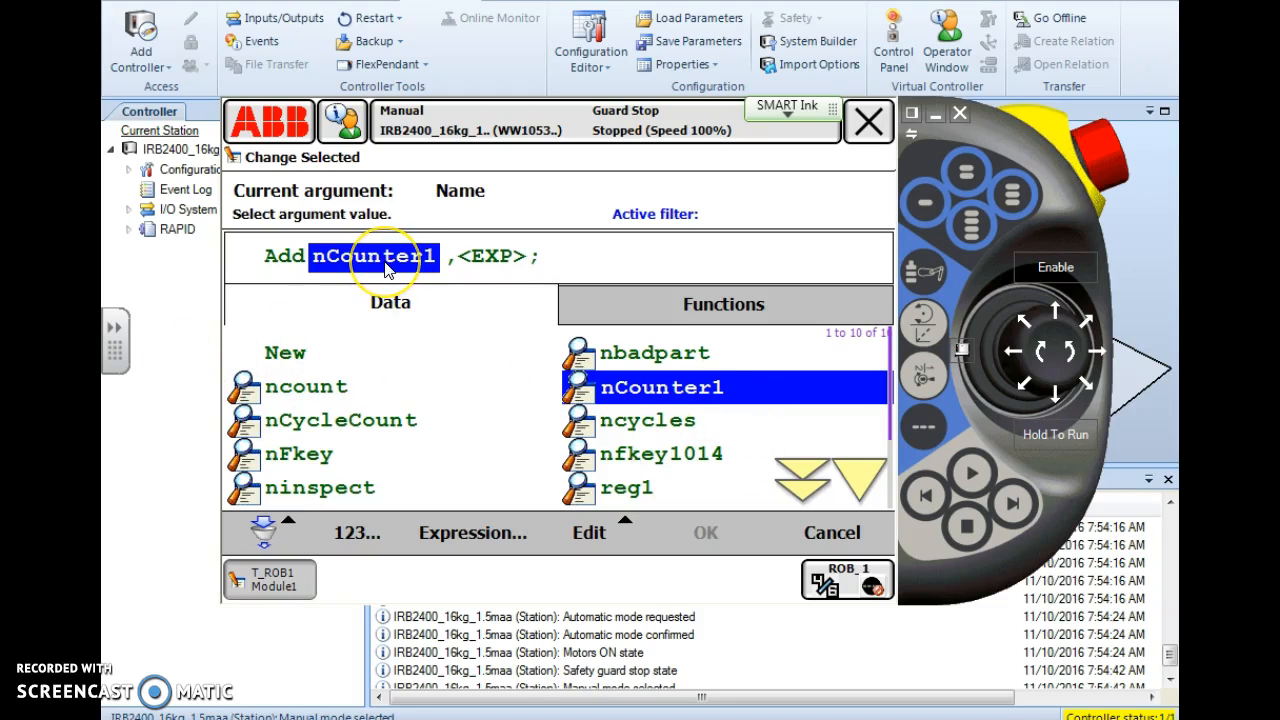
pyautogui.click(504, 257)
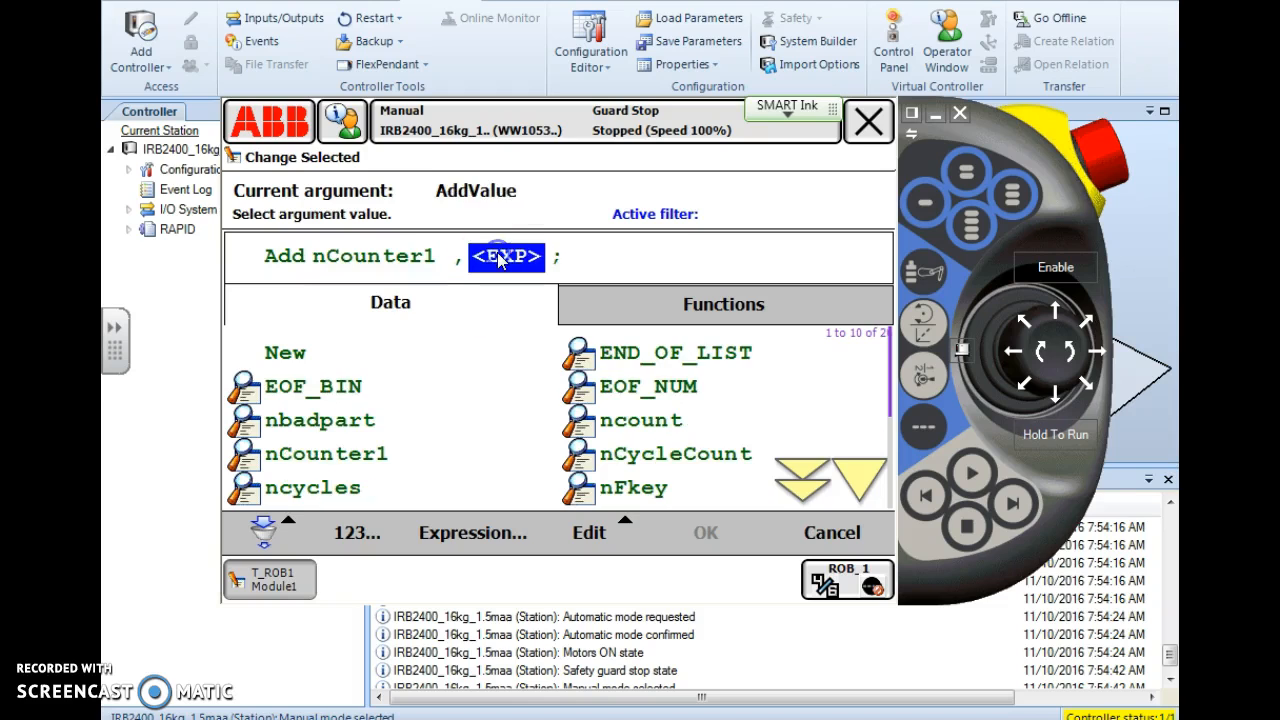
pyautogui.moveTo(415, 205)
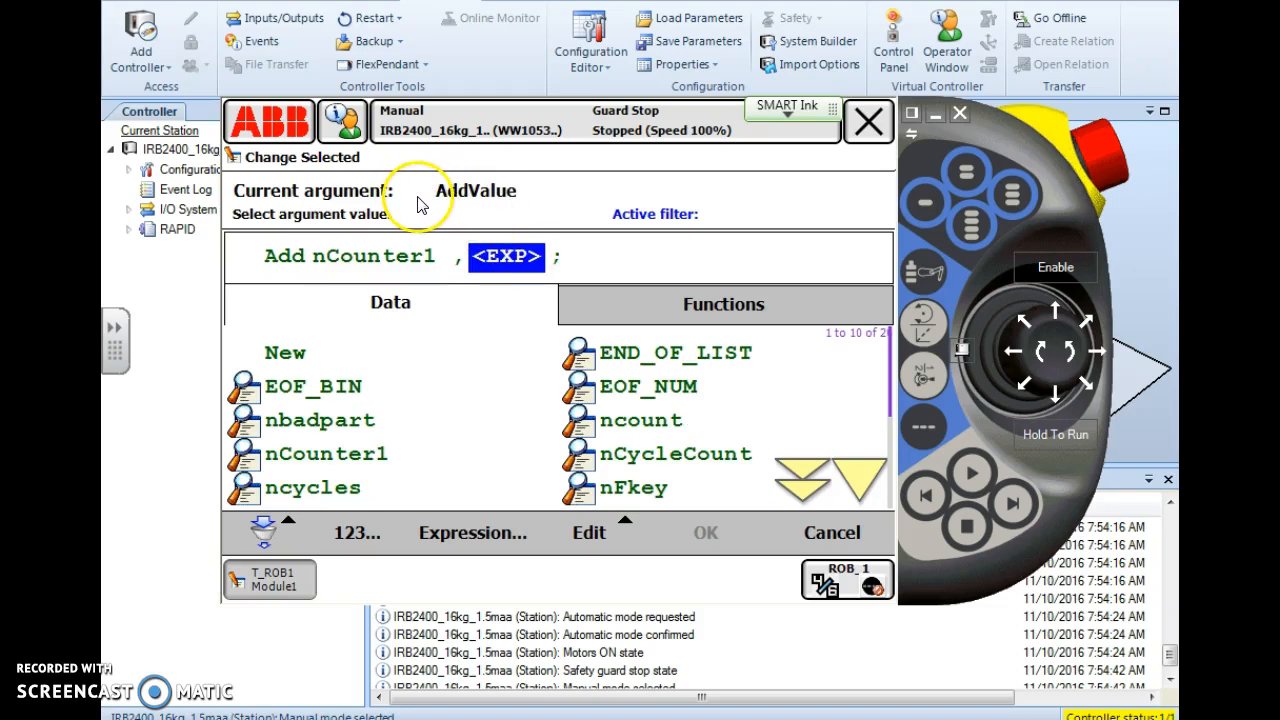
pyautogui.moveTo(497, 210)
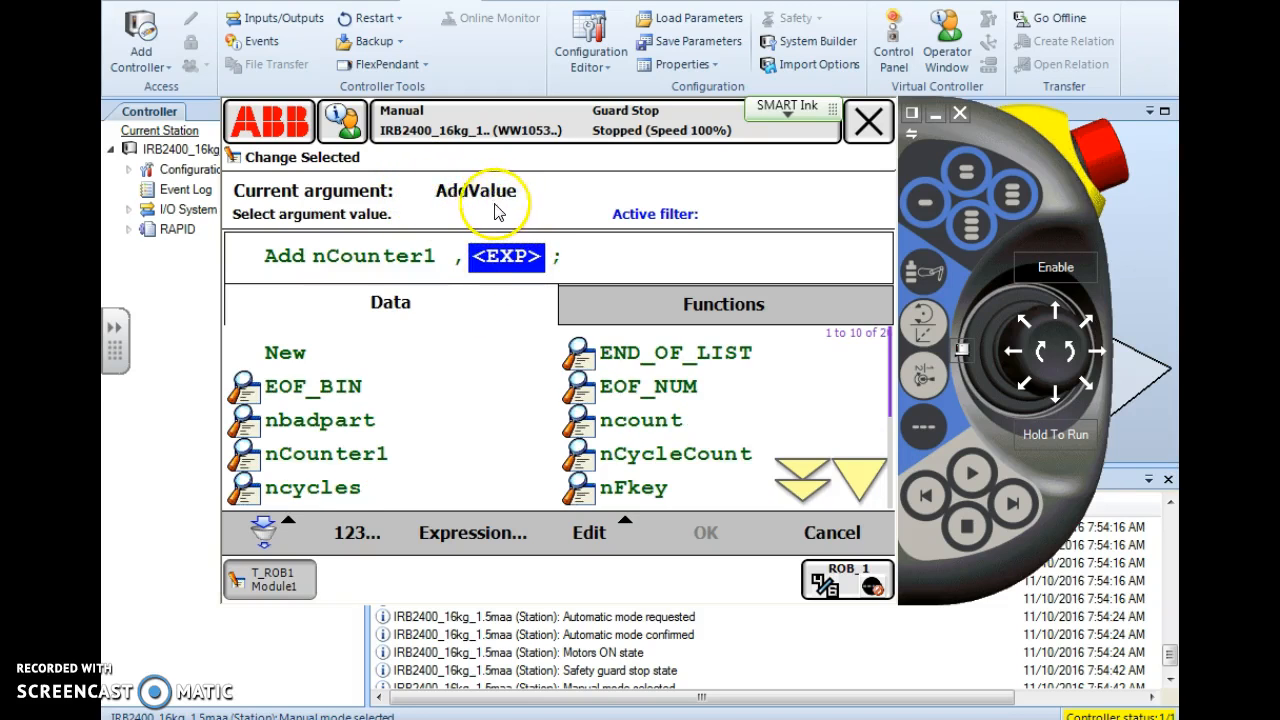
pyautogui.moveTo(405, 256)
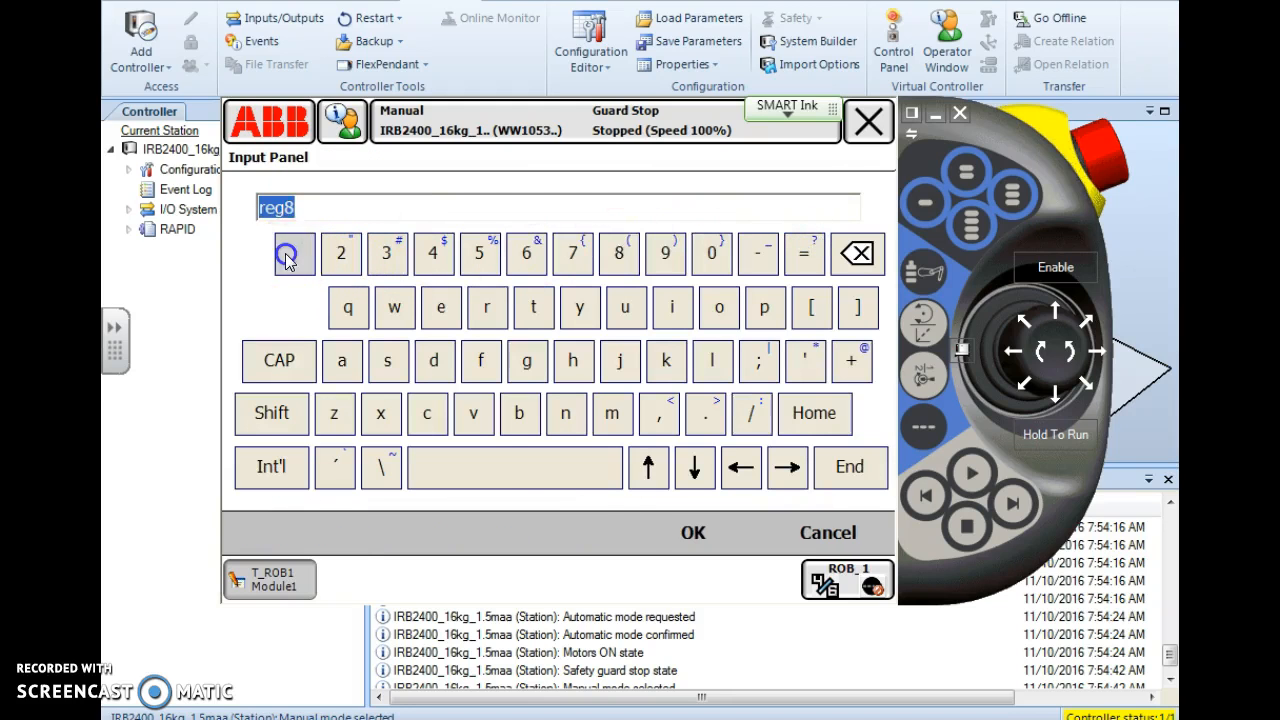
# - Submit 1 as a data name and dismiss the invalid-name error
pyautogui.click(693, 533)
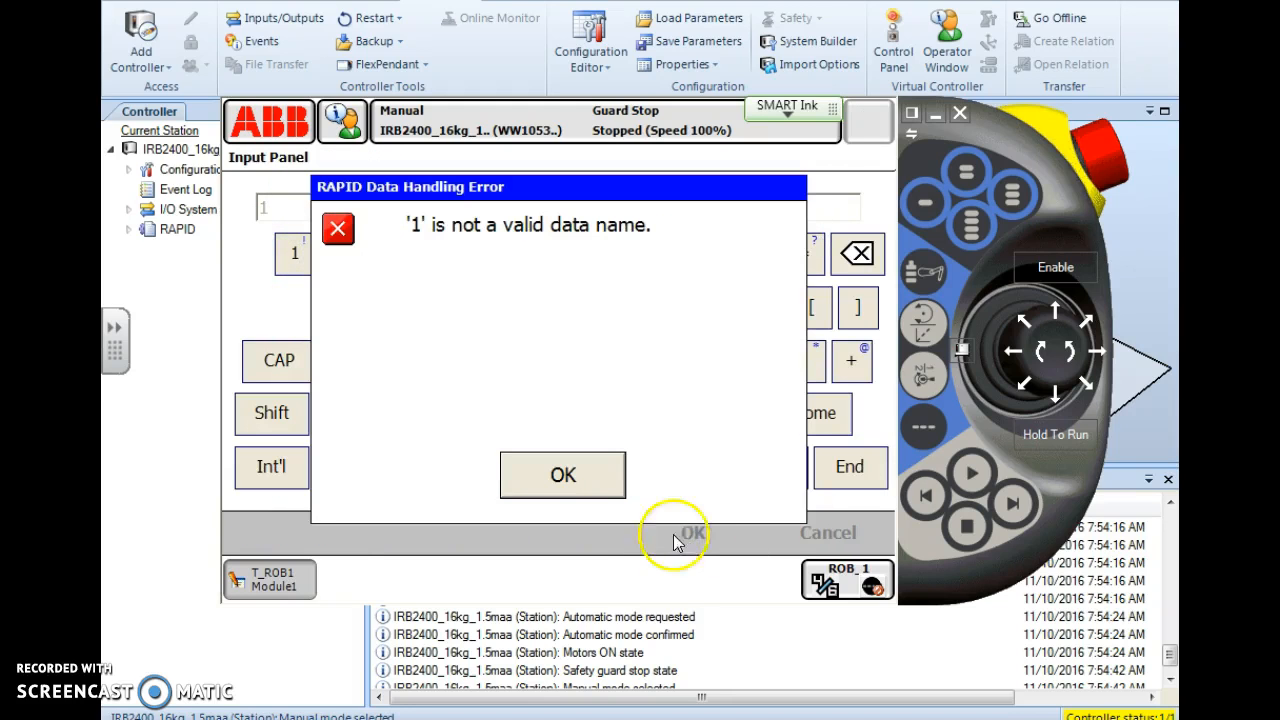
pyautogui.click(562, 475)
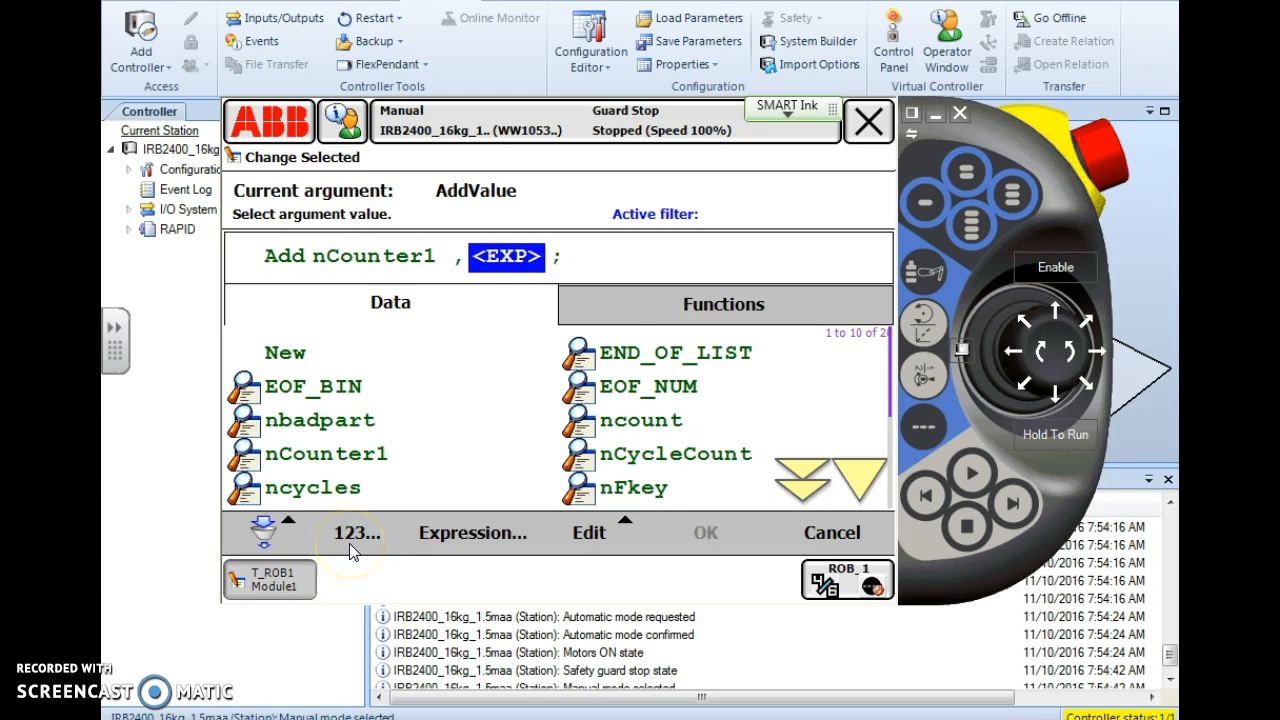
# - Enter 1 on the numeric keypad as the Add value
pyautogui.click(355, 533)
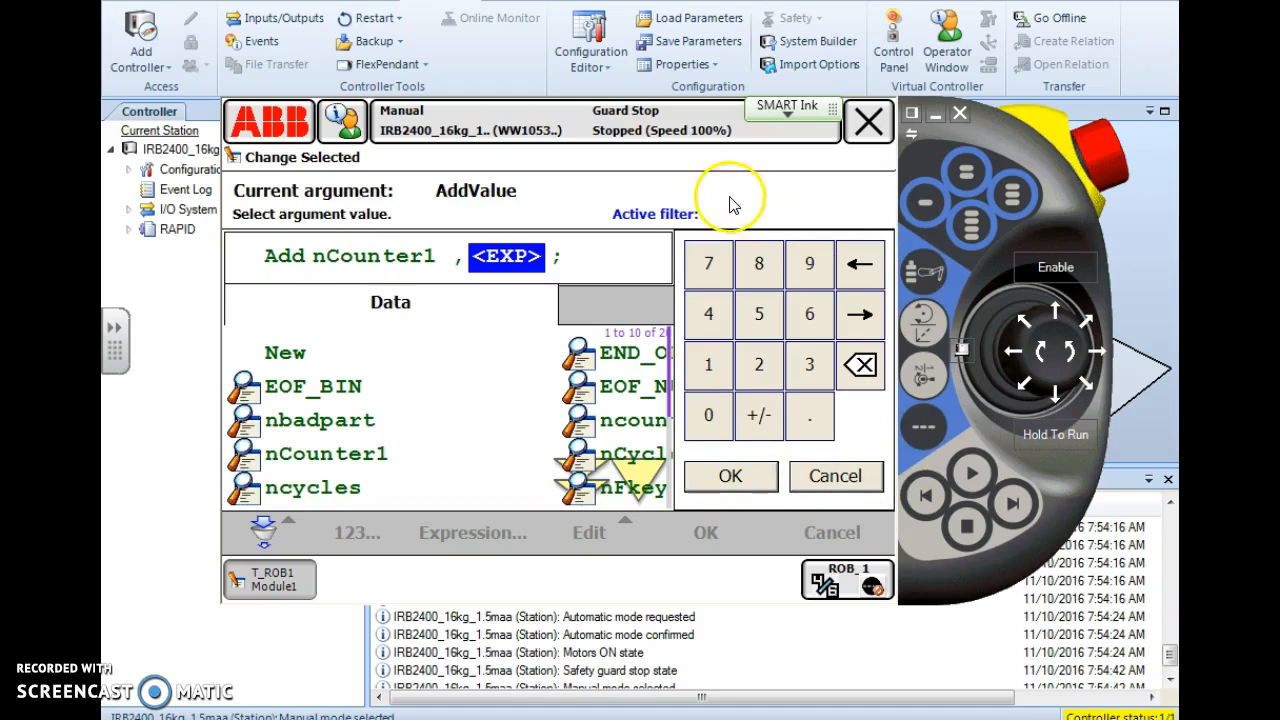
pyautogui.moveTo(735, 365)
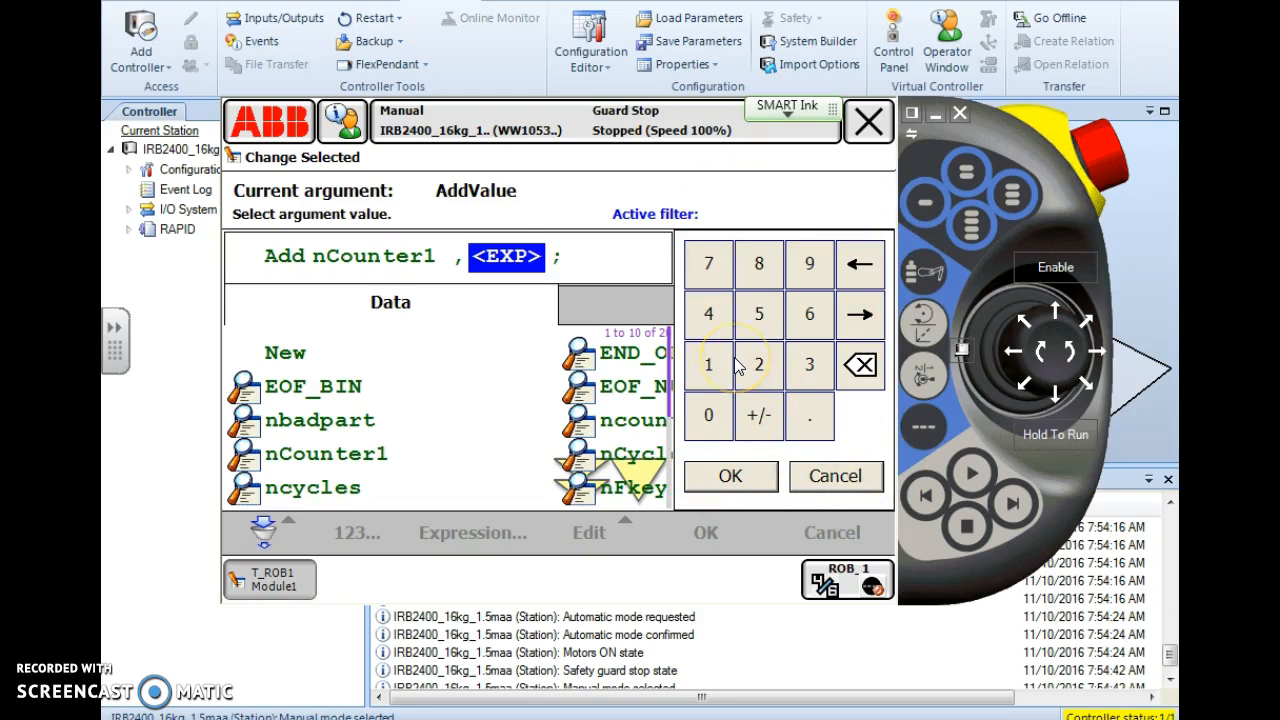
pyautogui.moveTo(400, 288)
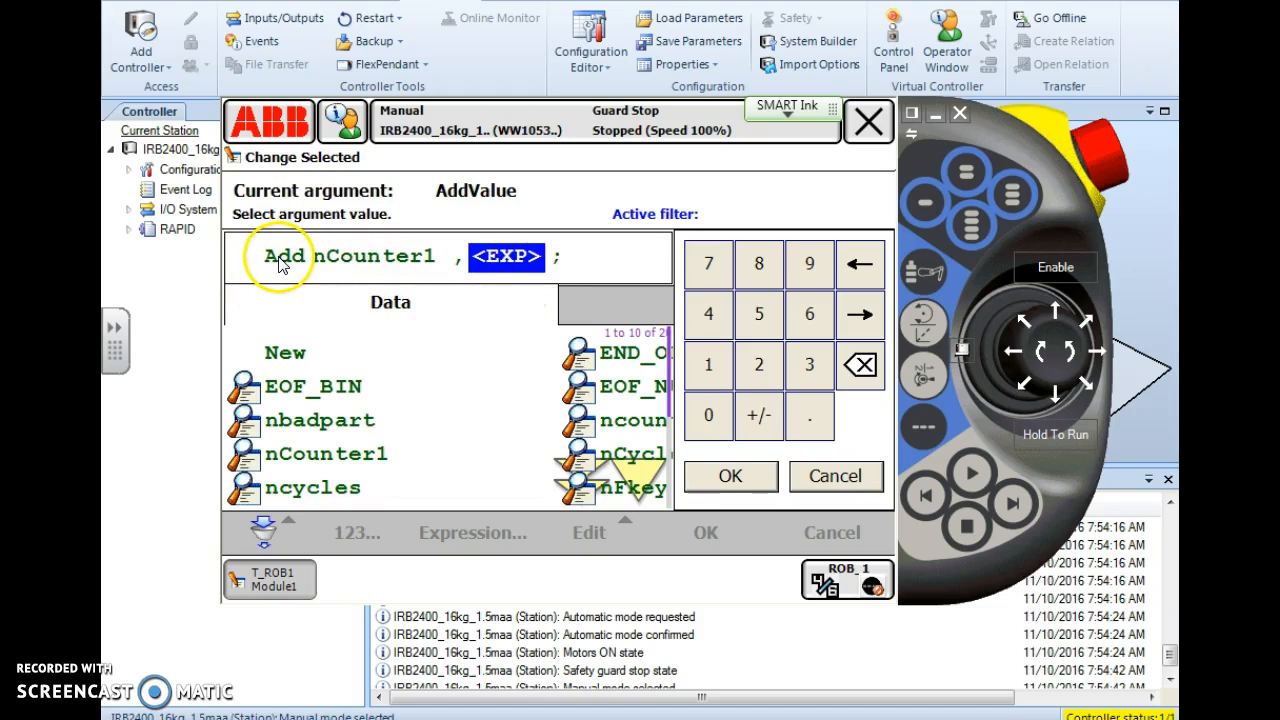
pyautogui.moveTo(382, 265)
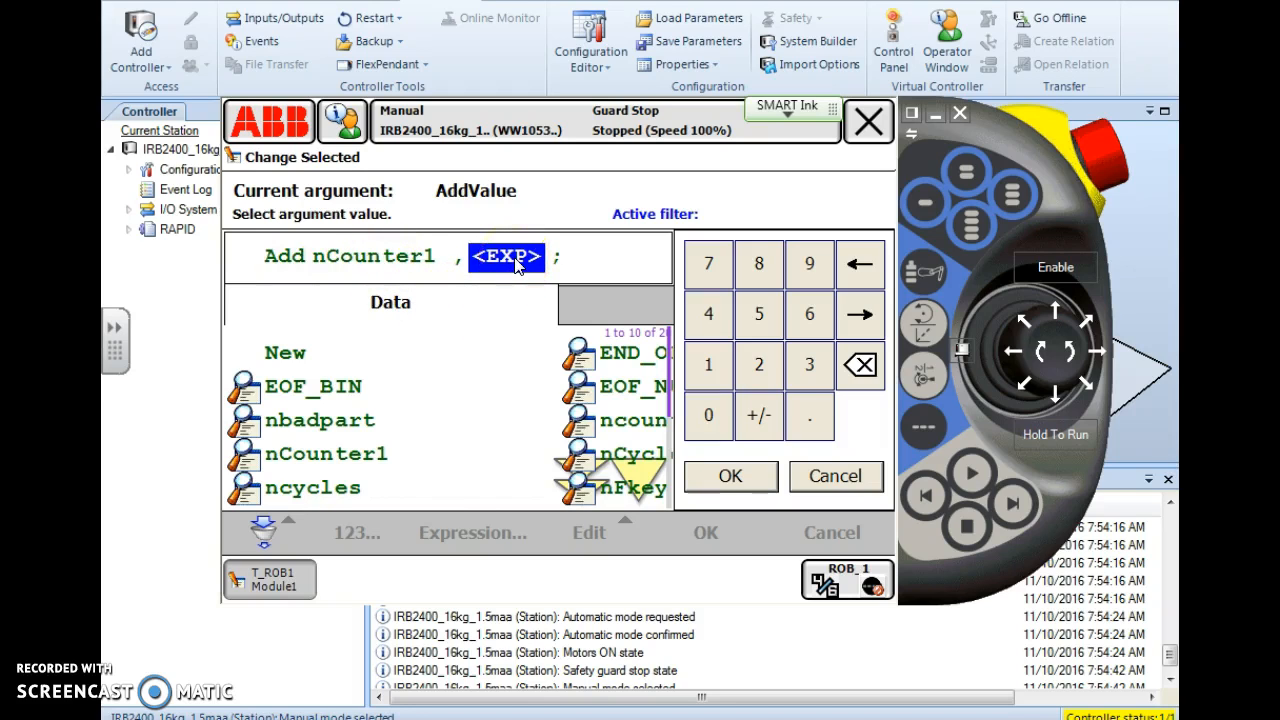
pyautogui.click(708, 365)
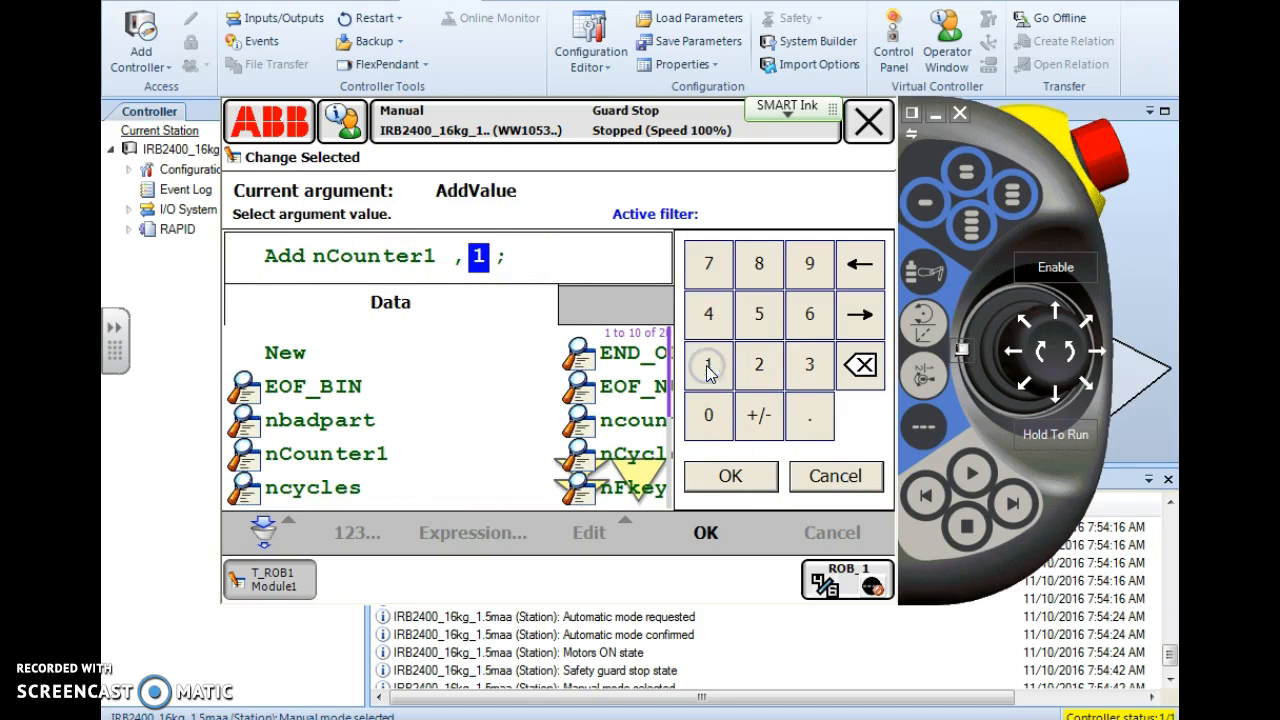
pyautogui.click(730, 476)
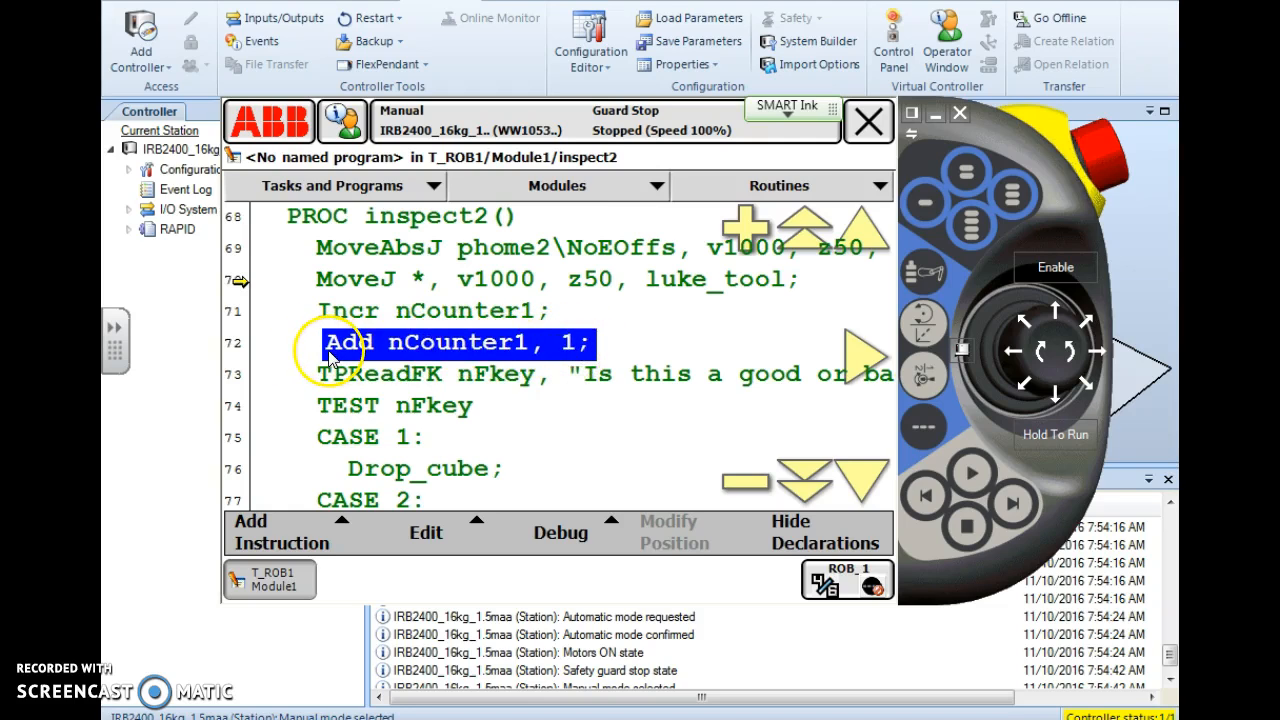
pyautogui.moveTo(322, 351)
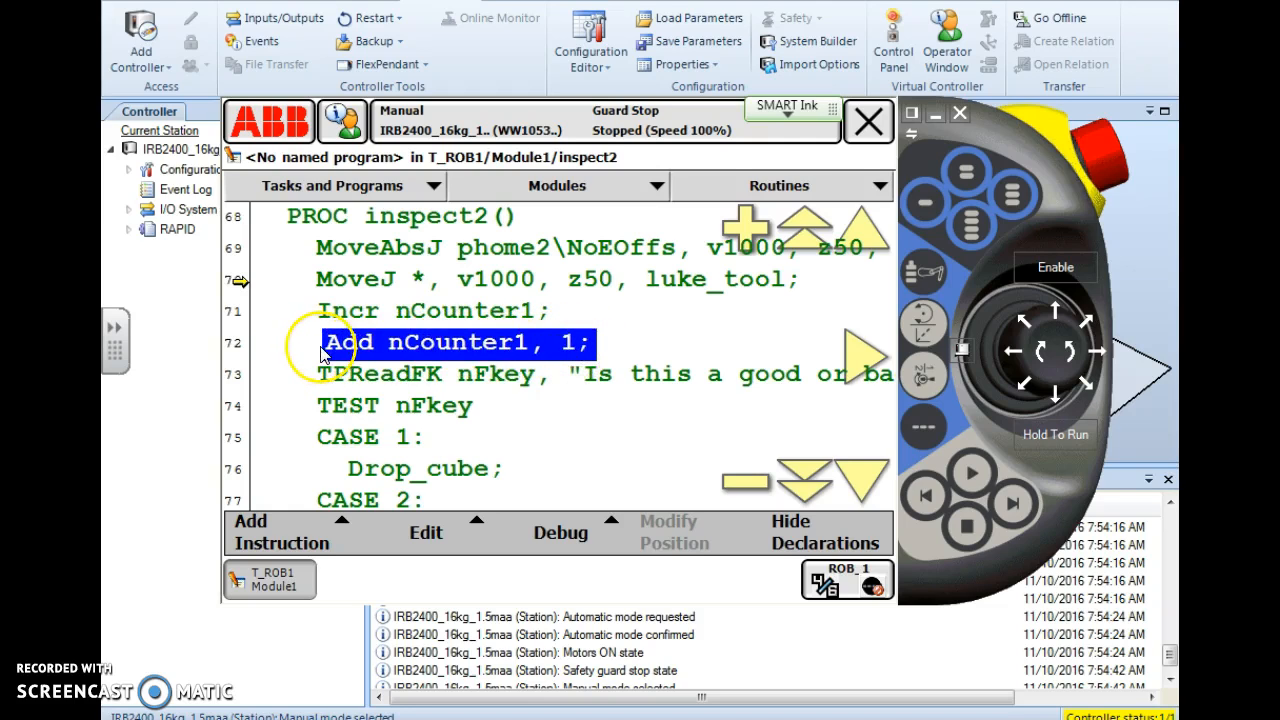
pyautogui.moveTo(483, 370)
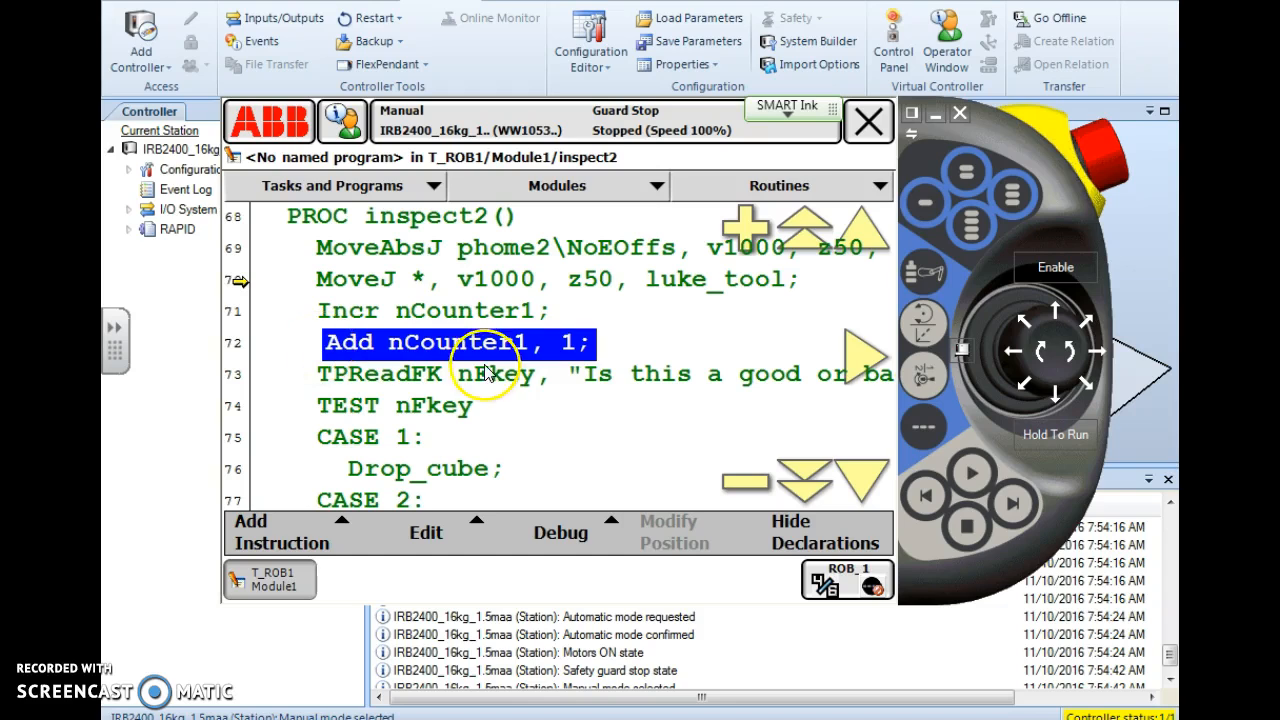
pyautogui.moveTo(473, 343)
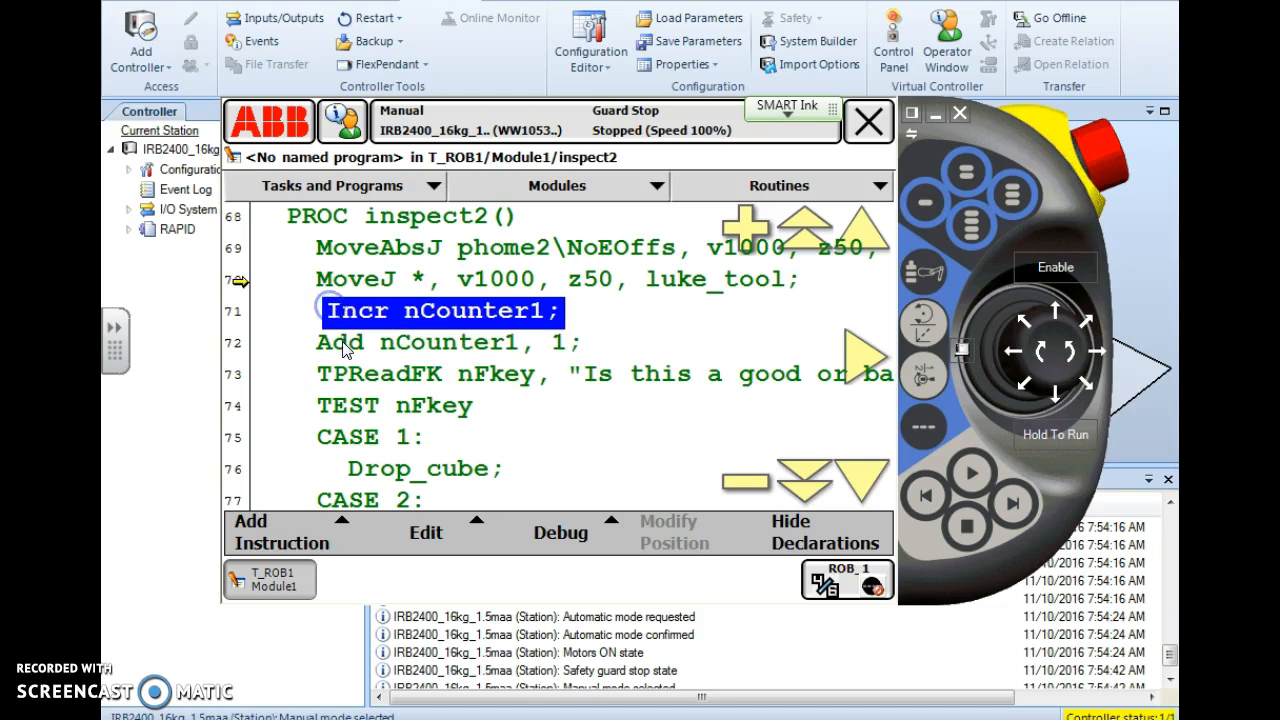
# - Select the Add nCounter1, 1; line and reopen the instruction list
pyautogui.click(350, 342)
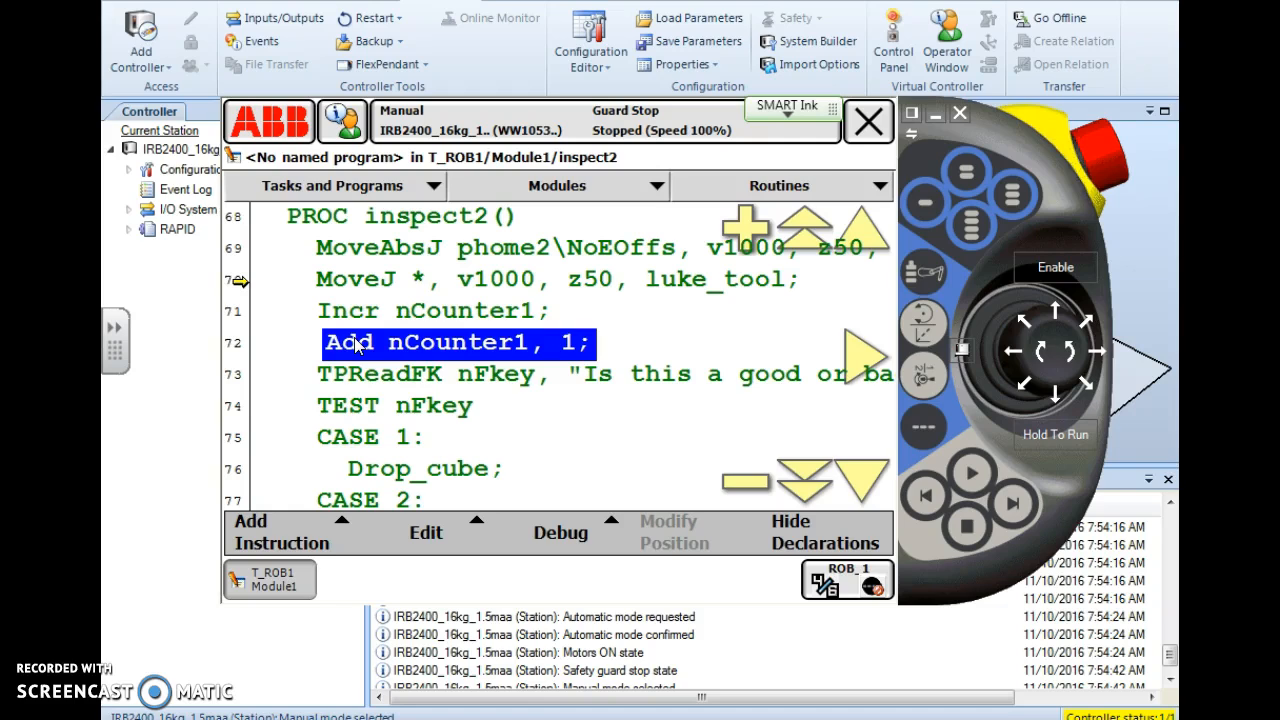
pyautogui.moveTo(368, 347)
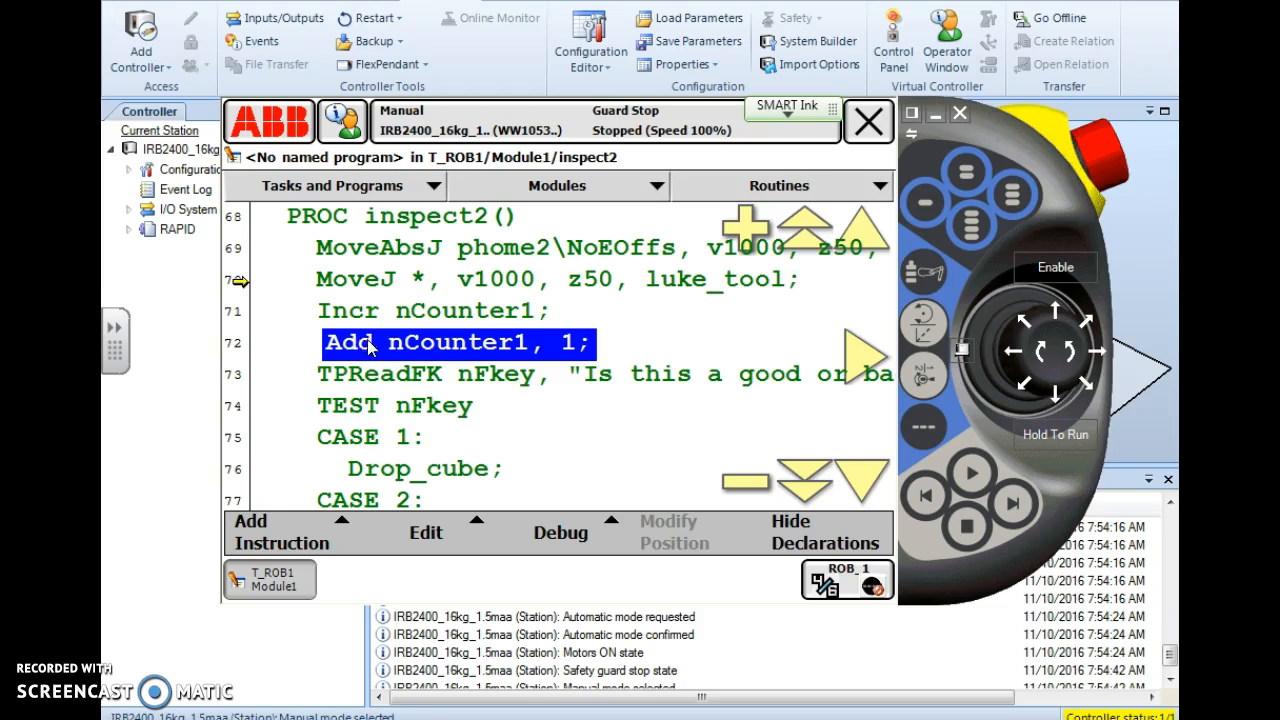
pyautogui.moveTo(450, 320)
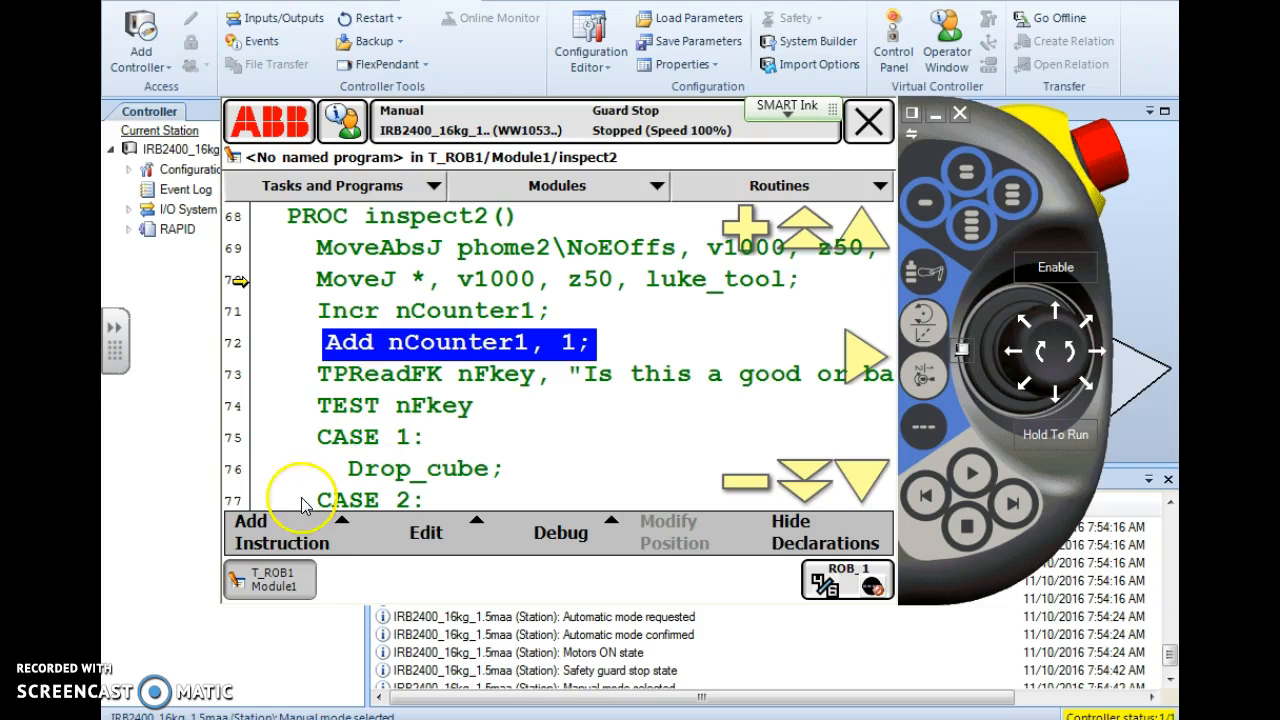
pyautogui.click(281, 533)
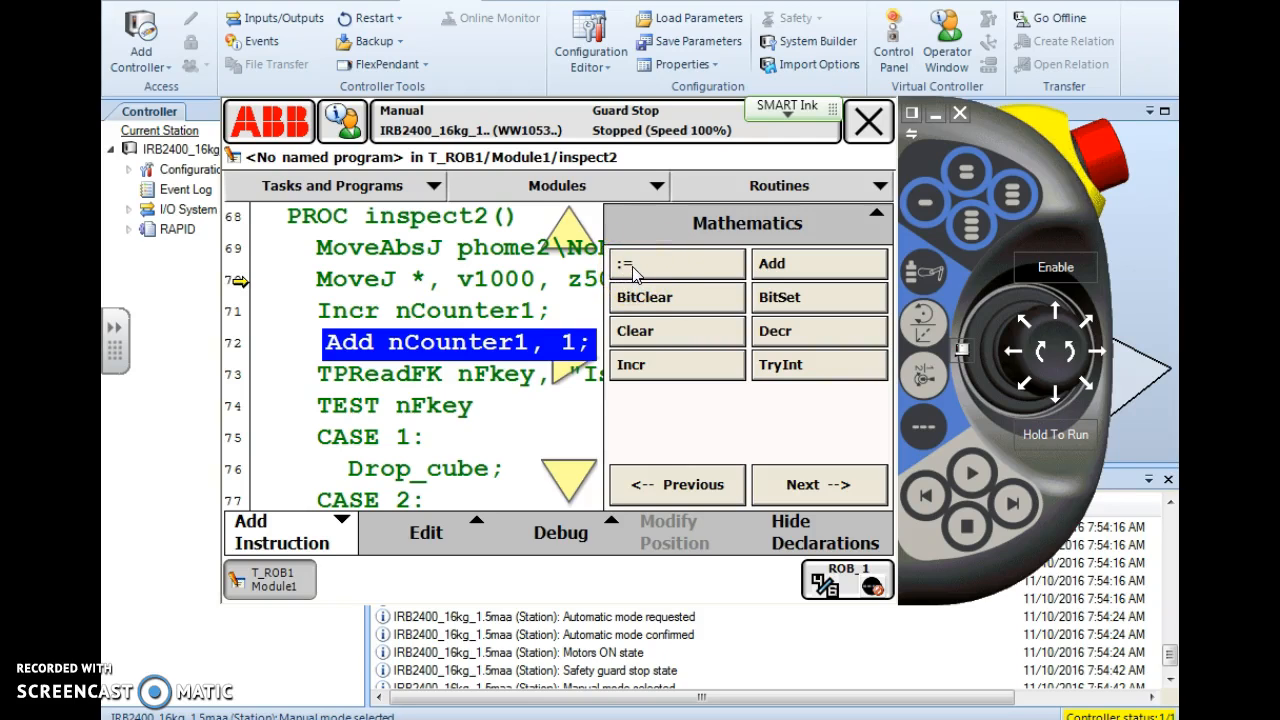
pyautogui.moveTo(628, 272)
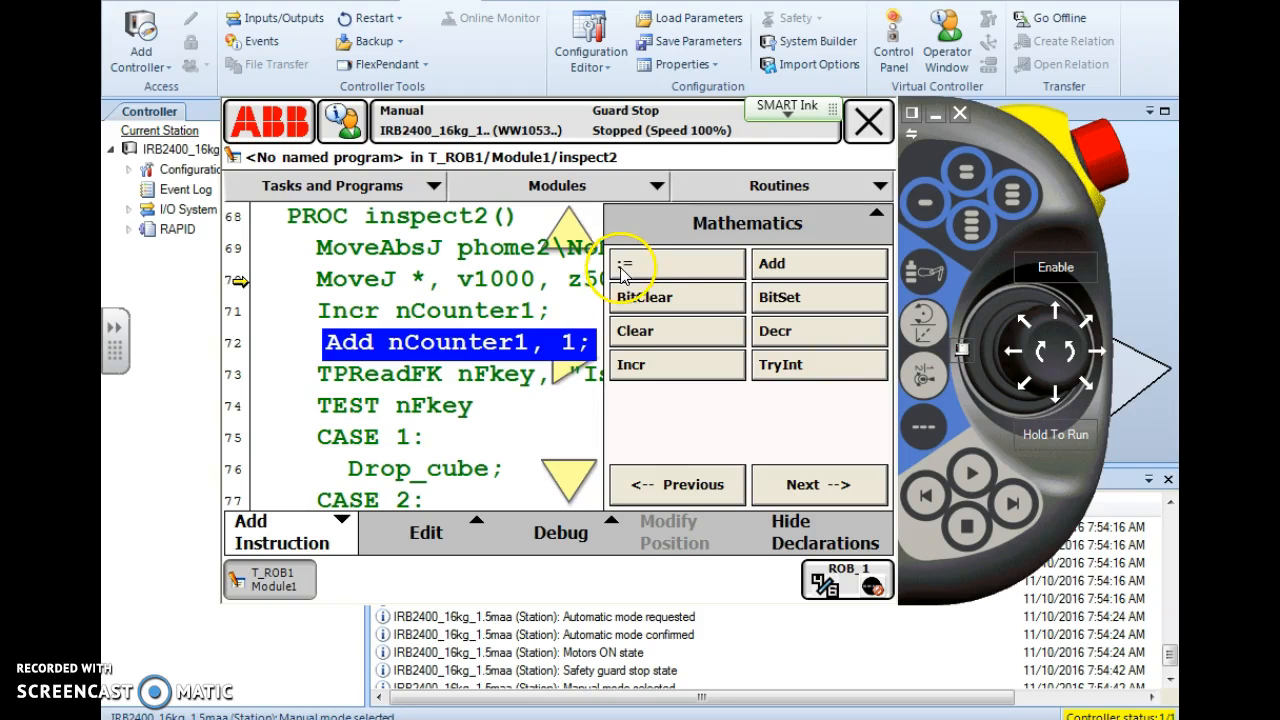
# - Insert a := assignment from the Mathematics list
pyautogui.click(626, 263)
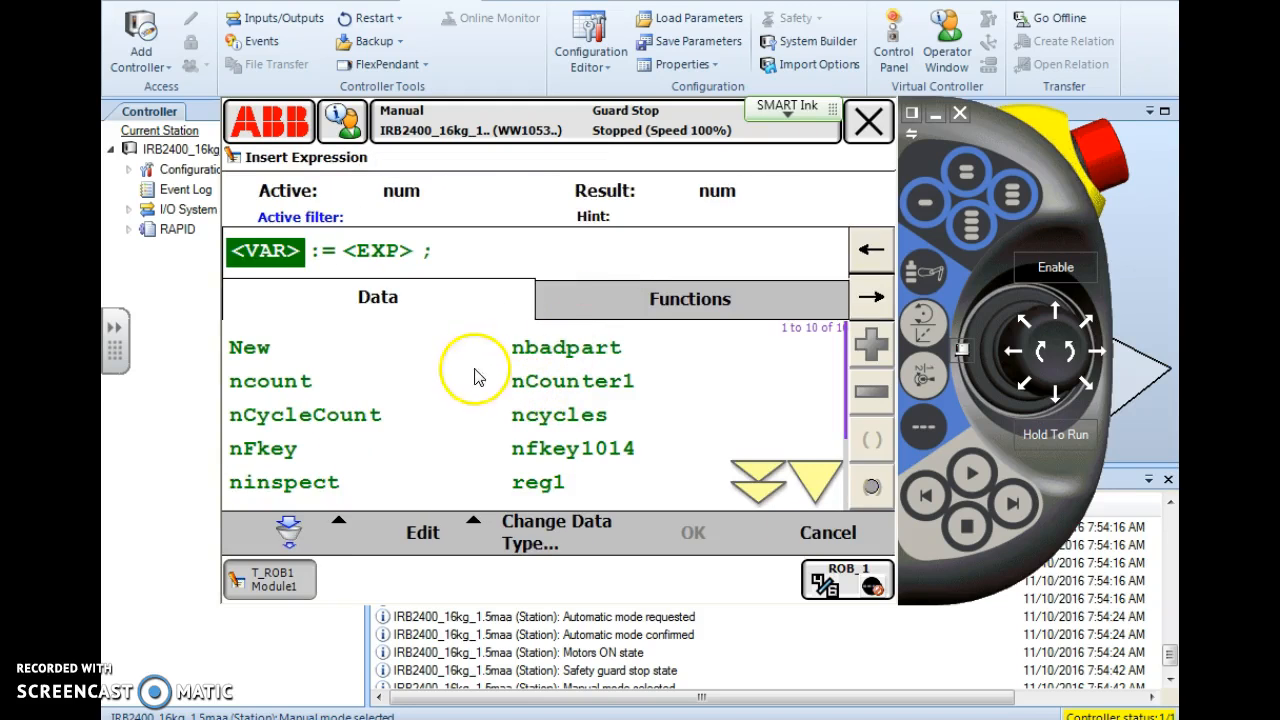
# - Set the assignment target to ncount, correcting an accidental nCounter1 pick
pyautogui.click(265, 250)
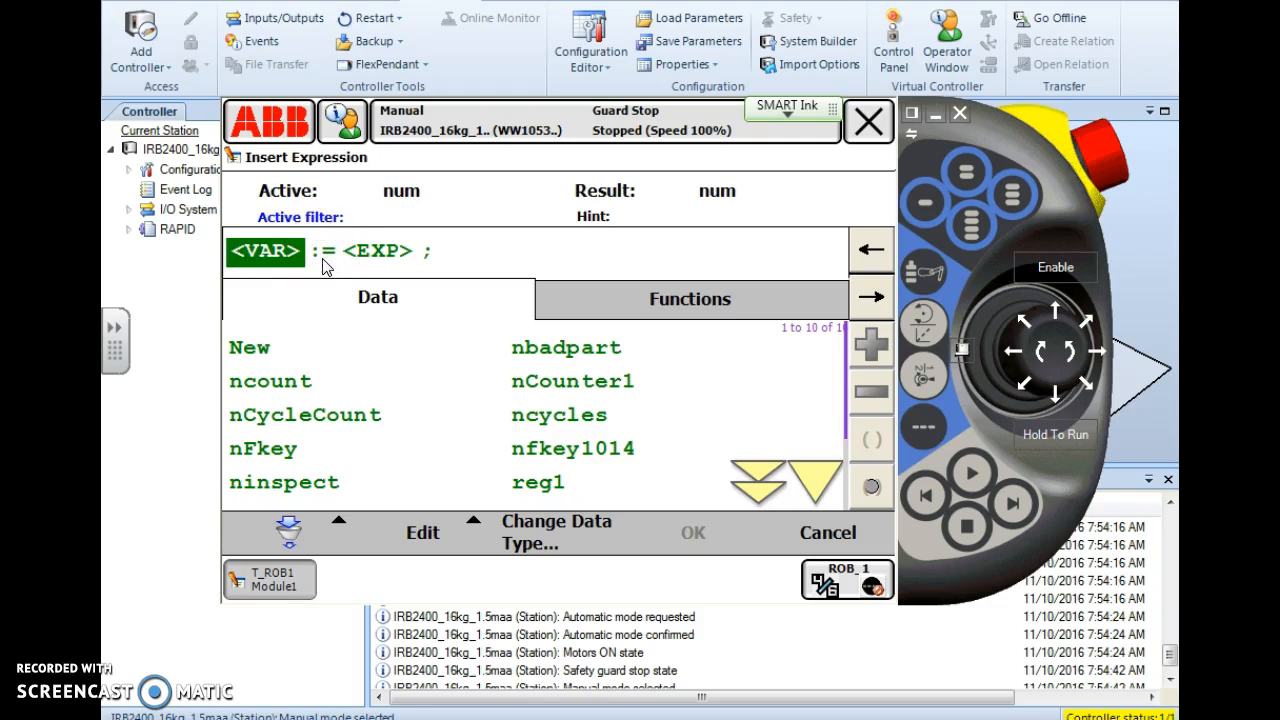
pyautogui.click(264, 251)
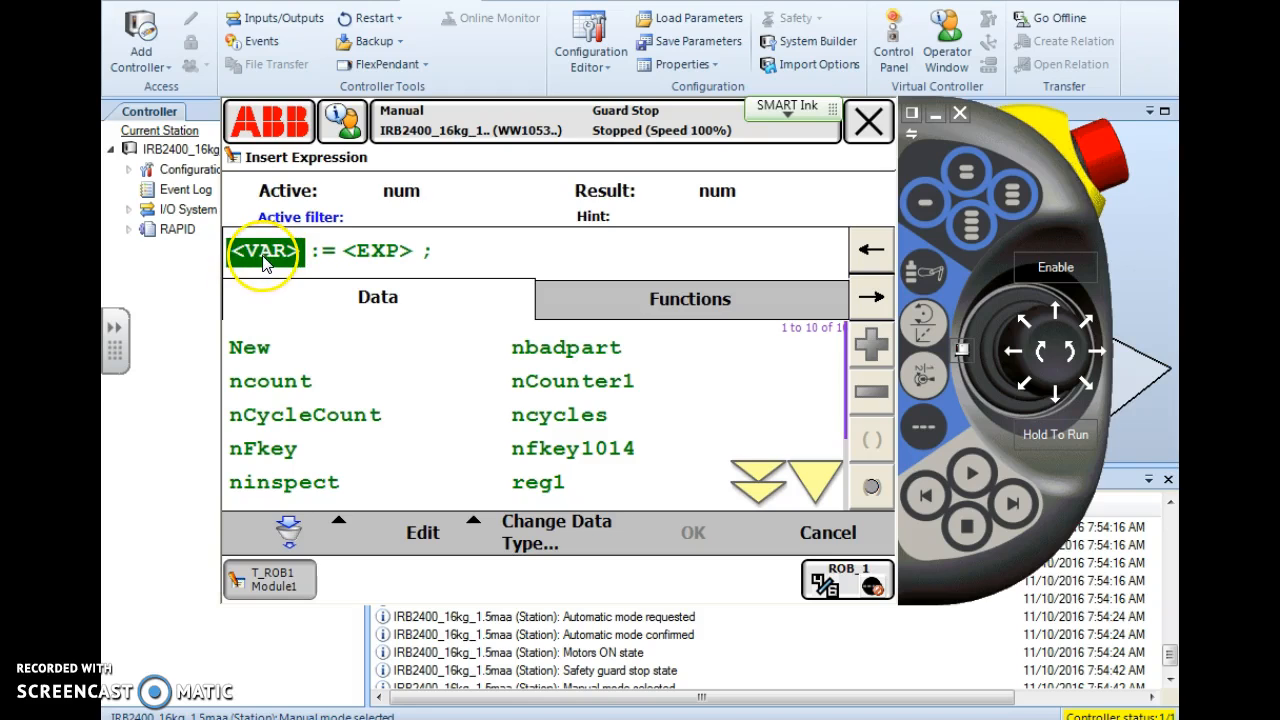
pyautogui.click(377, 251)
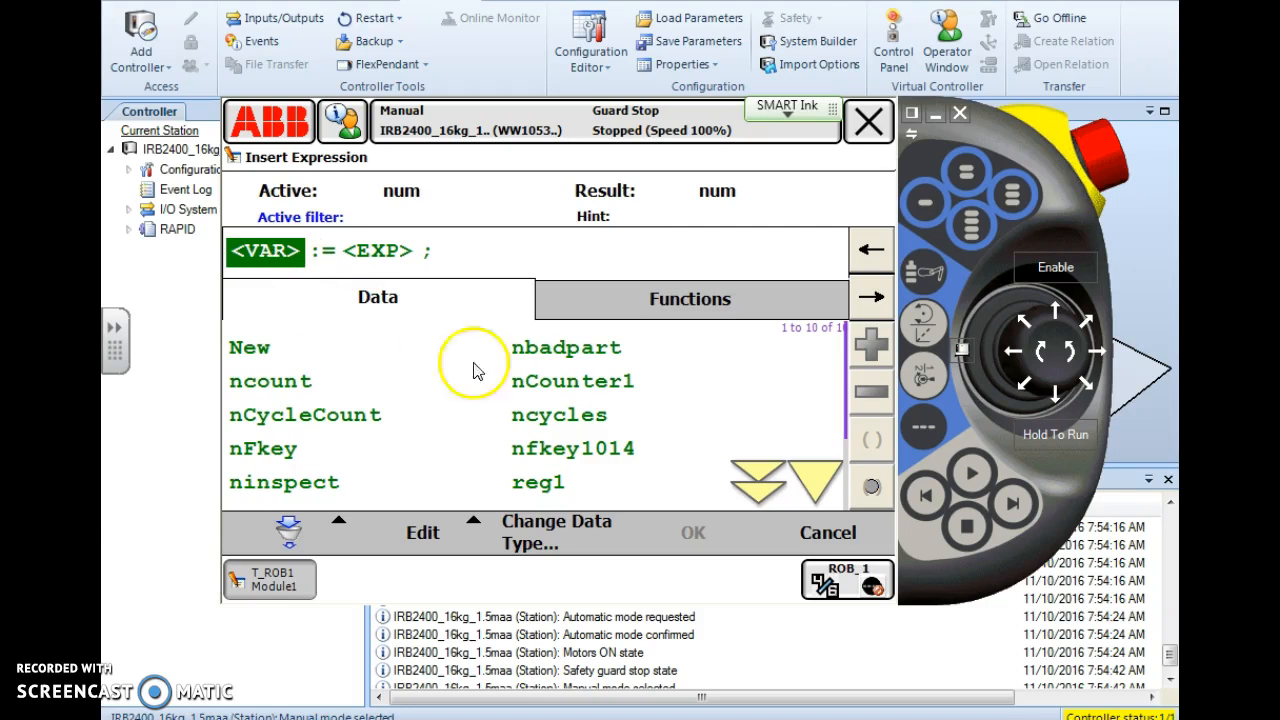
pyautogui.click(573, 381)
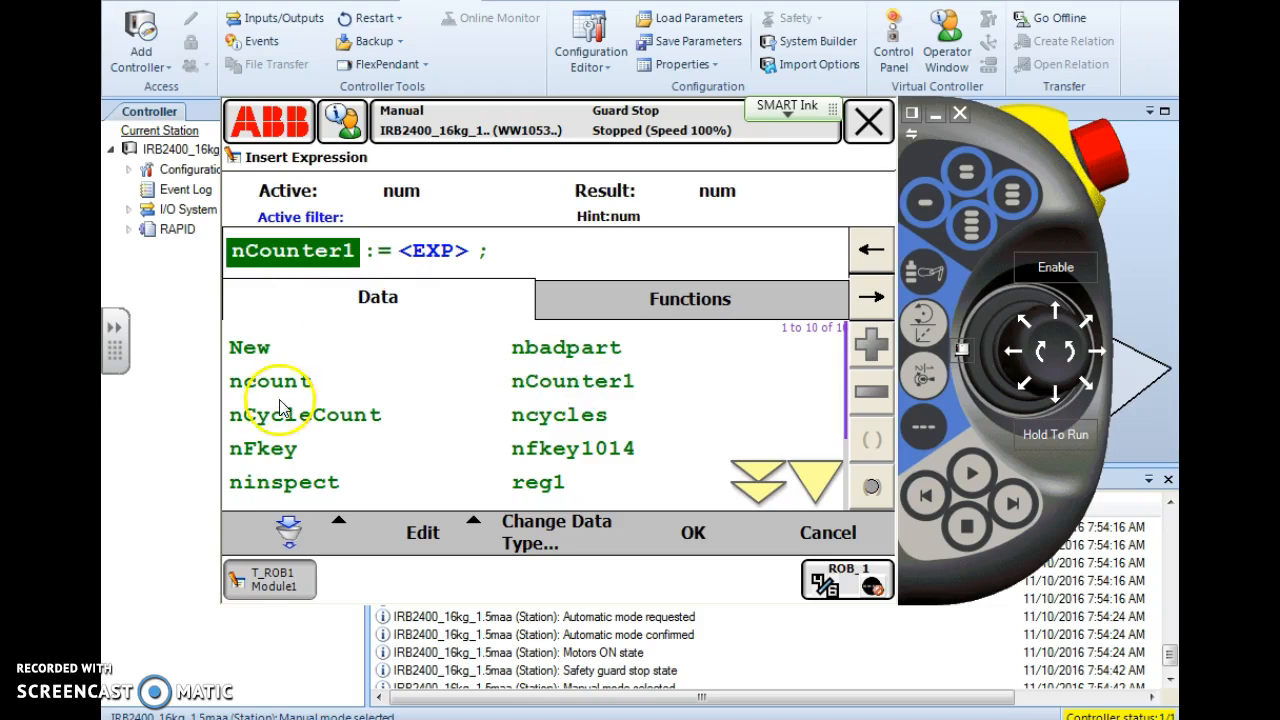
pyautogui.click(270, 381)
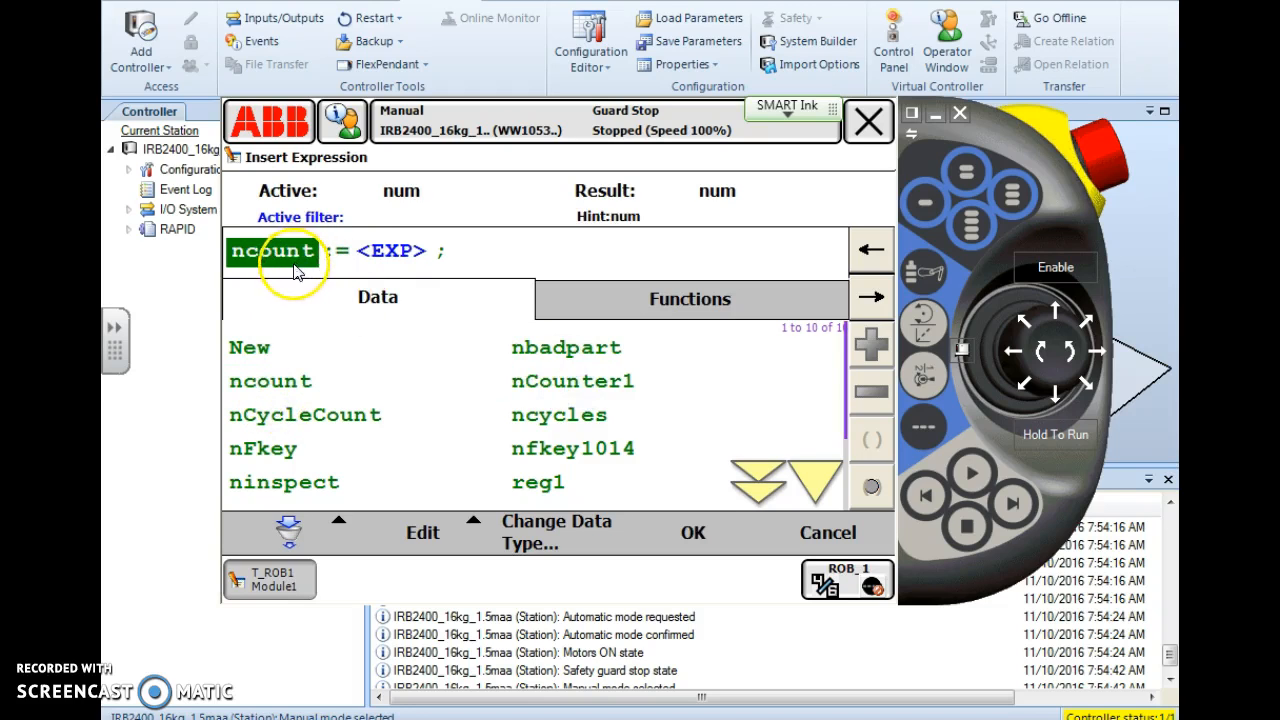
pyautogui.moveTo(315, 278)
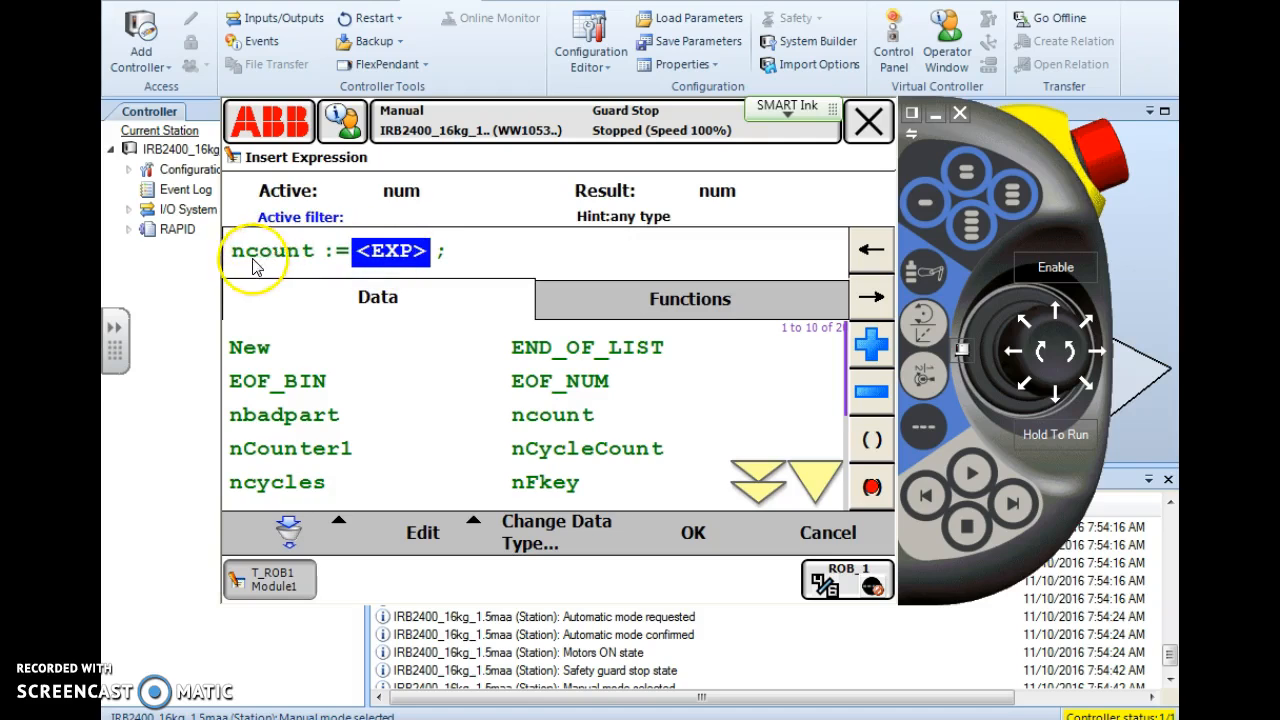
pyautogui.moveTo(285, 270)
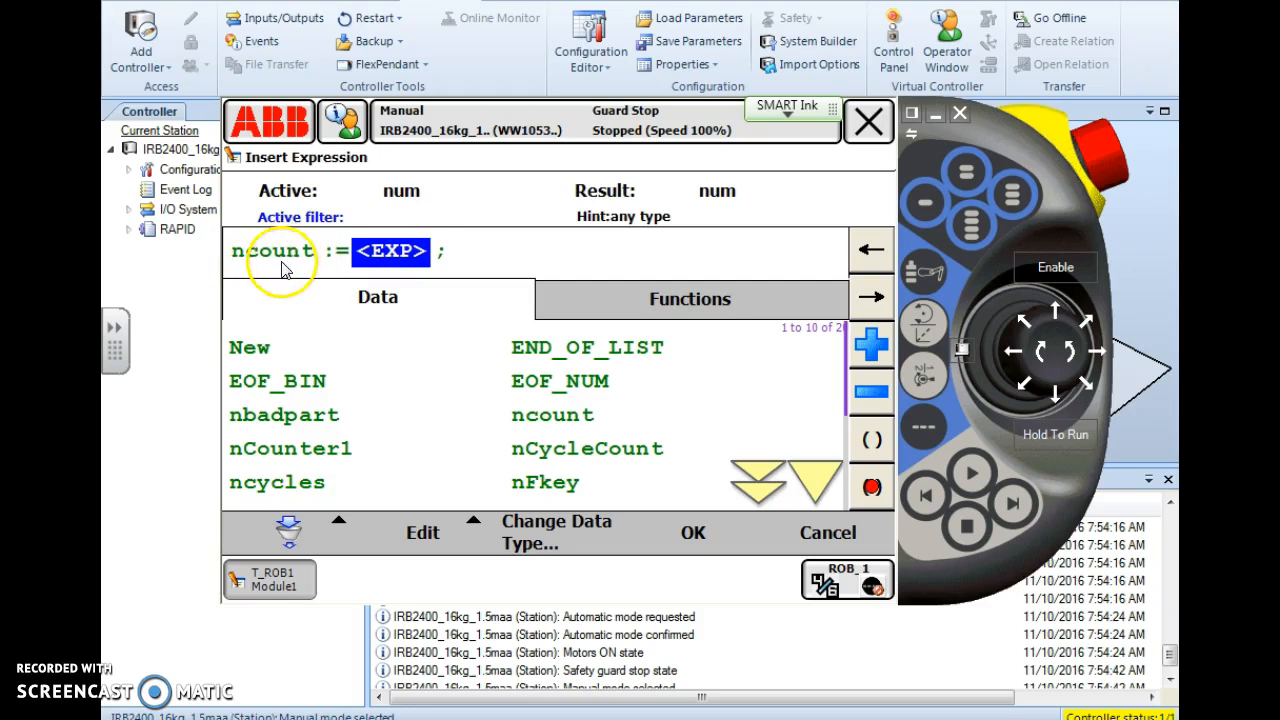
pyautogui.moveTo(272, 267)
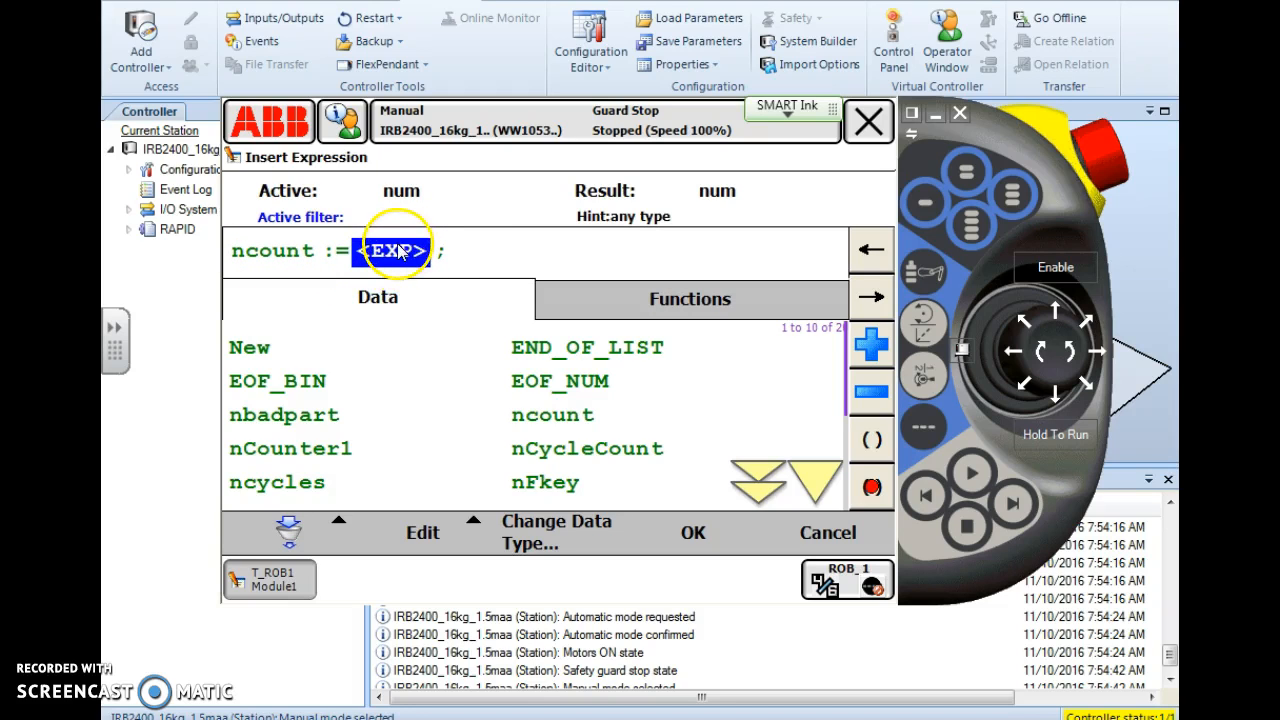
pyautogui.moveTo(240, 213)
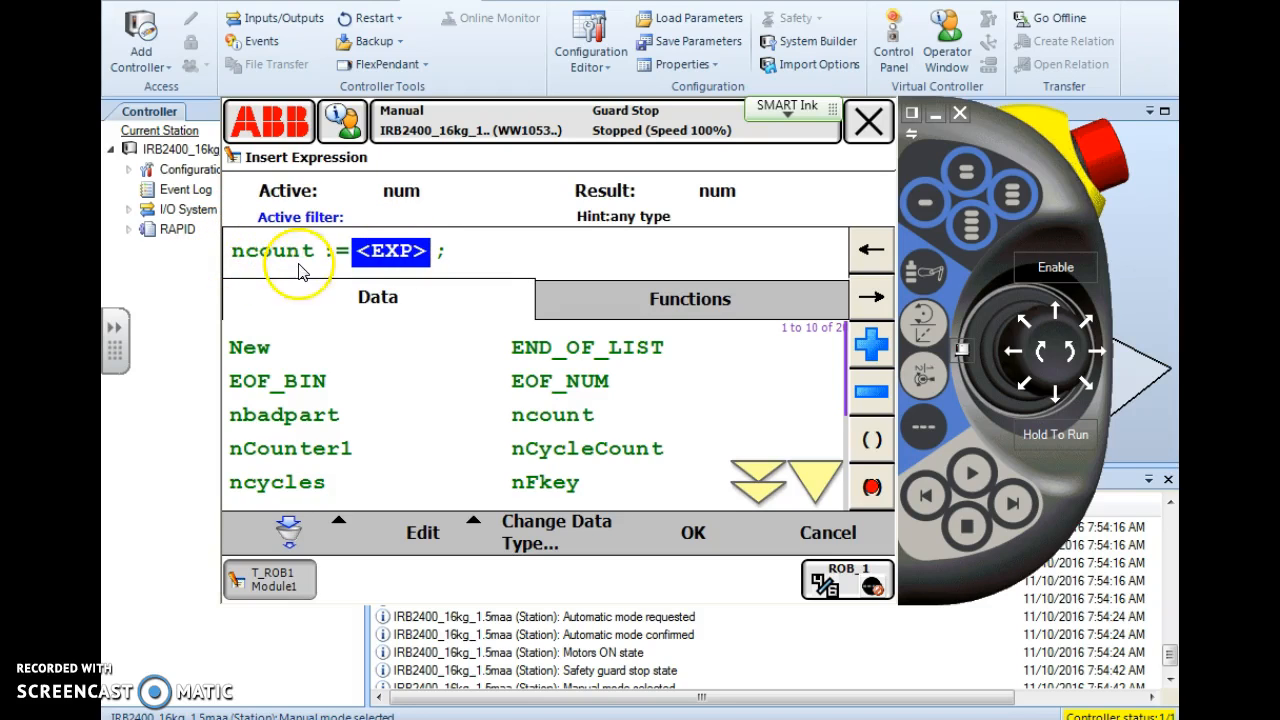
# - Fill the assignment expression with ncount
pyautogui.click(391, 251)
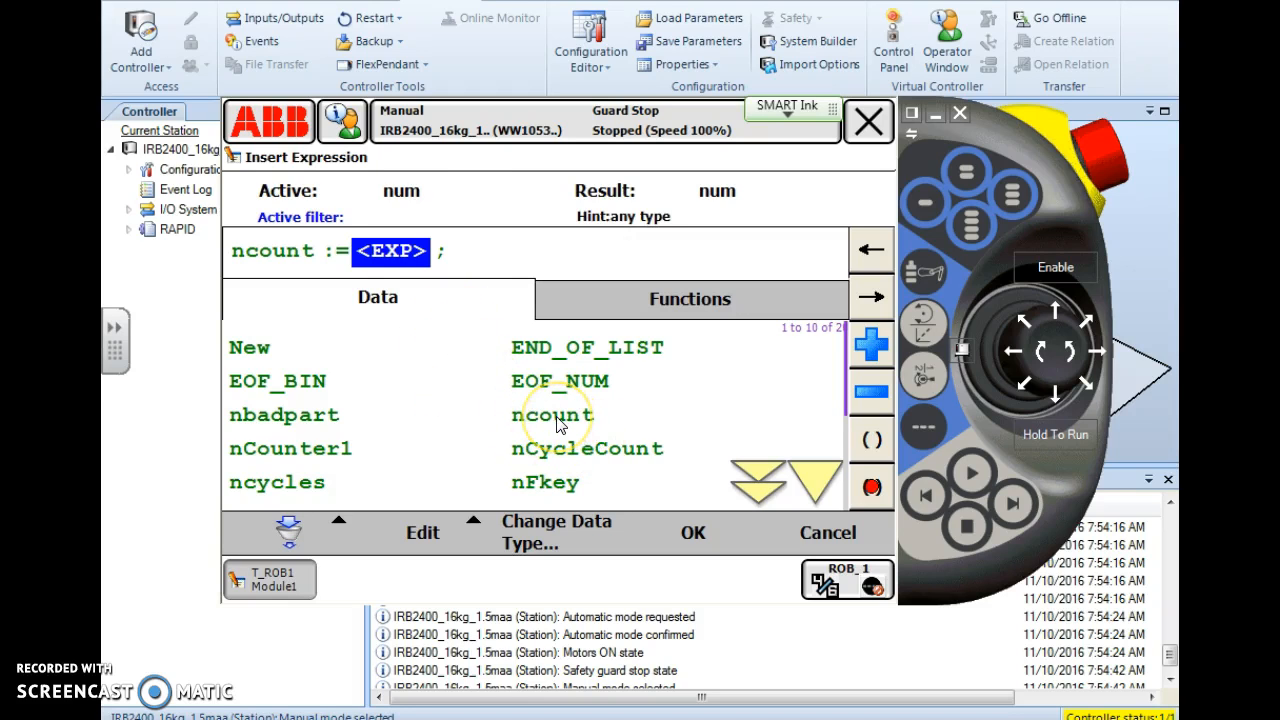
pyautogui.click(551, 415)
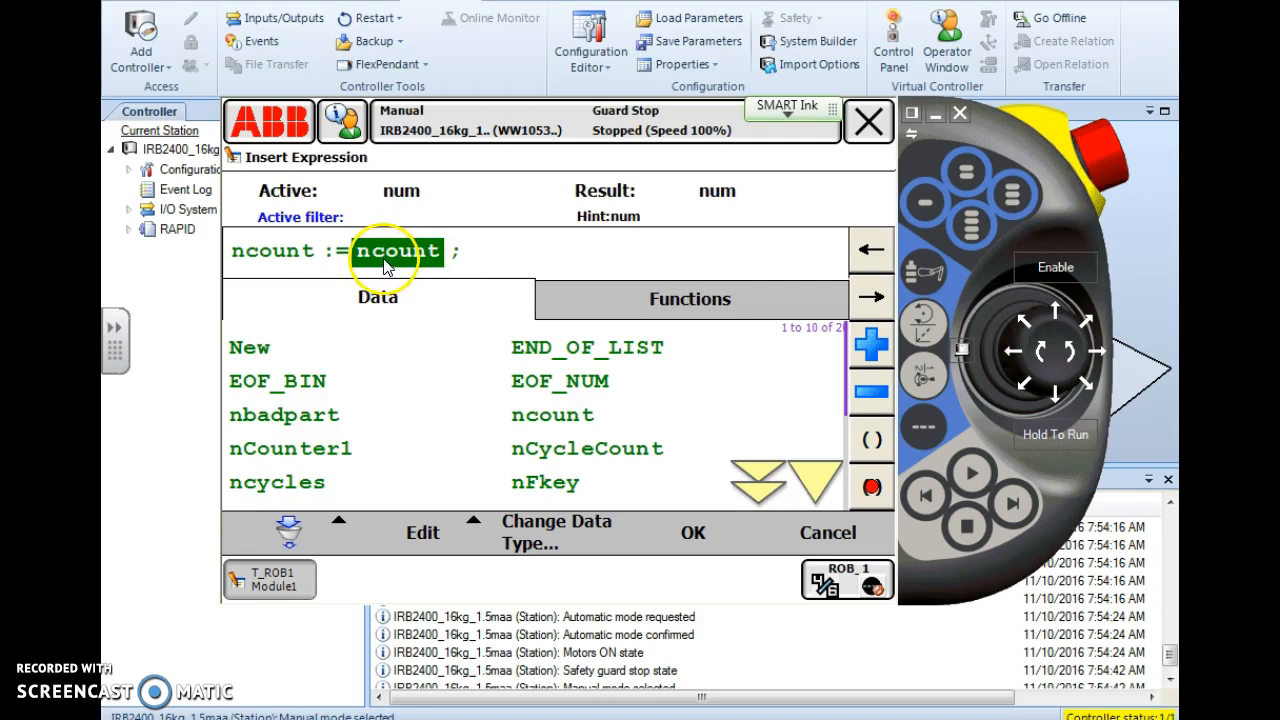
pyautogui.moveTo(848, 345)
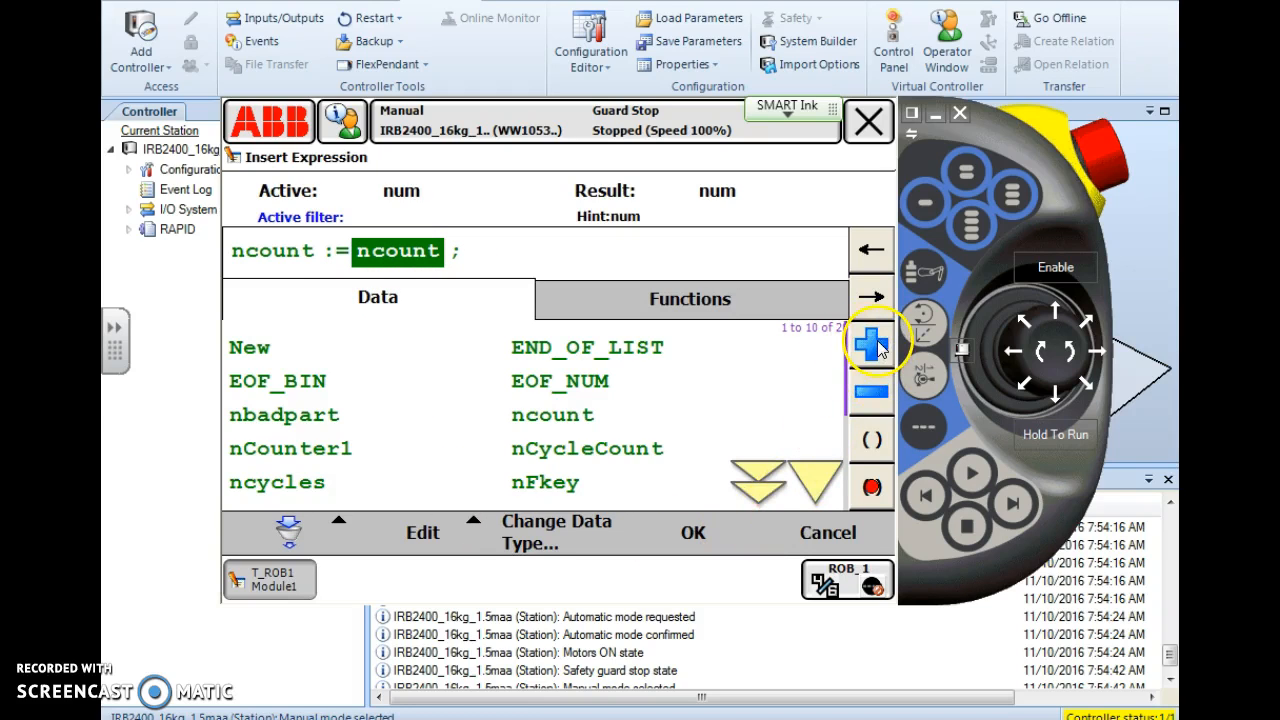
# - Append '+ 1' after ncount and confirm, inserting ncount := ncount + 1 into inspect2
pyautogui.click(867, 343)
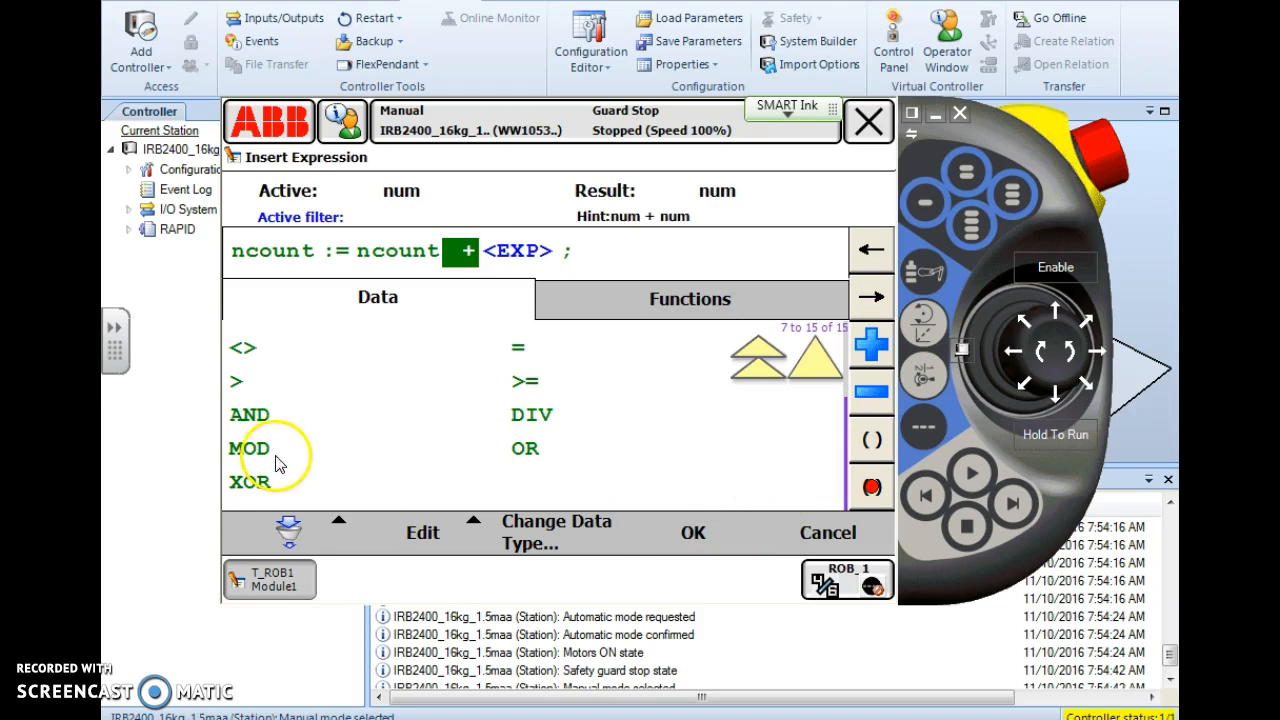
pyautogui.moveTo(282, 425)
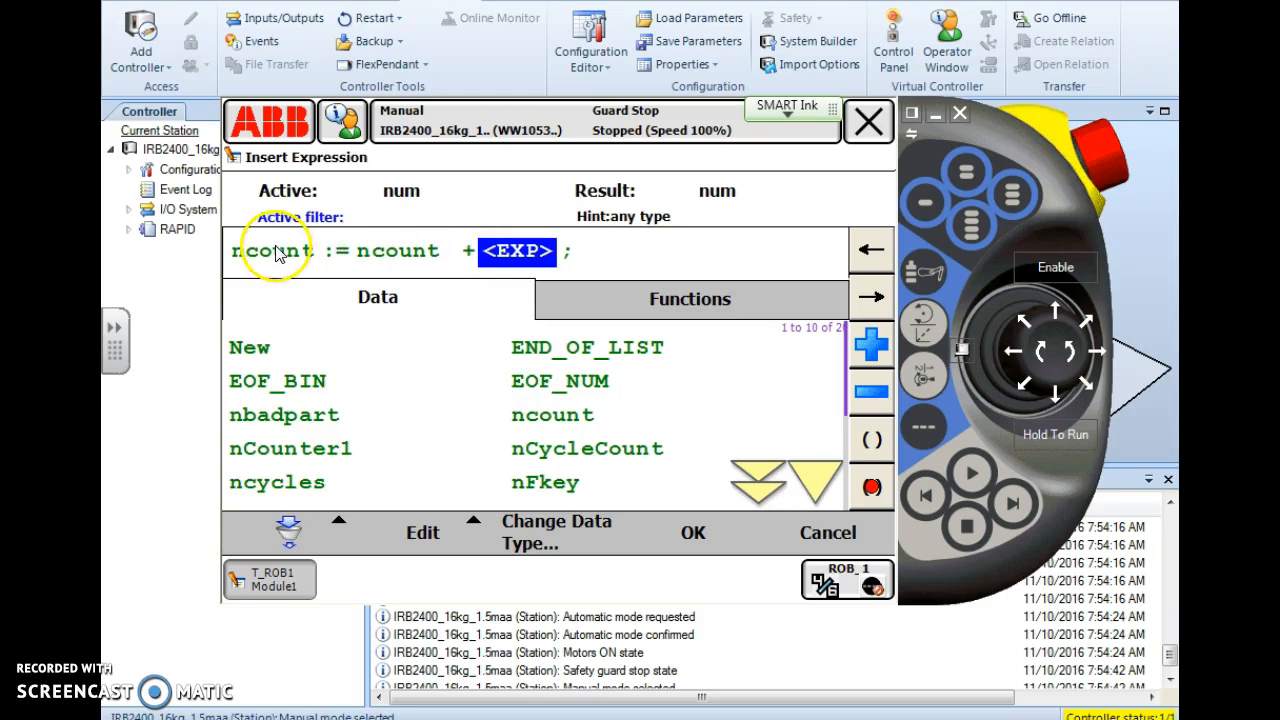
pyautogui.moveTo(407, 262)
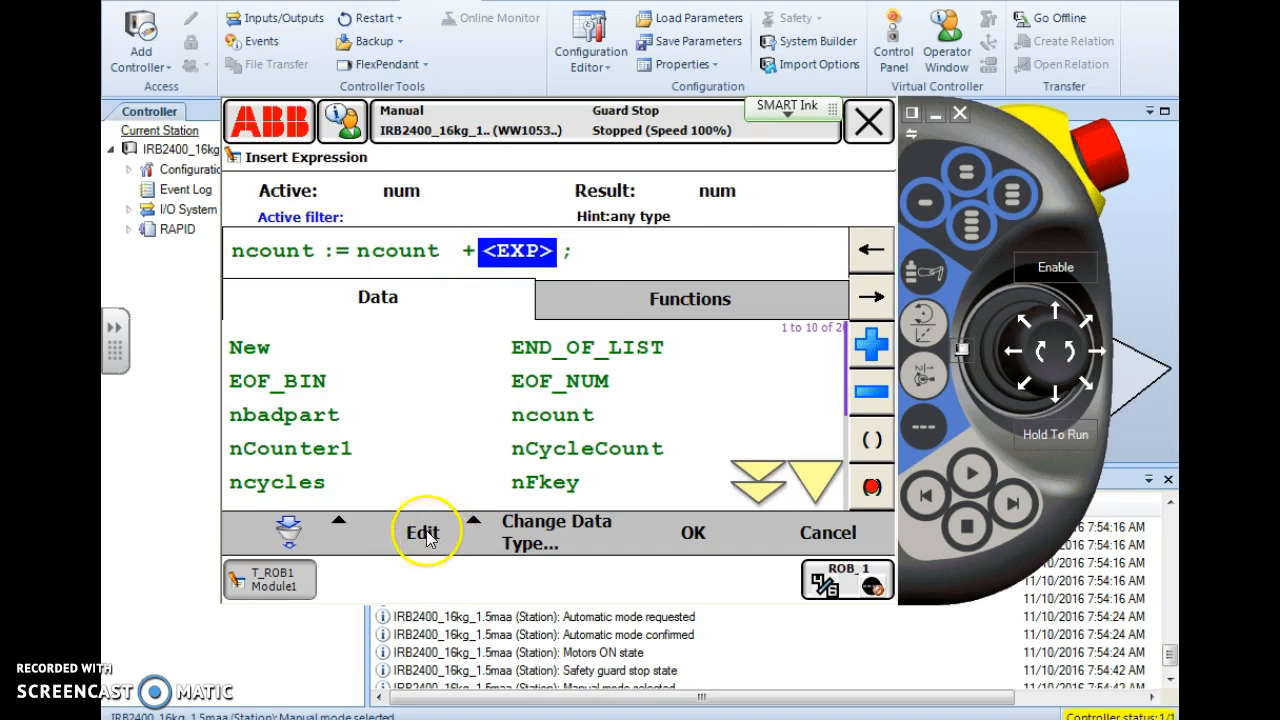
pyautogui.click(424, 532)
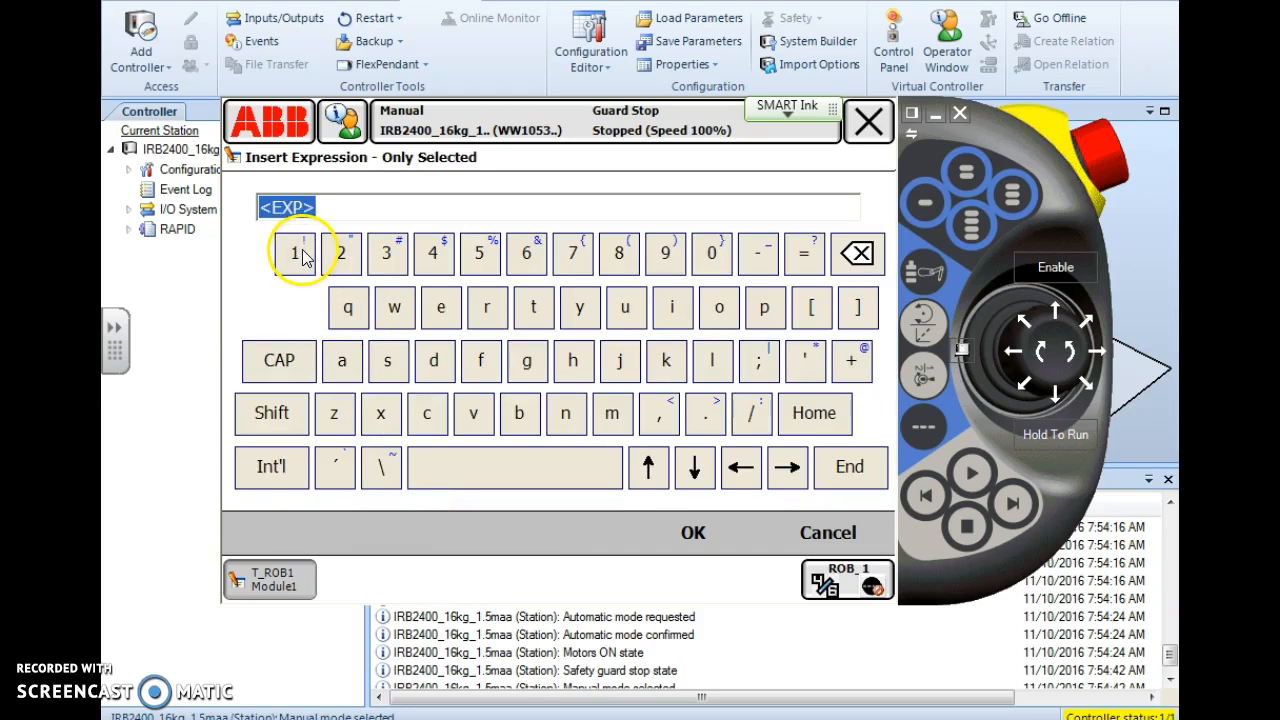
pyautogui.click(693, 533)
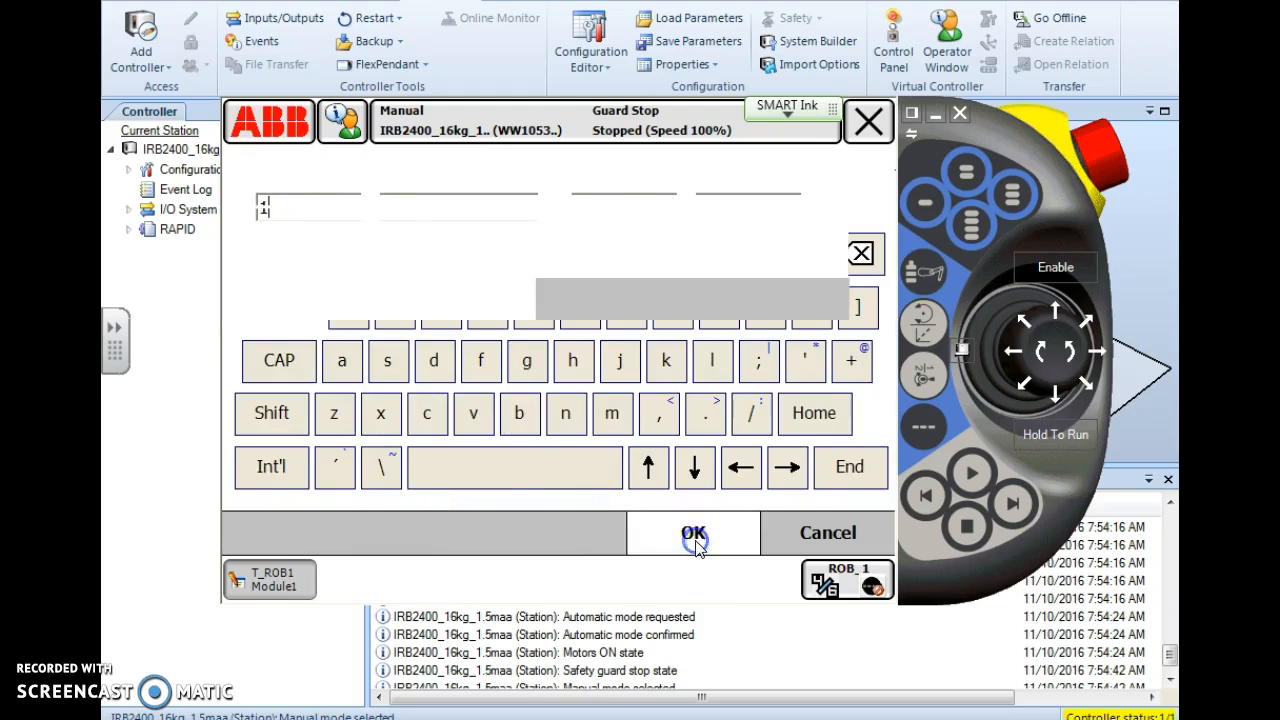
pyautogui.click(693, 532)
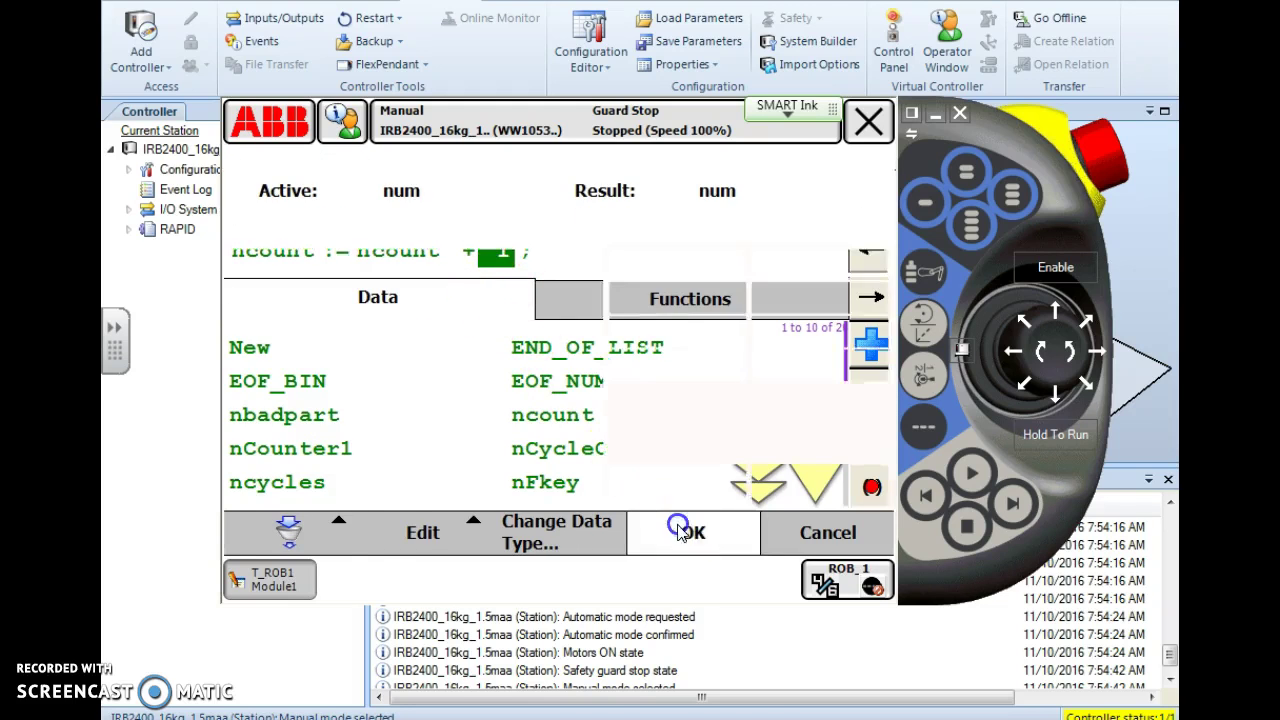
pyautogui.click(681, 532)
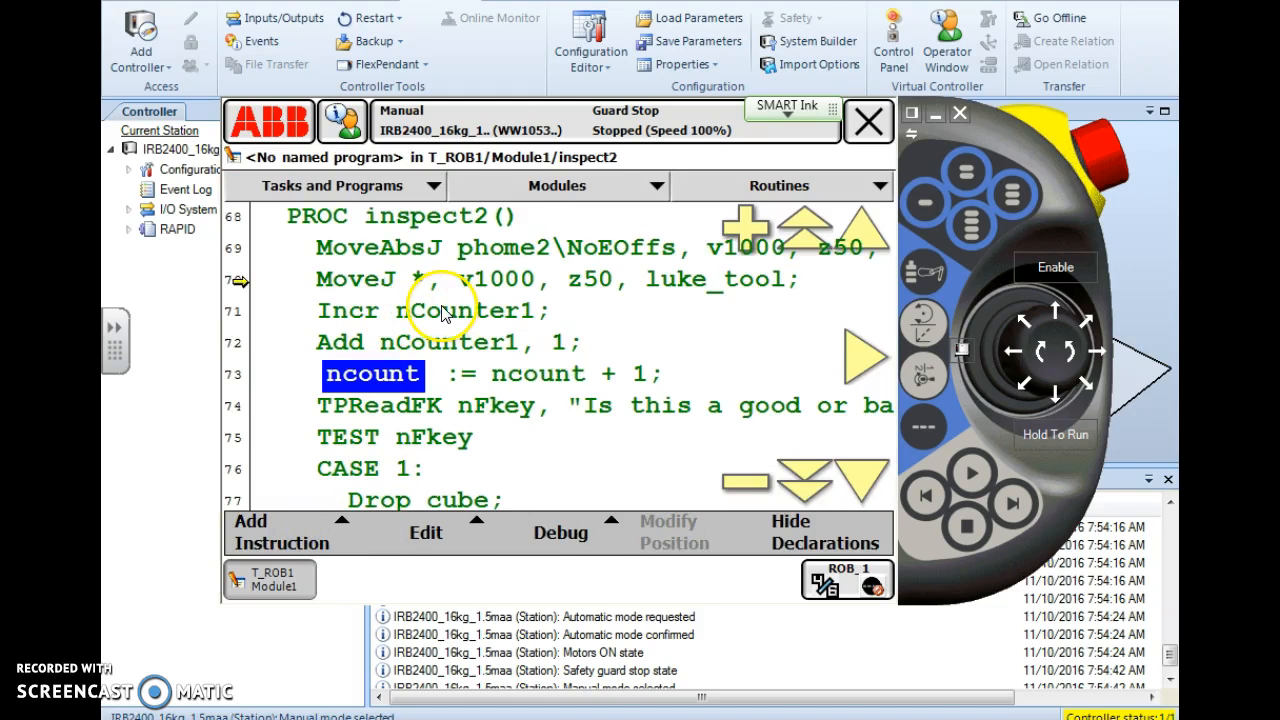
pyautogui.moveTo(478, 392)
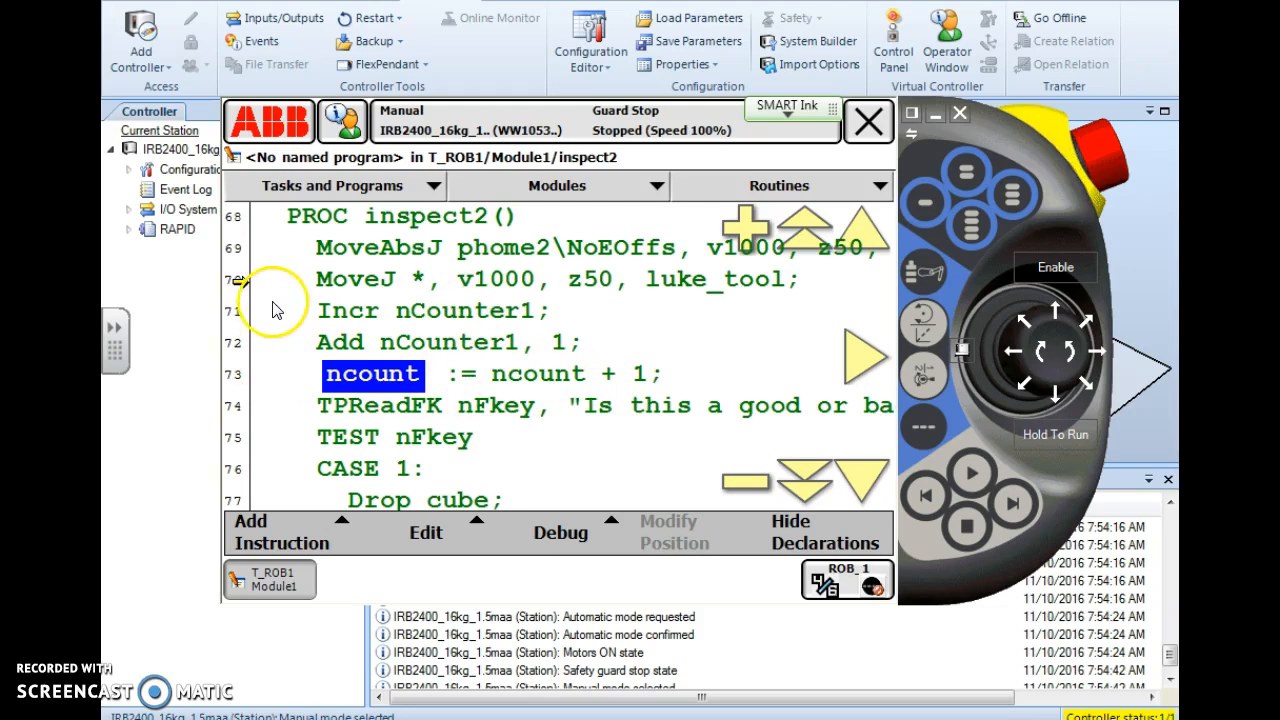
pyautogui.moveTo(530, 320)
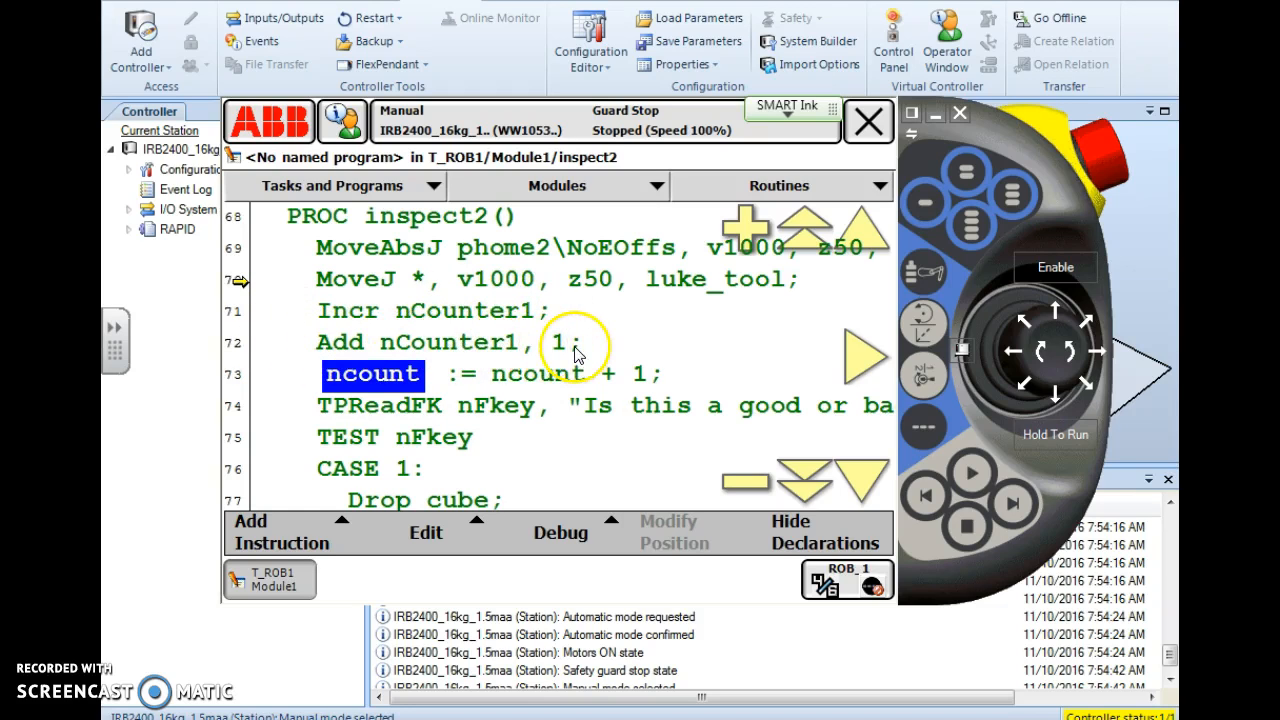
pyautogui.moveTo(255, 375)
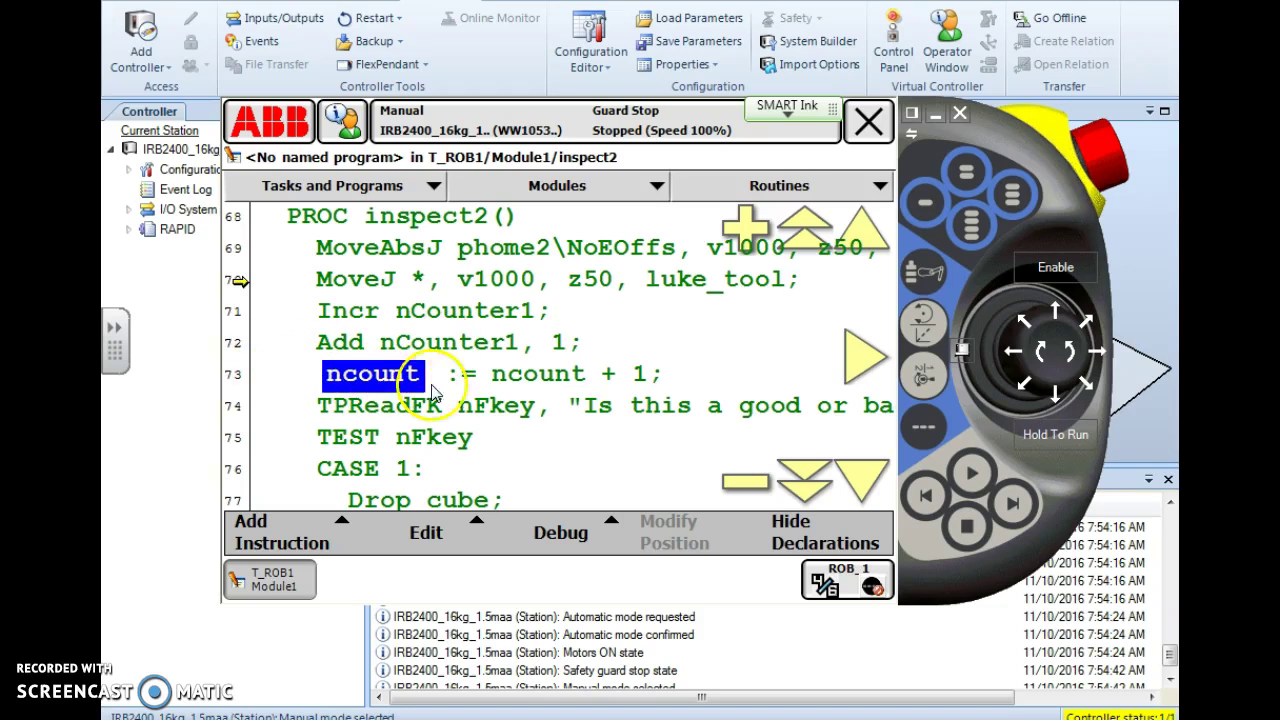
pyautogui.moveTo(555, 389)
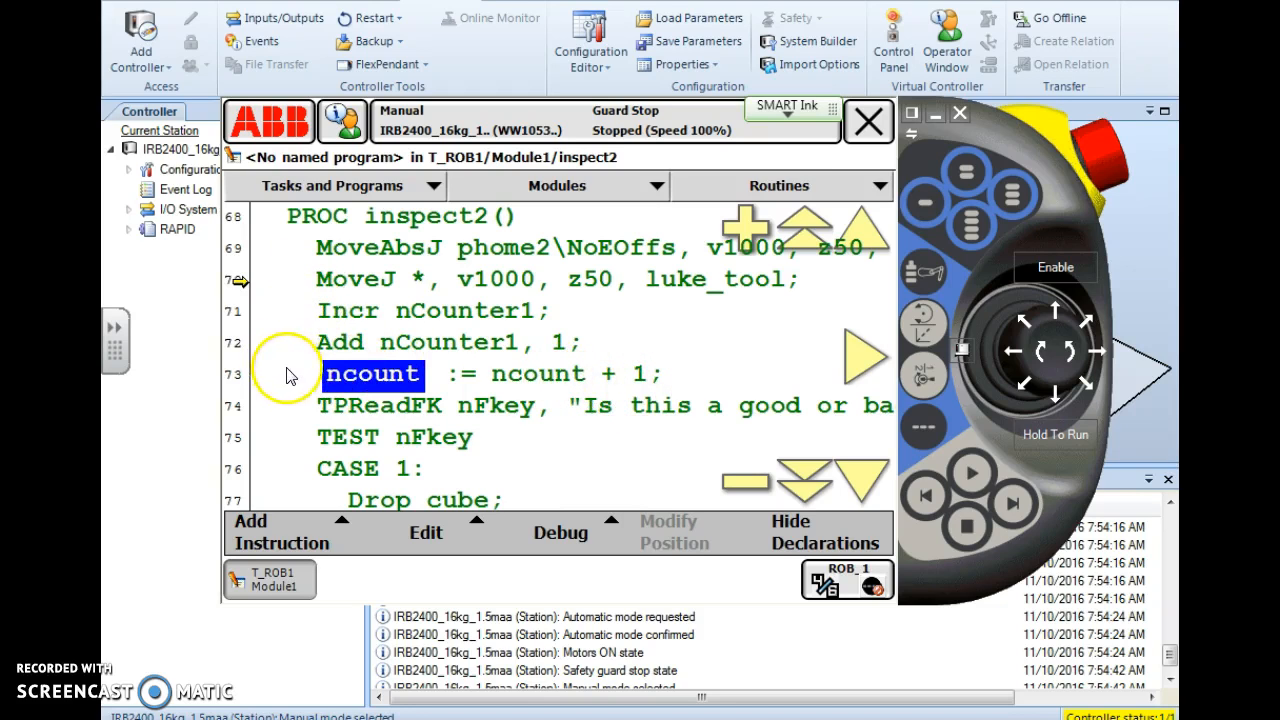
pyautogui.moveTo(530, 392)
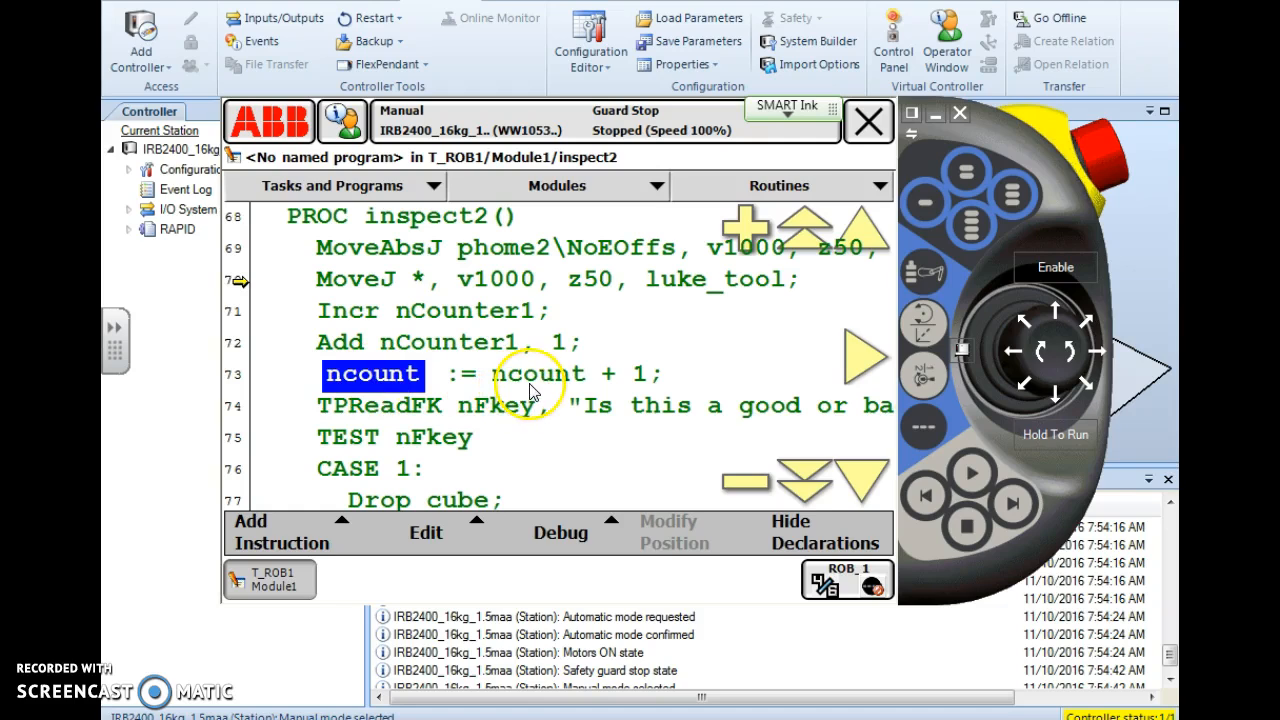
pyautogui.moveTo(648, 388)
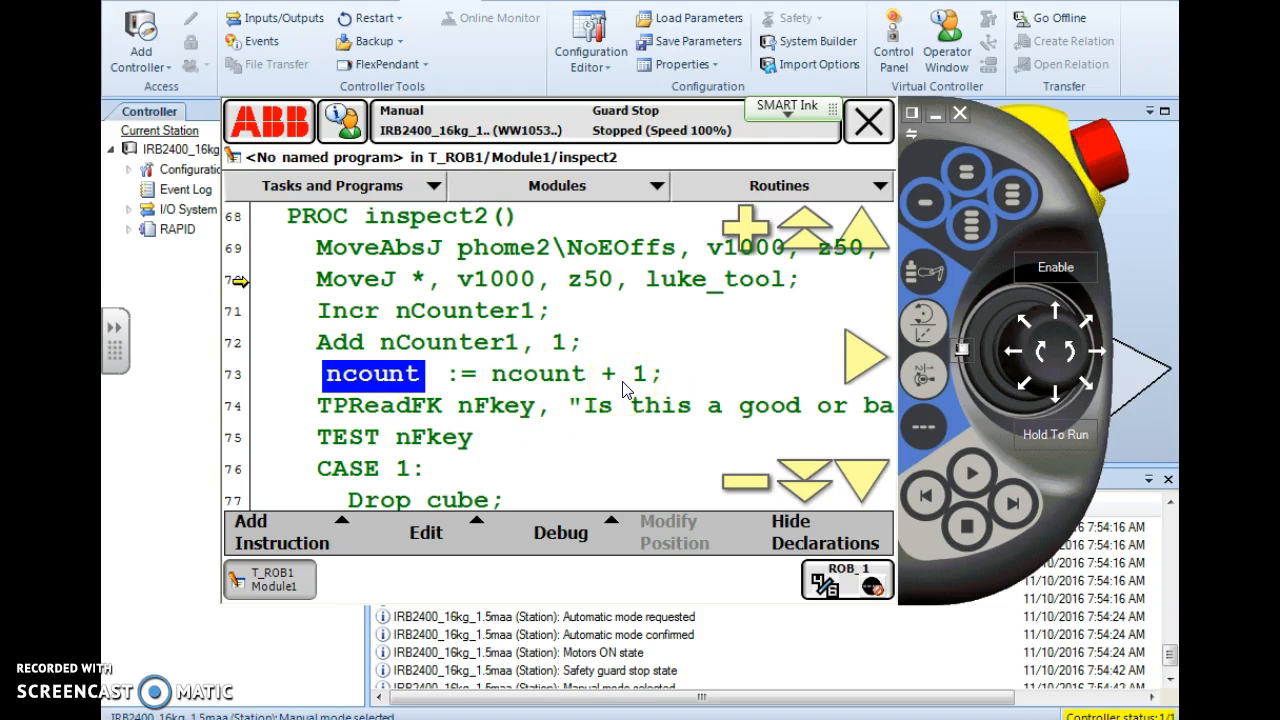
pyautogui.moveTo(619, 387)
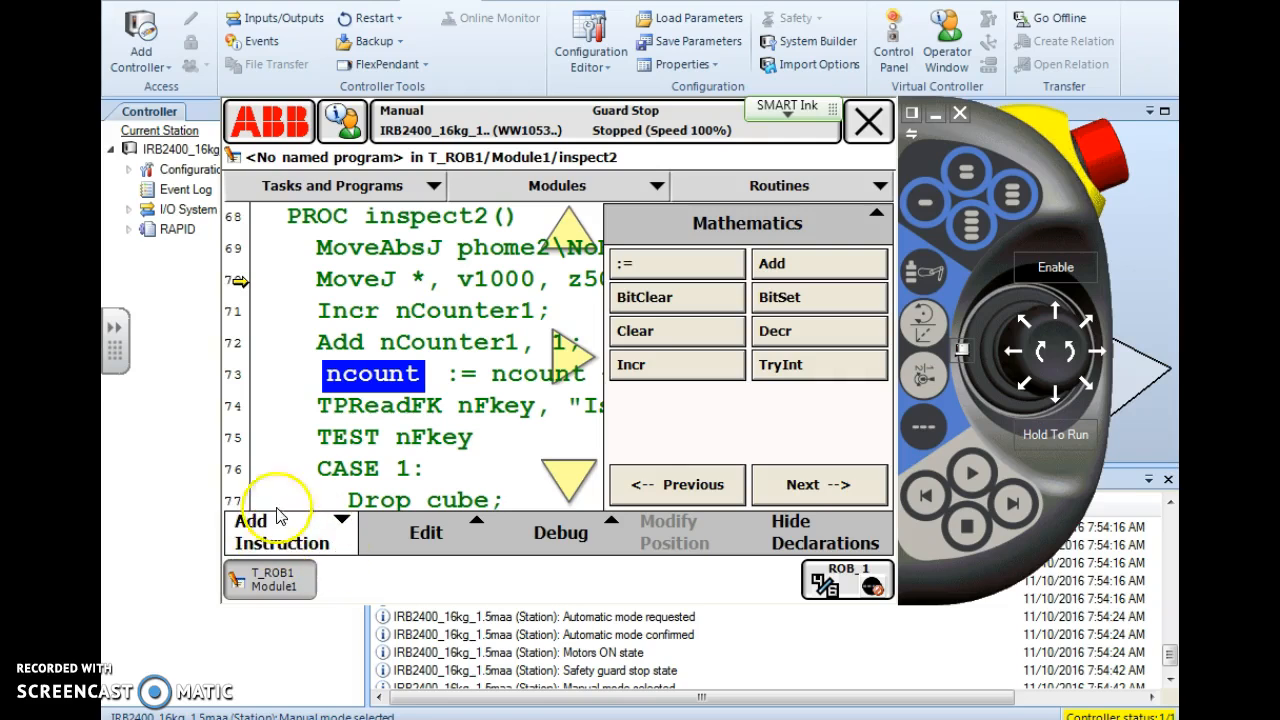
pyautogui.moveTo(275, 520)
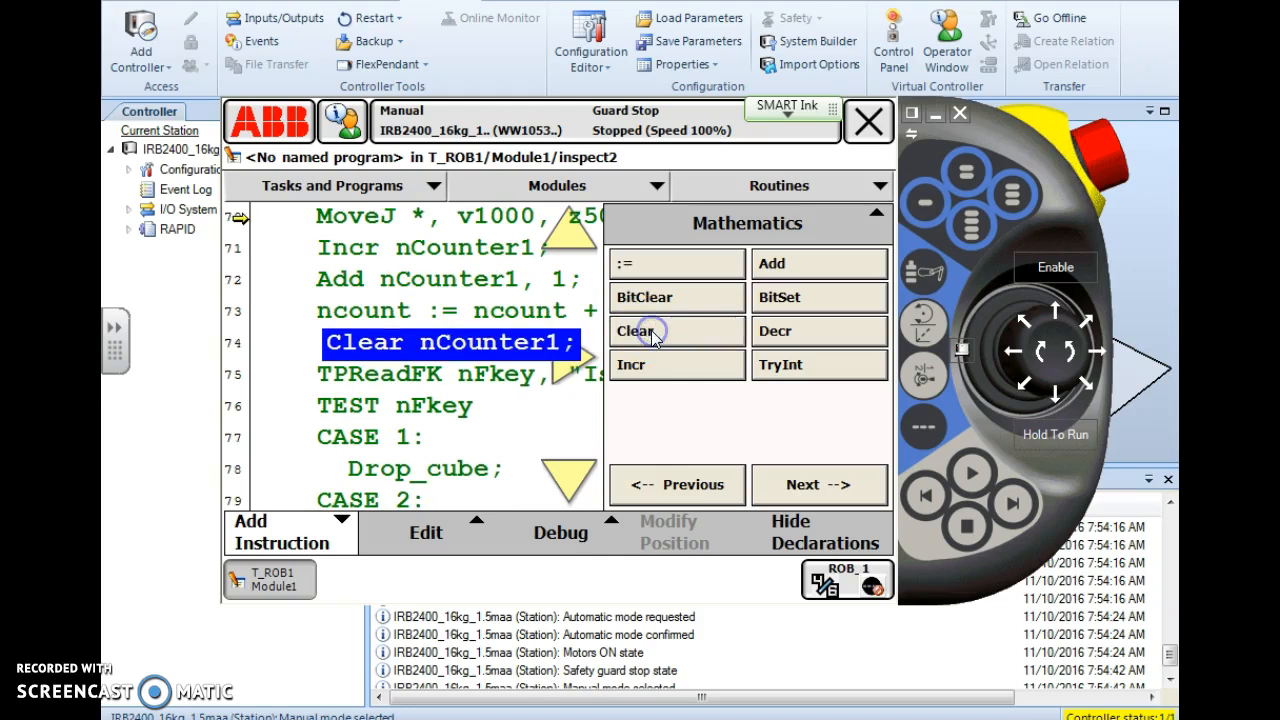
pyautogui.moveTo(495, 355)
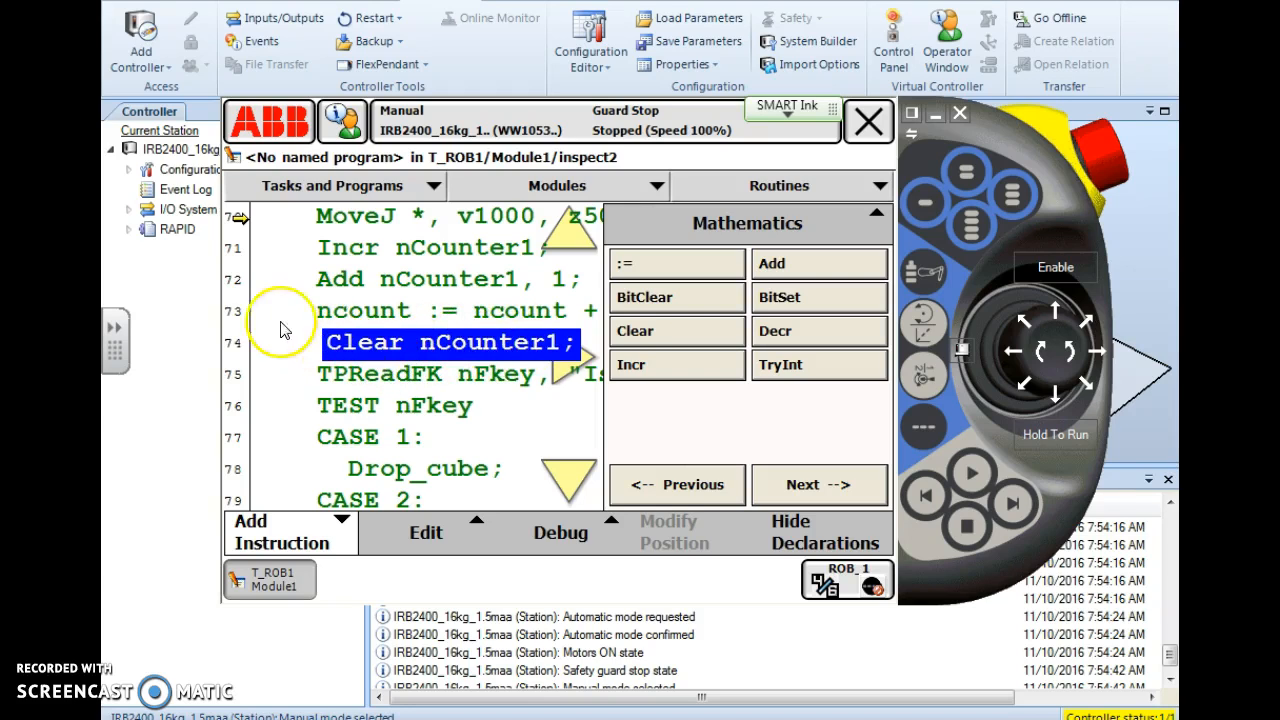
pyautogui.moveTo(405, 280)
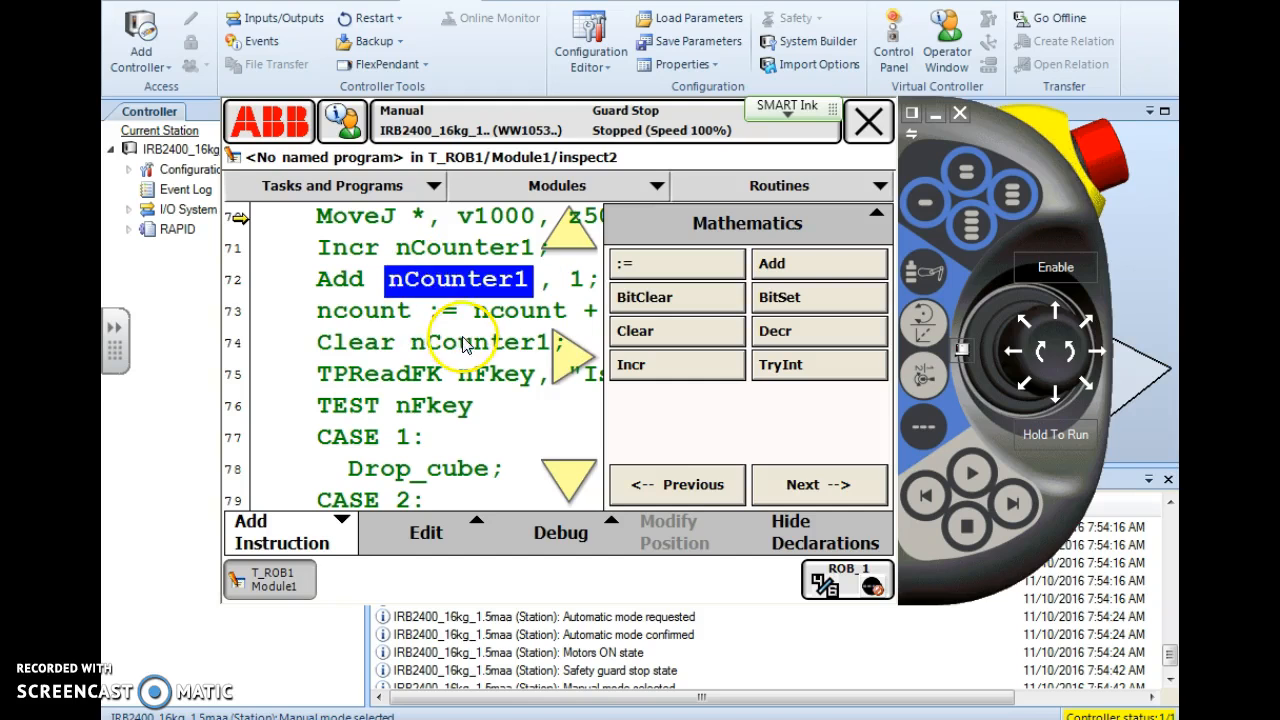
# - Select the new Clear instruction's nCounter1 argument for changing
pyautogui.click(482, 342)
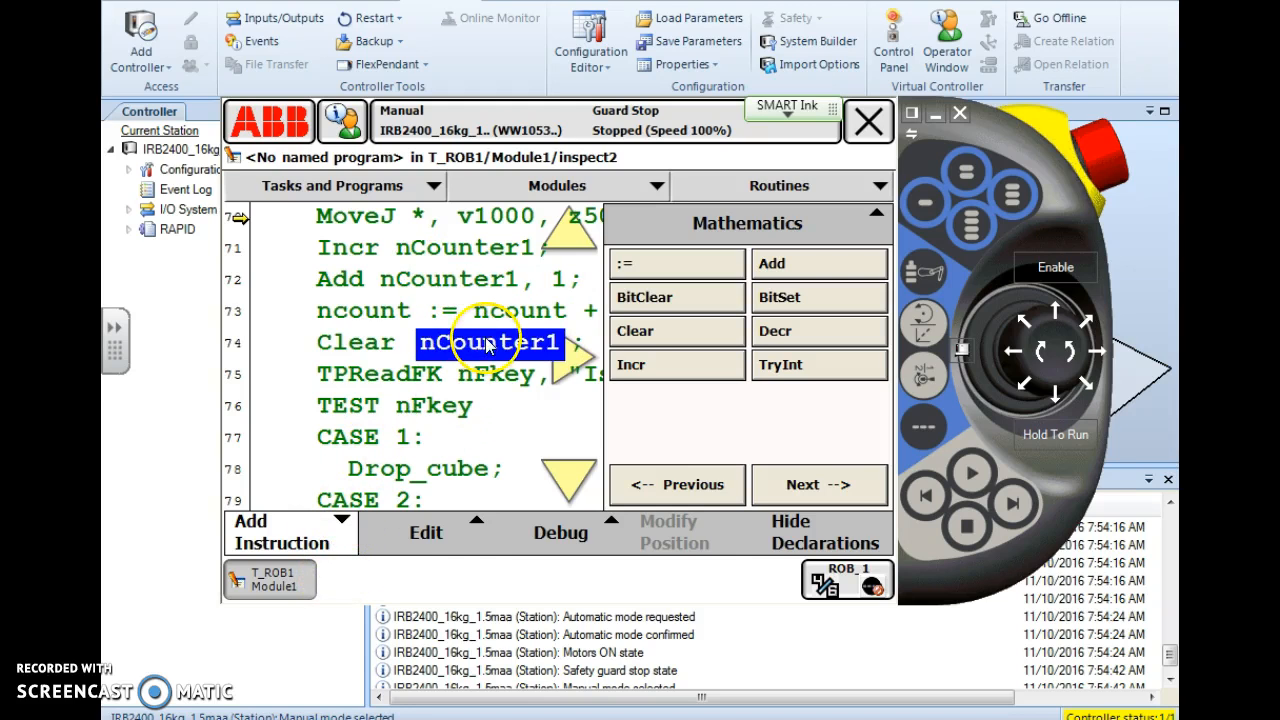
# - Replace Clear's nCounter1 argument with ncount from the Data list and confirm
pyautogui.click(484, 342)
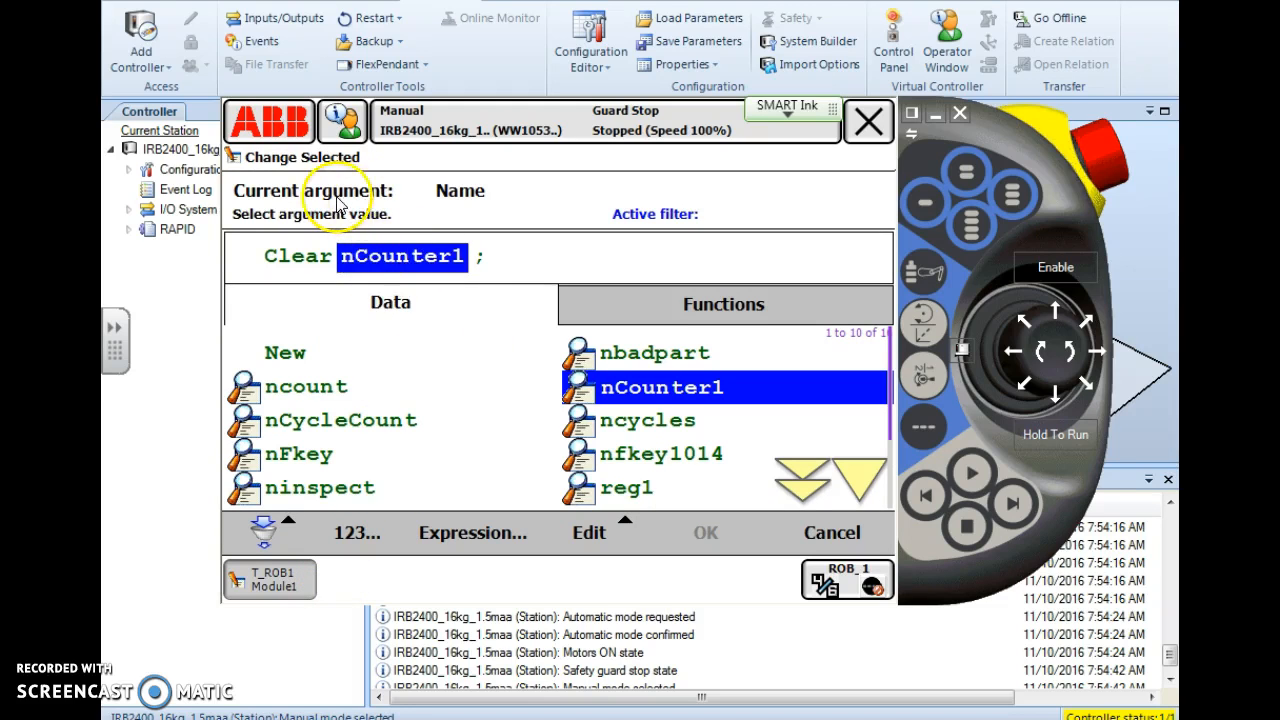
pyautogui.click(307, 387)
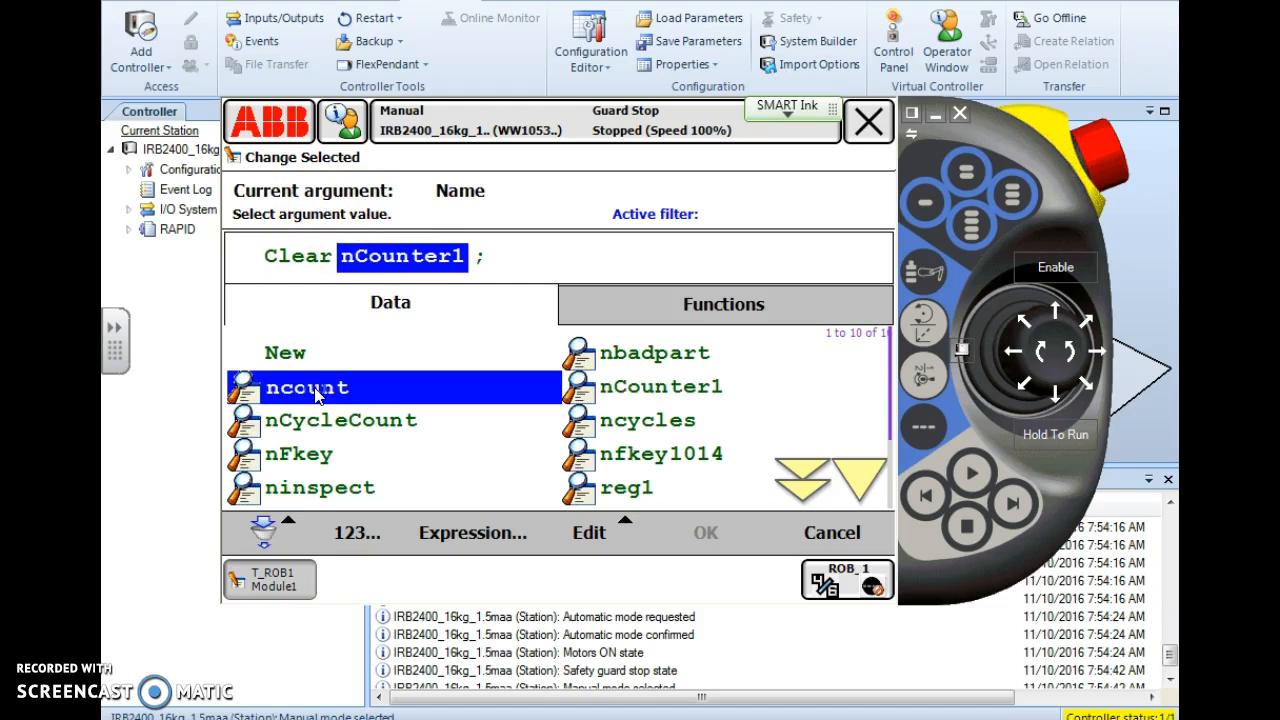
pyautogui.click(307, 387)
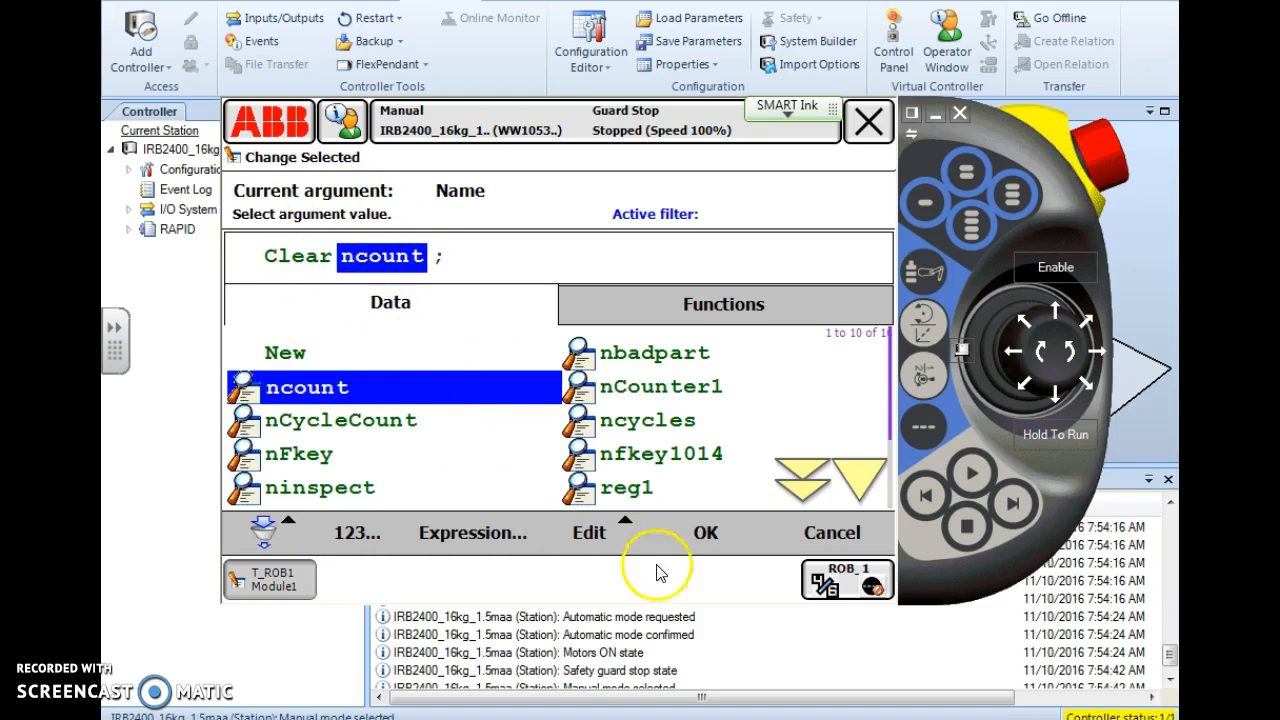
pyautogui.click(705, 532)
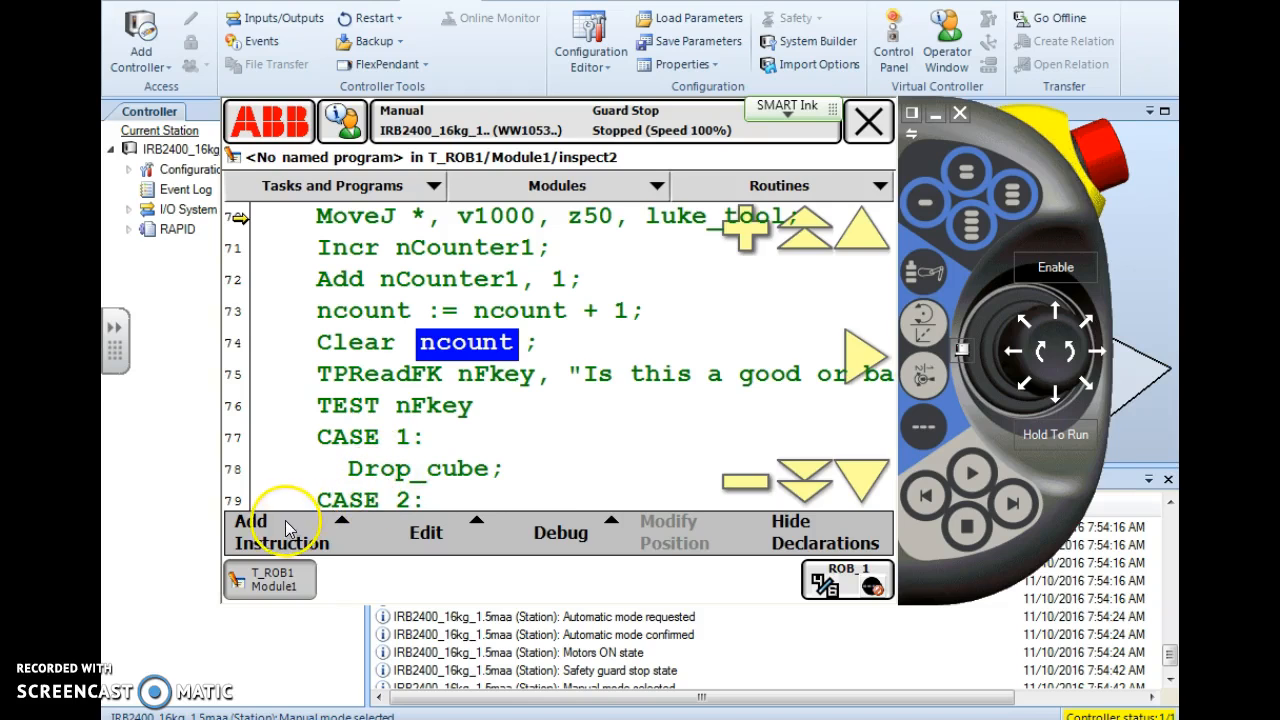
# - Add an assignment instruction with ncount as its target variable
pyautogui.click(280, 532)
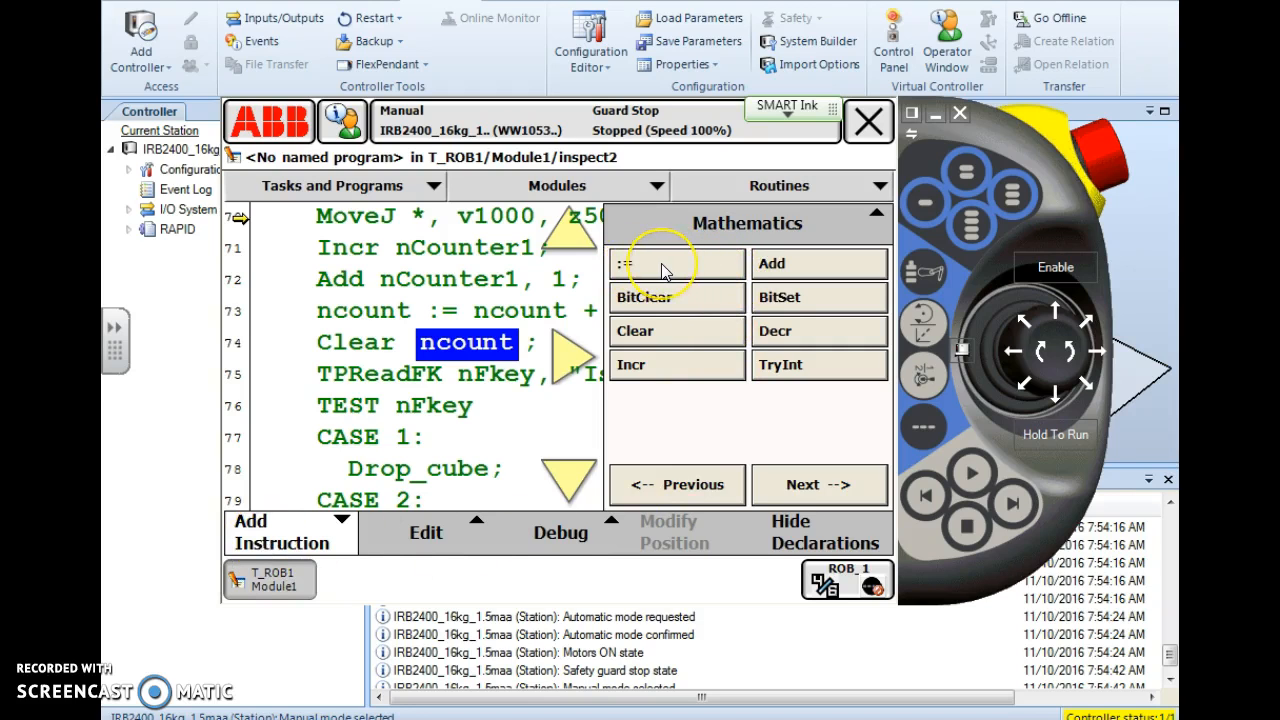
pyautogui.click(674, 263)
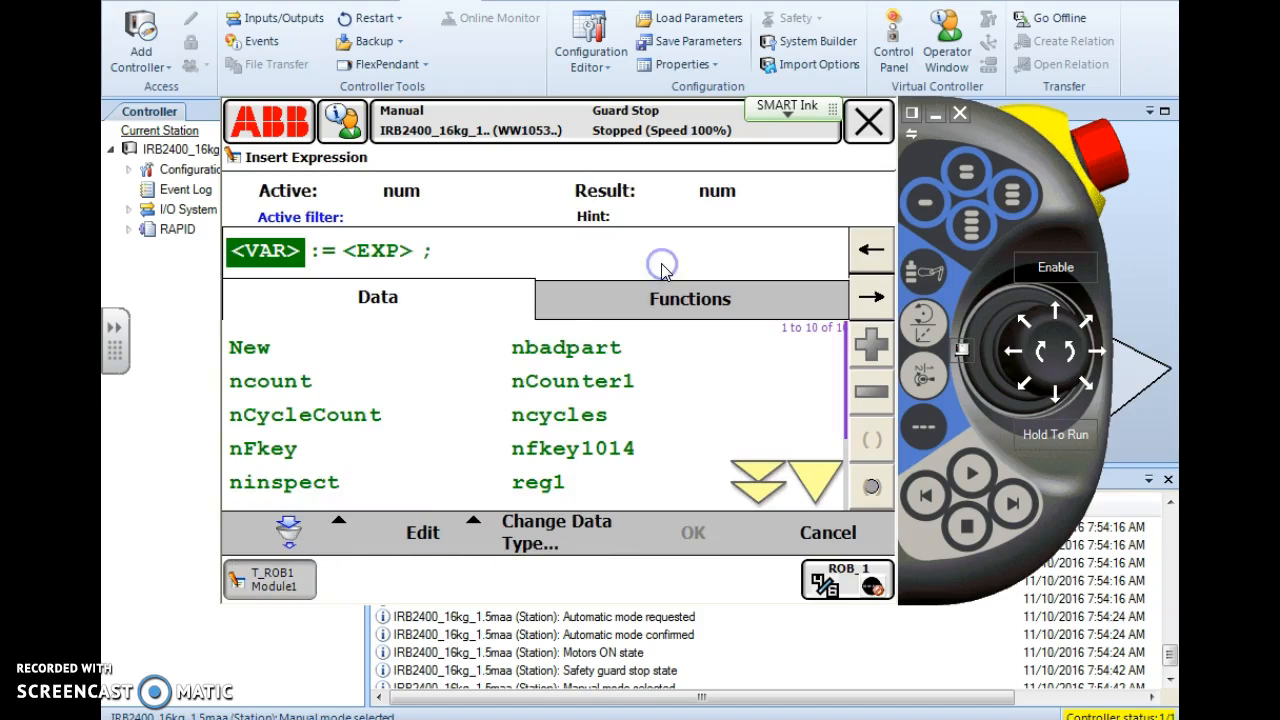
pyautogui.click(265, 251)
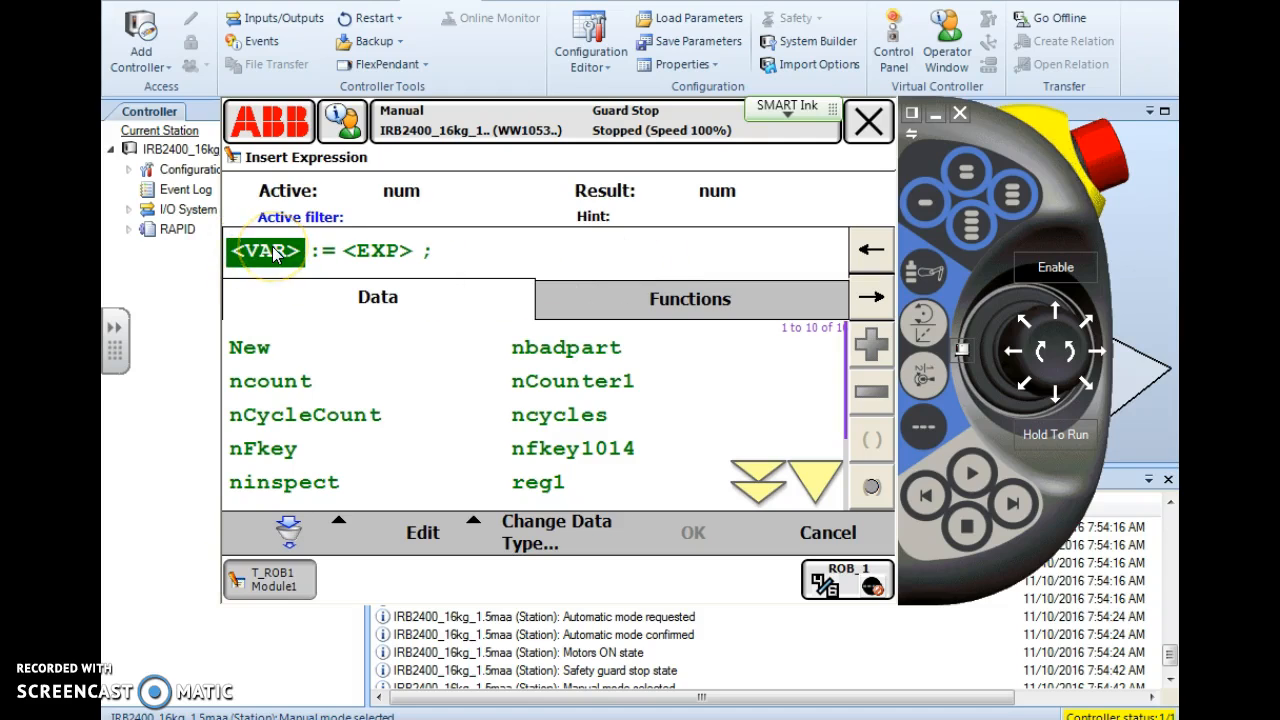
pyautogui.click(385, 251)
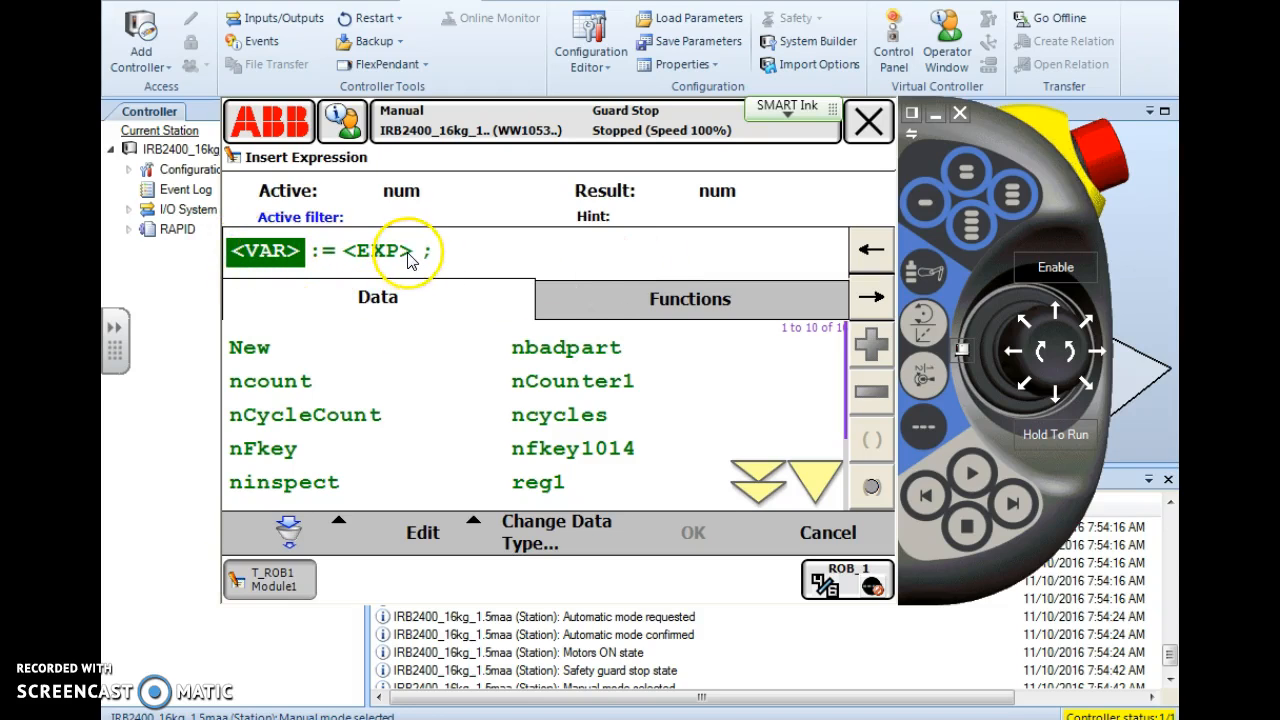
pyautogui.moveTo(310, 387)
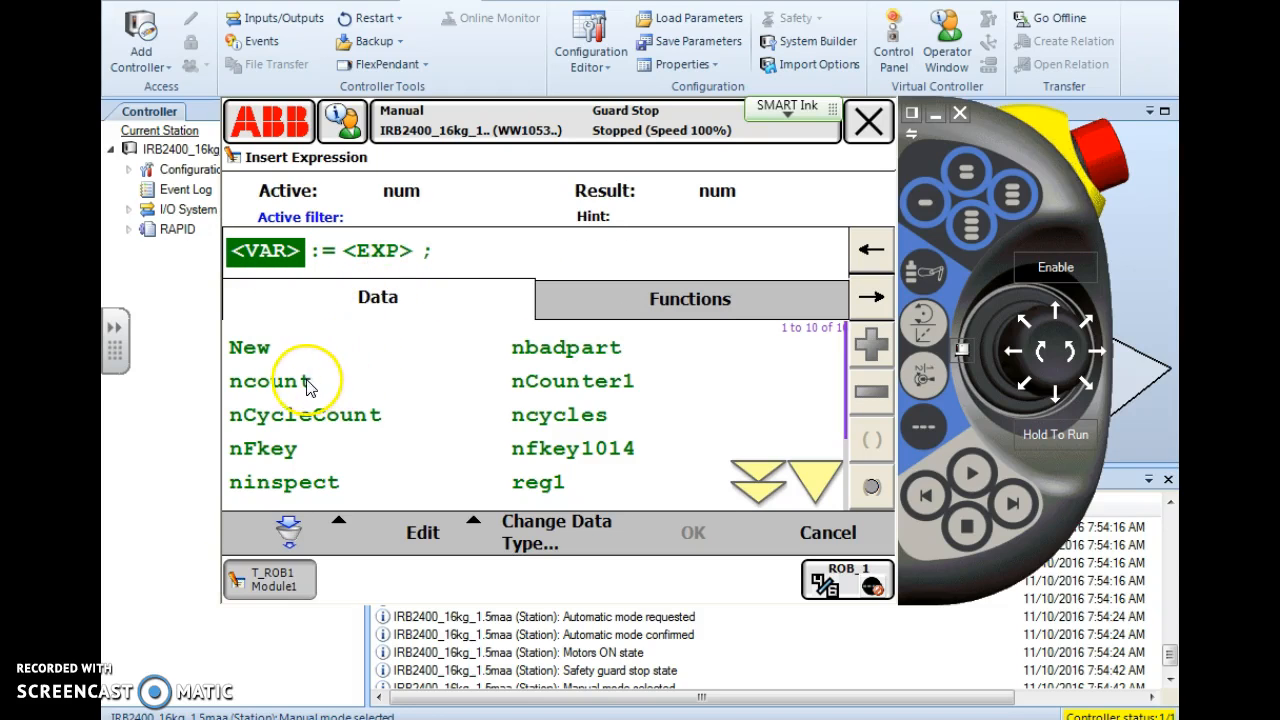
pyautogui.click(270, 381)
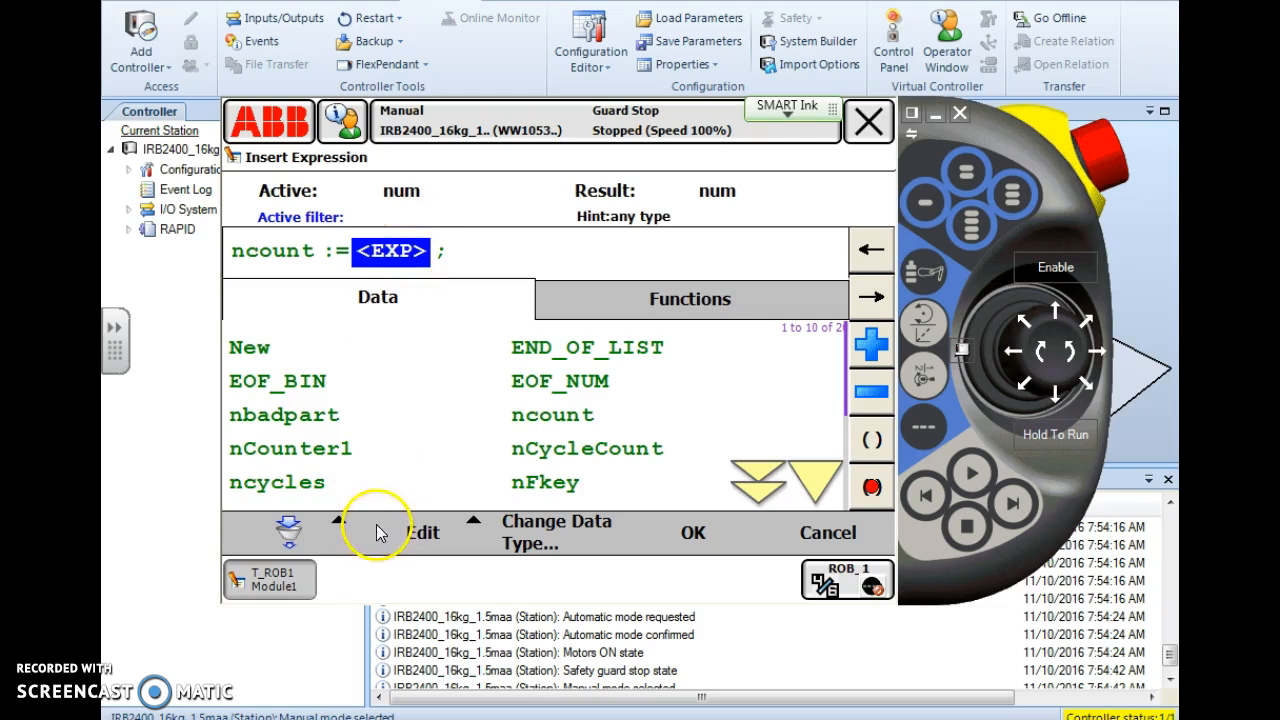
pyautogui.moveTo(380, 541)
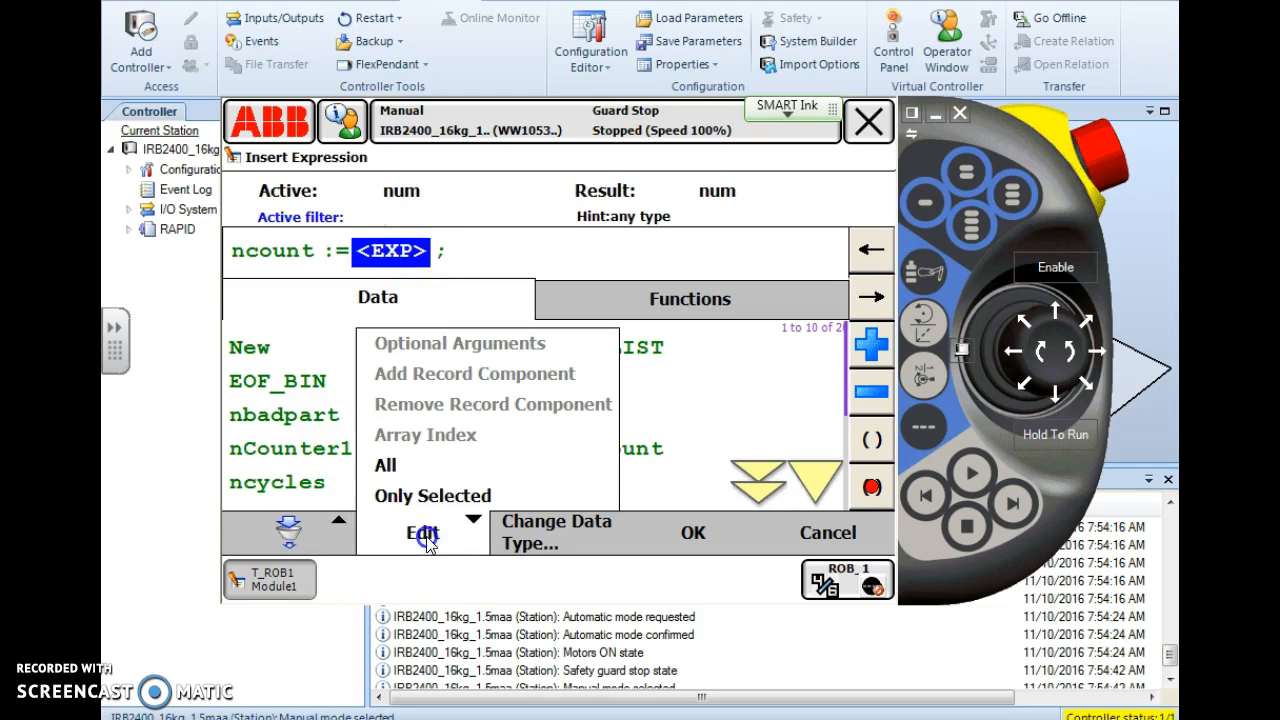
# - Enter 0 as the expression and insert ncount := 0 into the routine
pyautogui.click(434, 495)
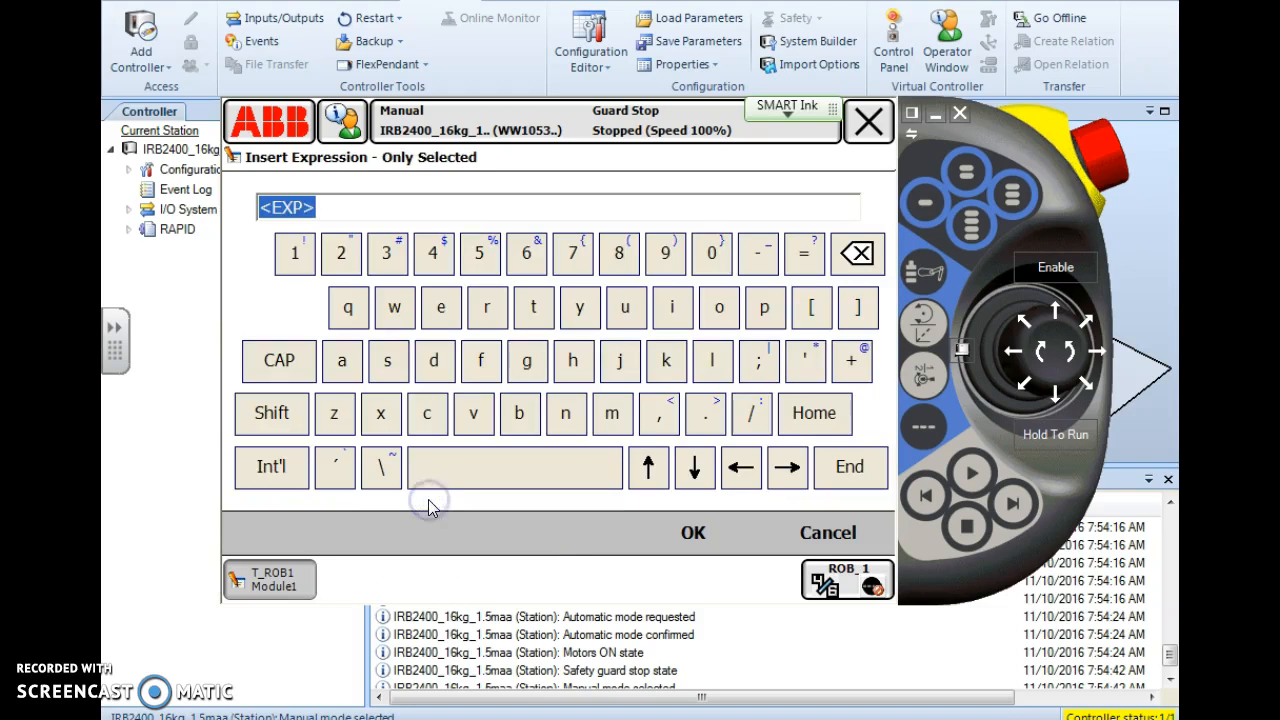
pyautogui.click(711, 253)
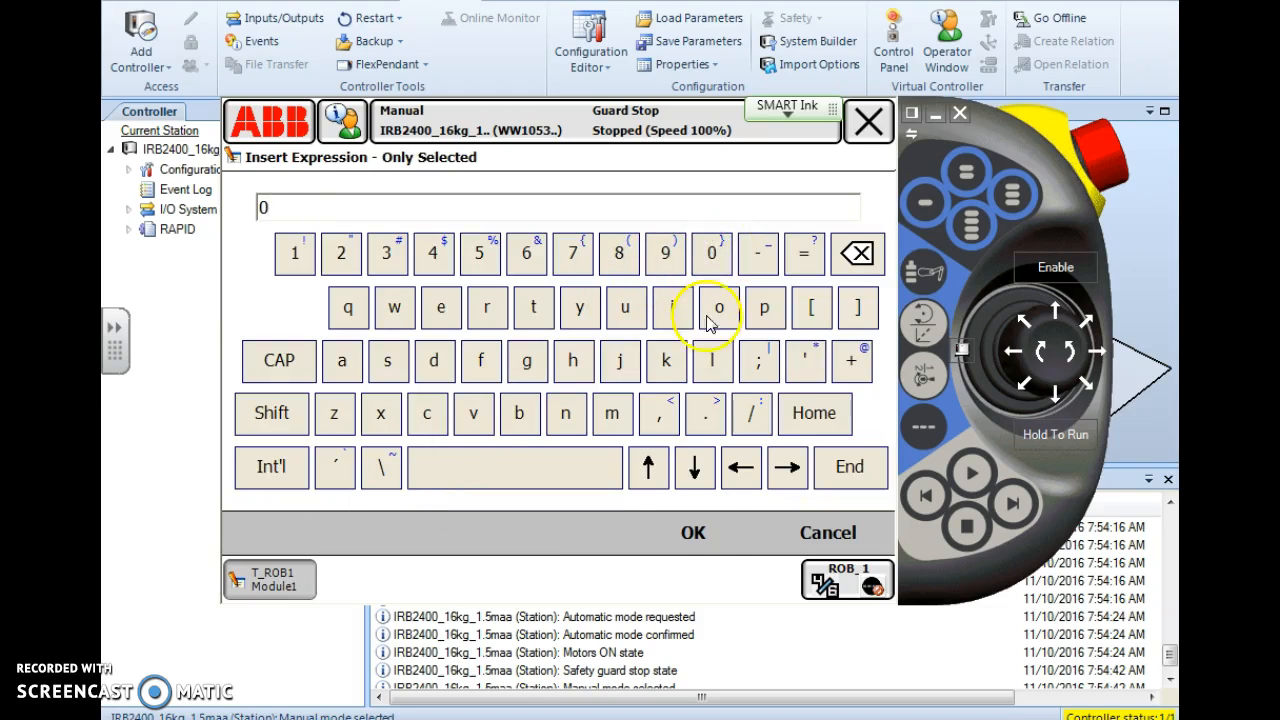
pyautogui.click(693, 533)
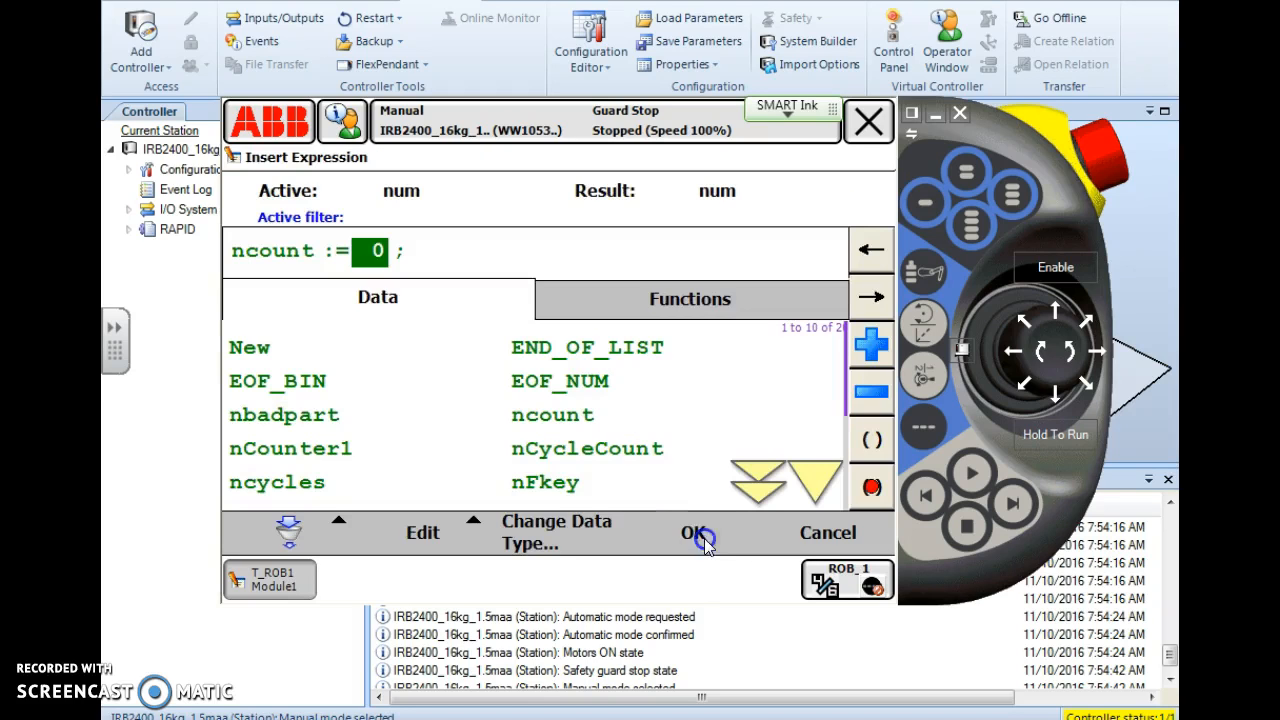
pyautogui.click(345, 251)
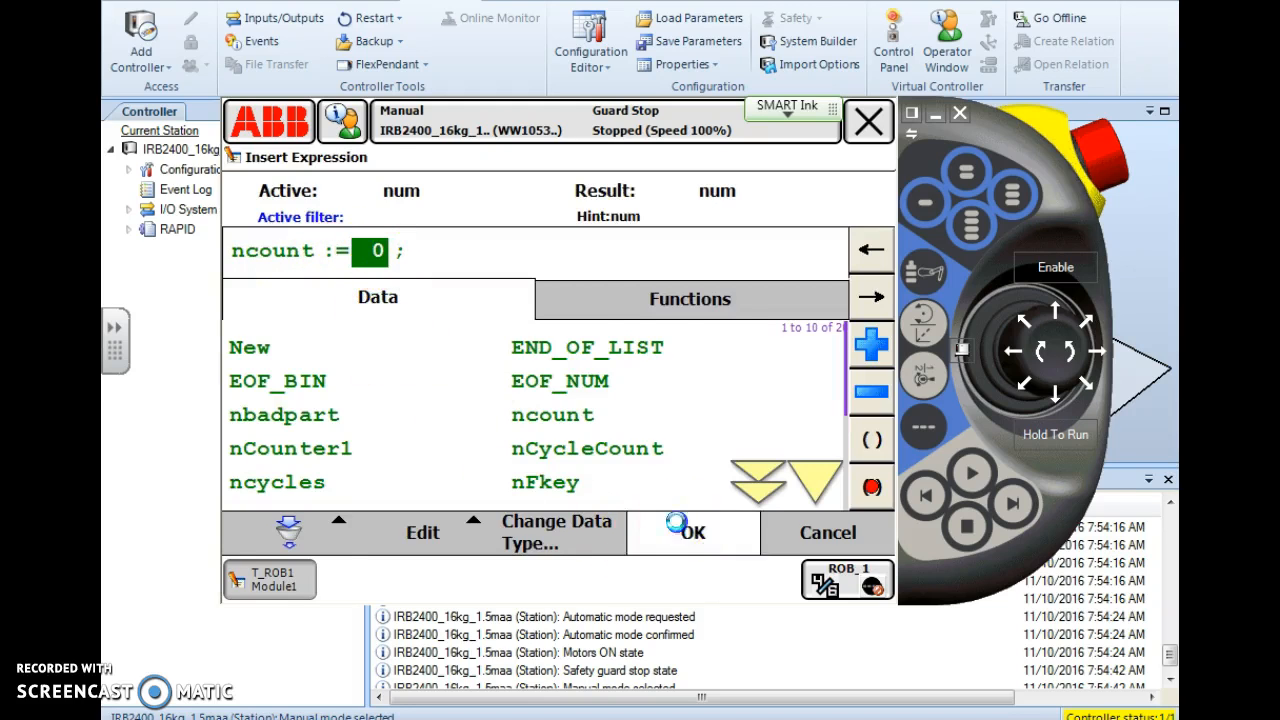
pyautogui.click(687, 532)
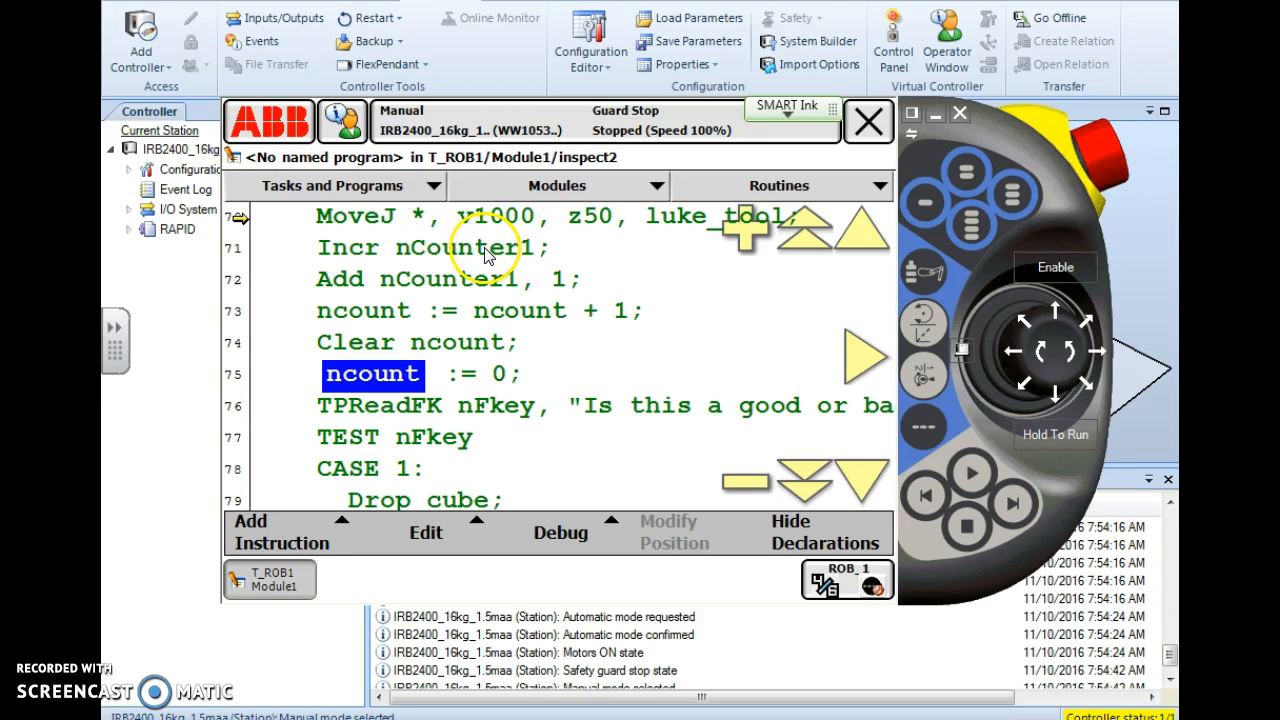
pyautogui.moveTo(467, 288)
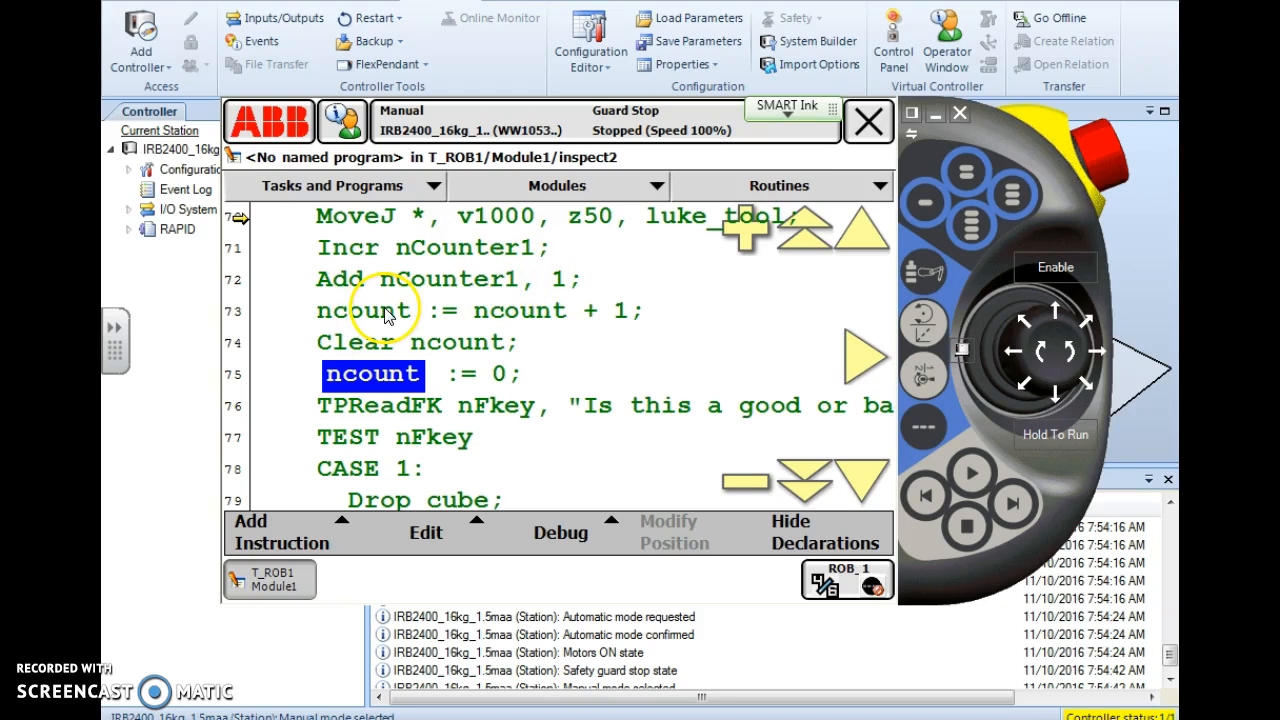
pyautogui.moveTo(525, 318)
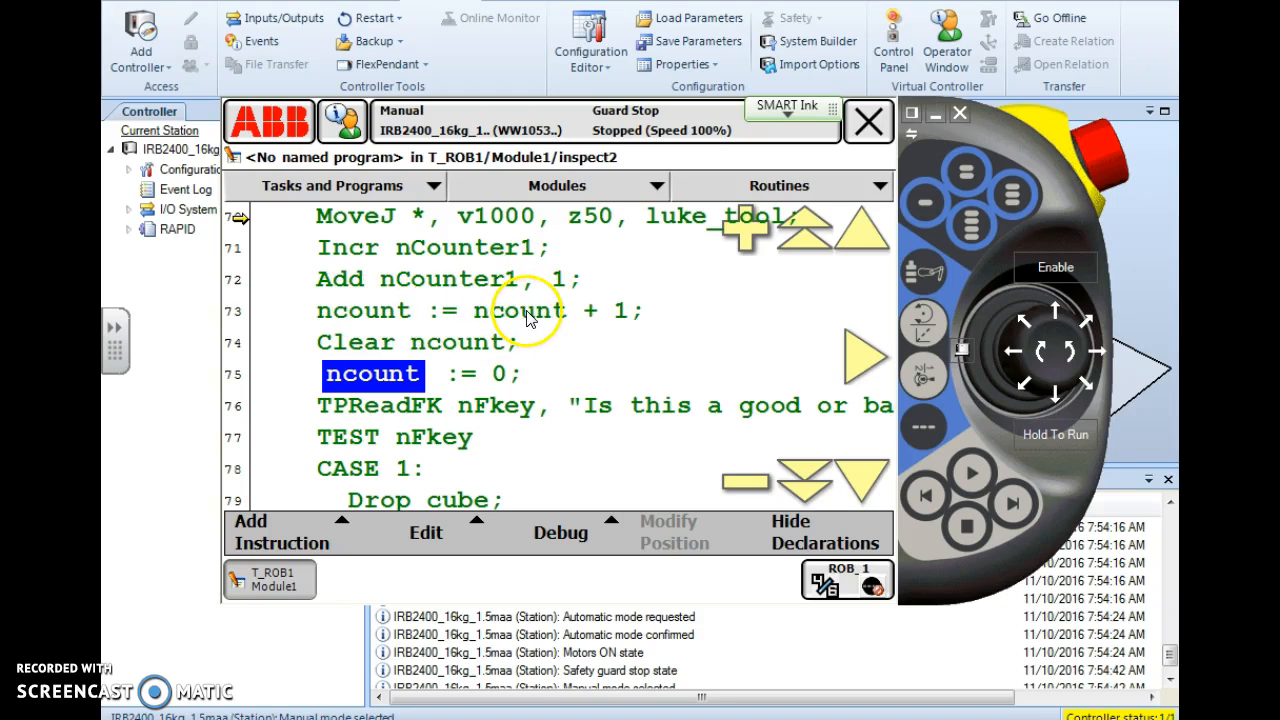
pyautogui.moveTo(485, 247)
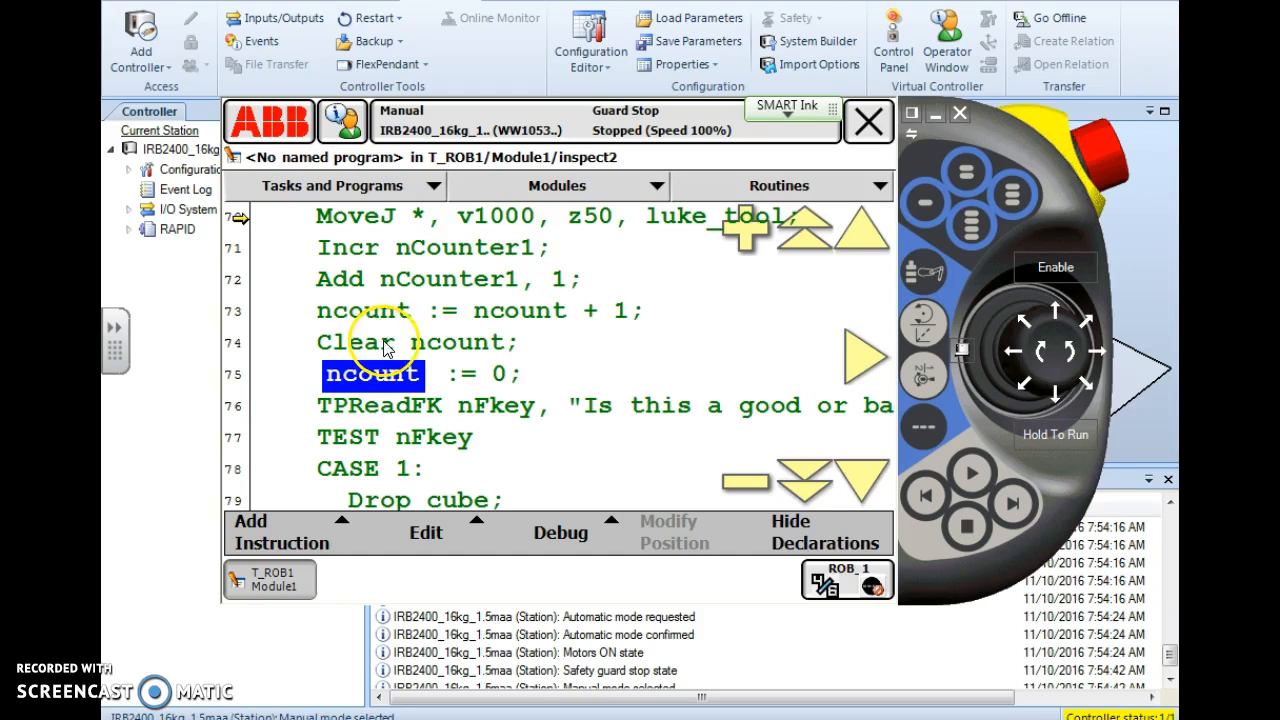
pyautogui.moveTo(367, 378)
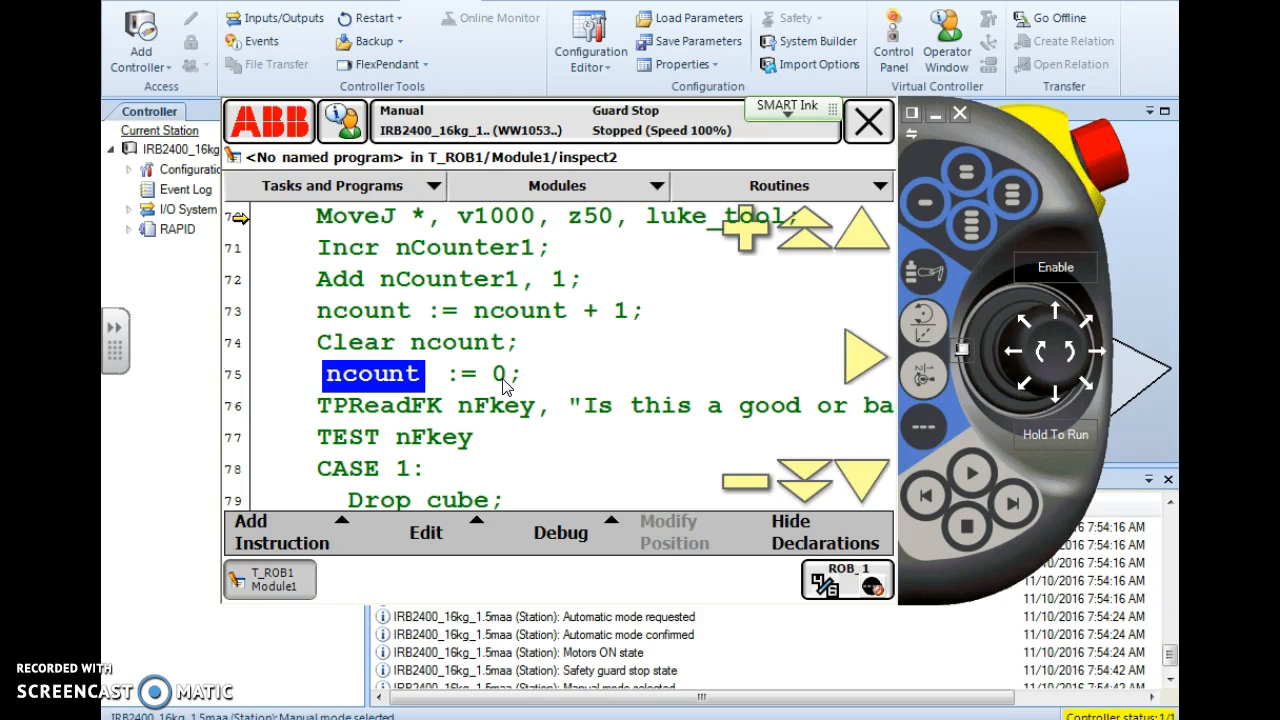
pyautogui.moveTo(565, 260)
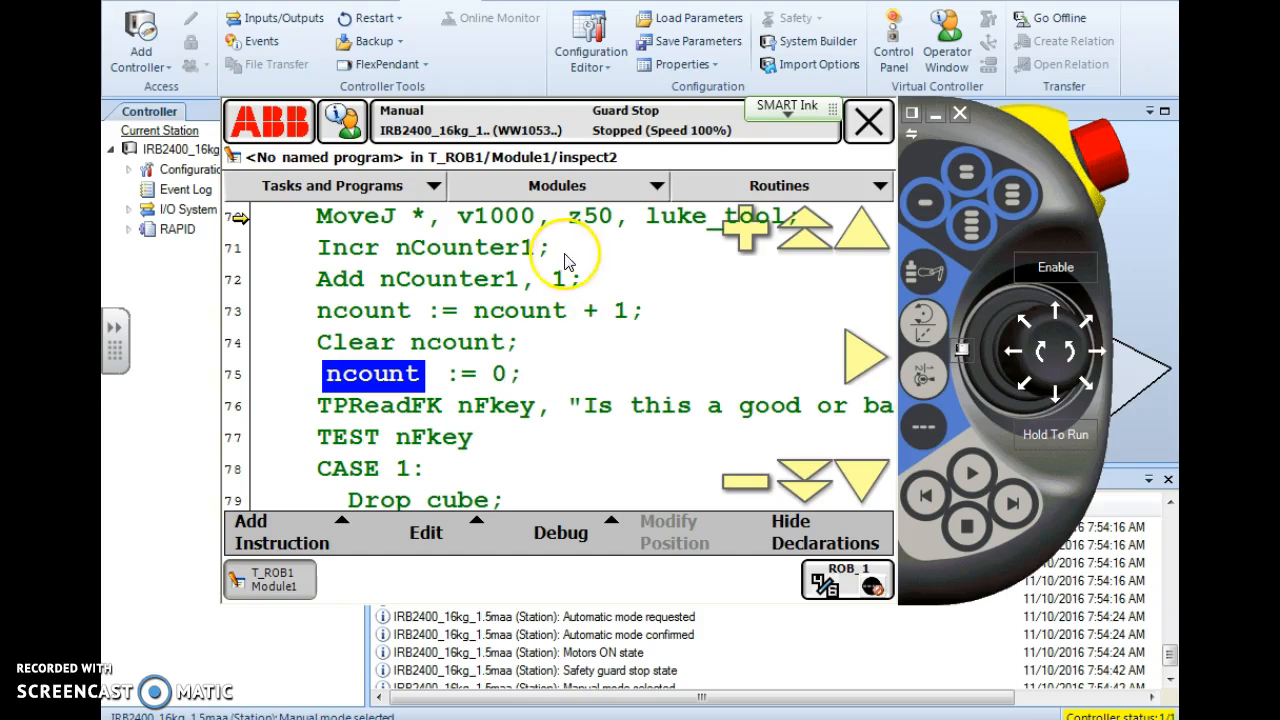
pyautogui.moveTo(290, 535)
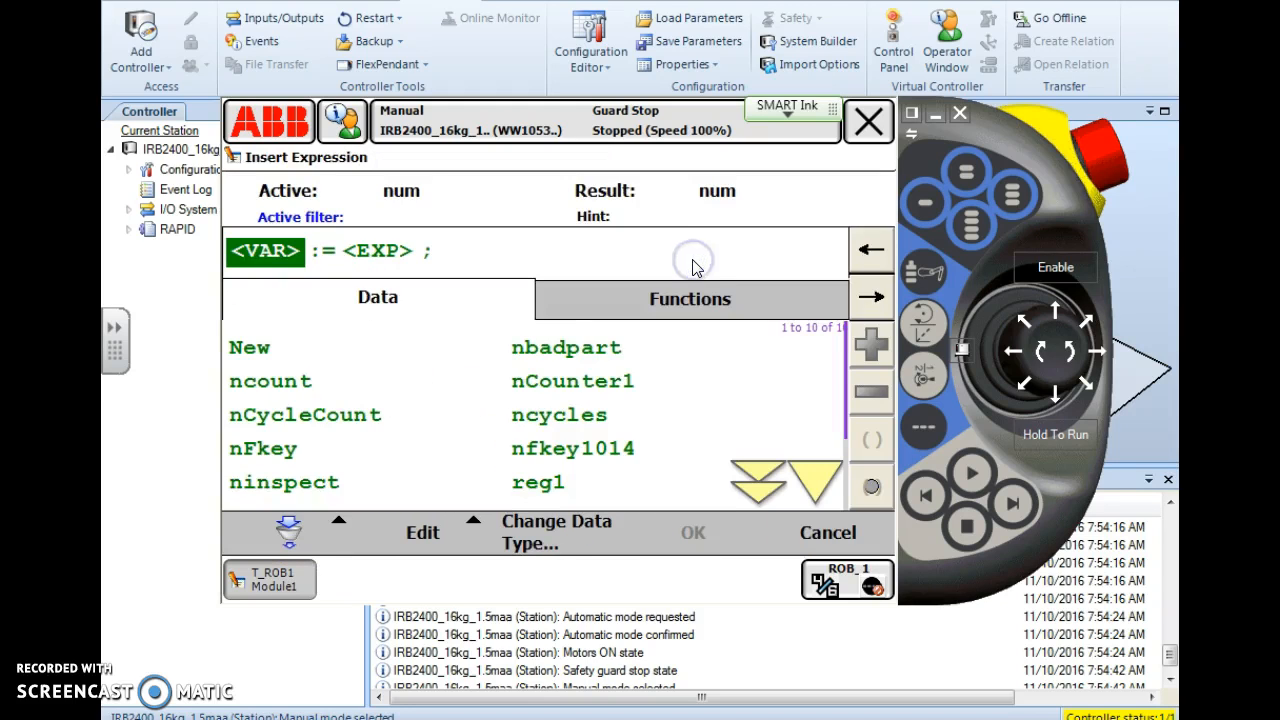
pyautogui.moveTo(695, 267)
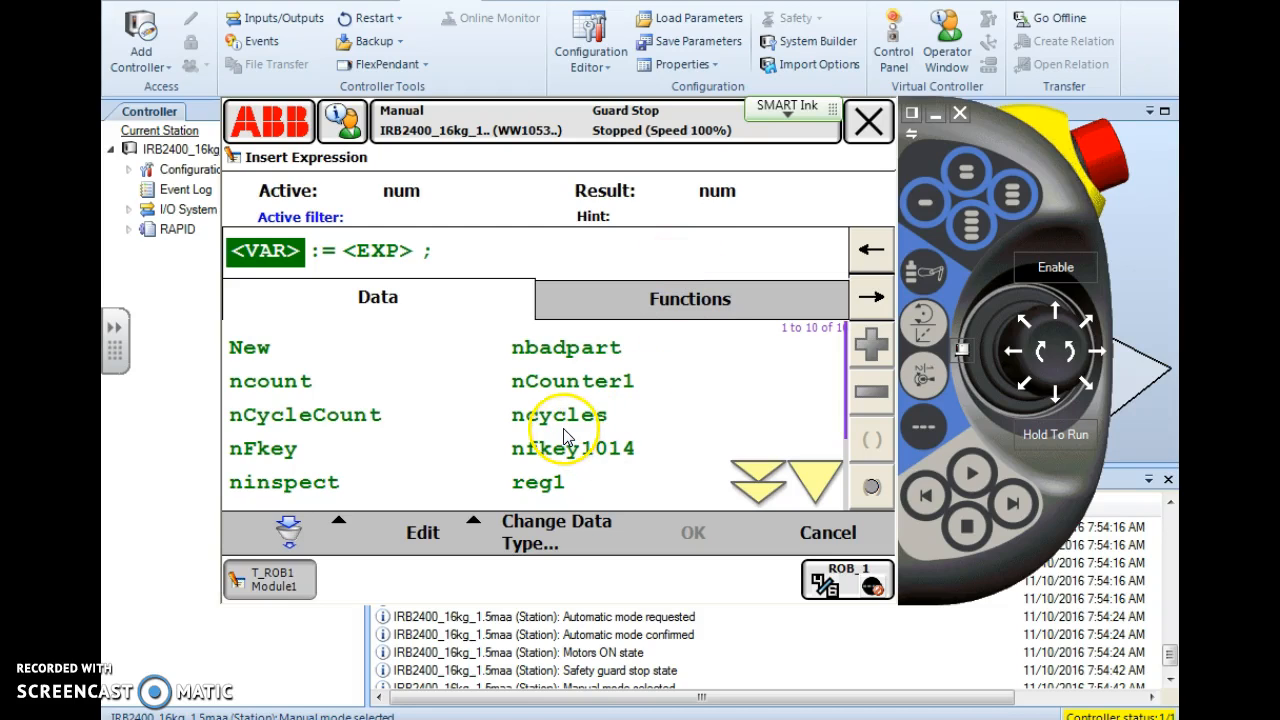
# - Set nbadpart as the assignment target and put ncount into its expression
pyautogui.click(563, 347)
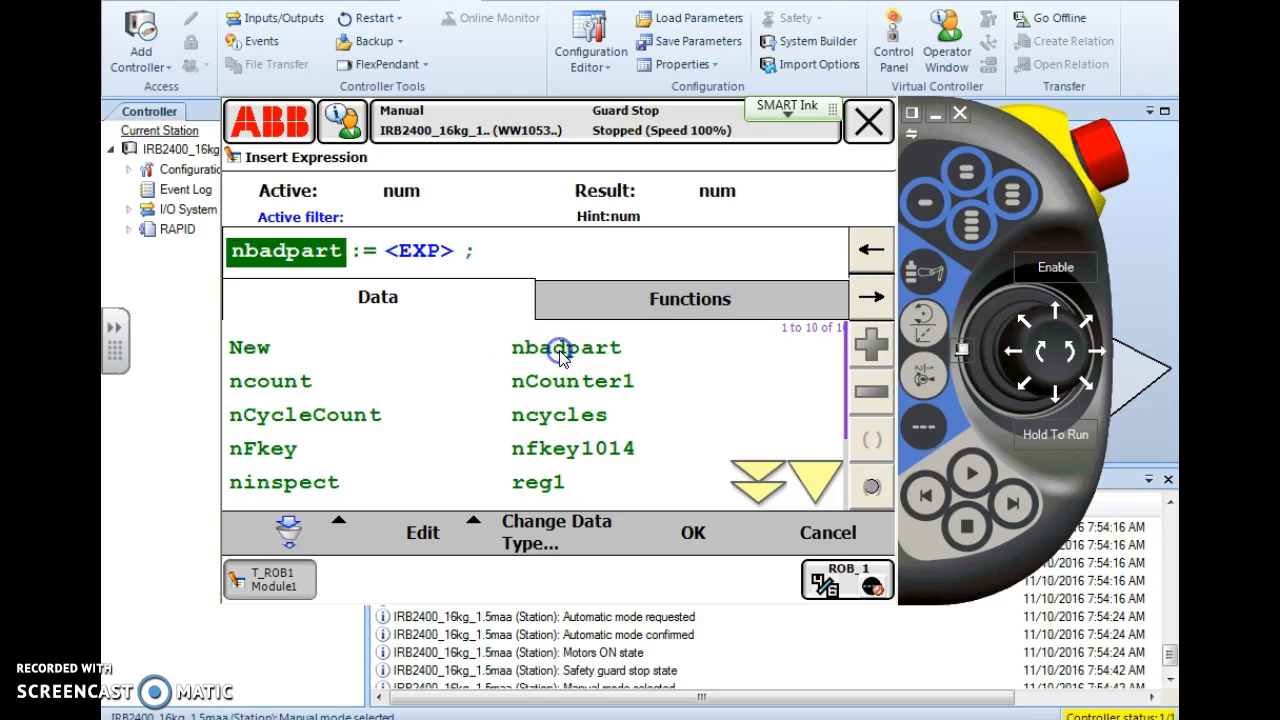
pyautogui.click(565, 347)
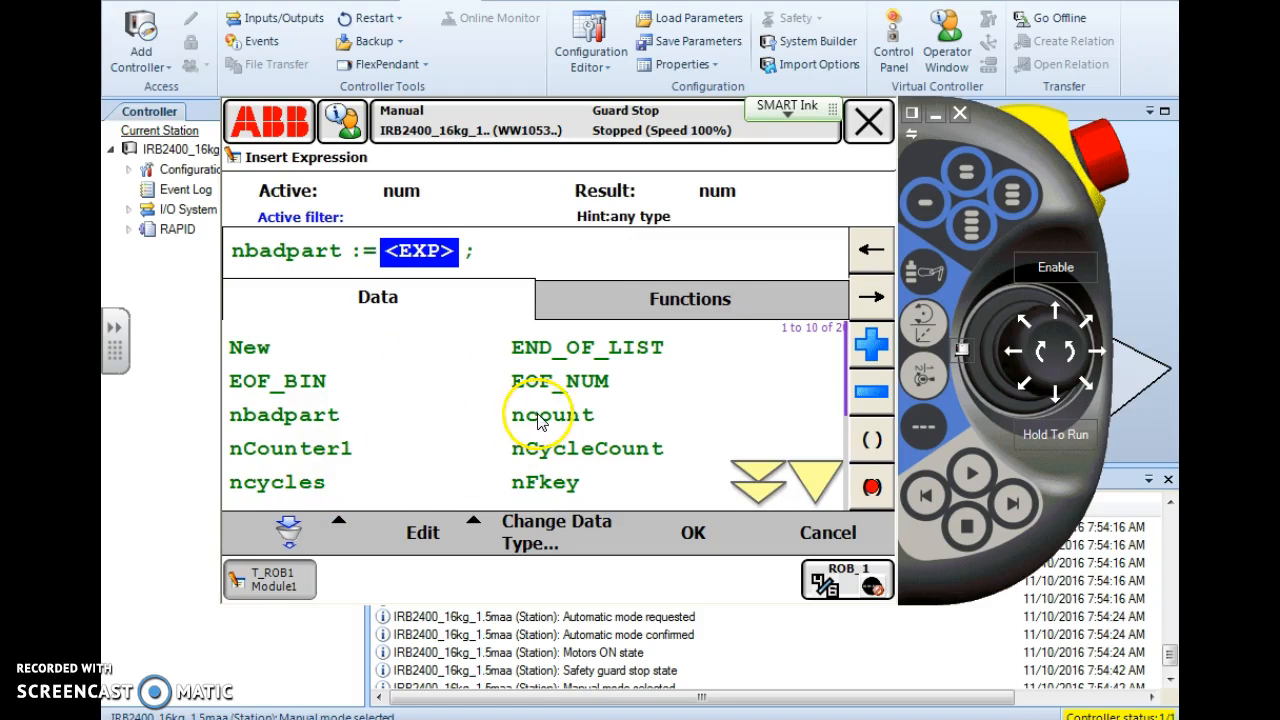
pyautogui.click(550, 414)
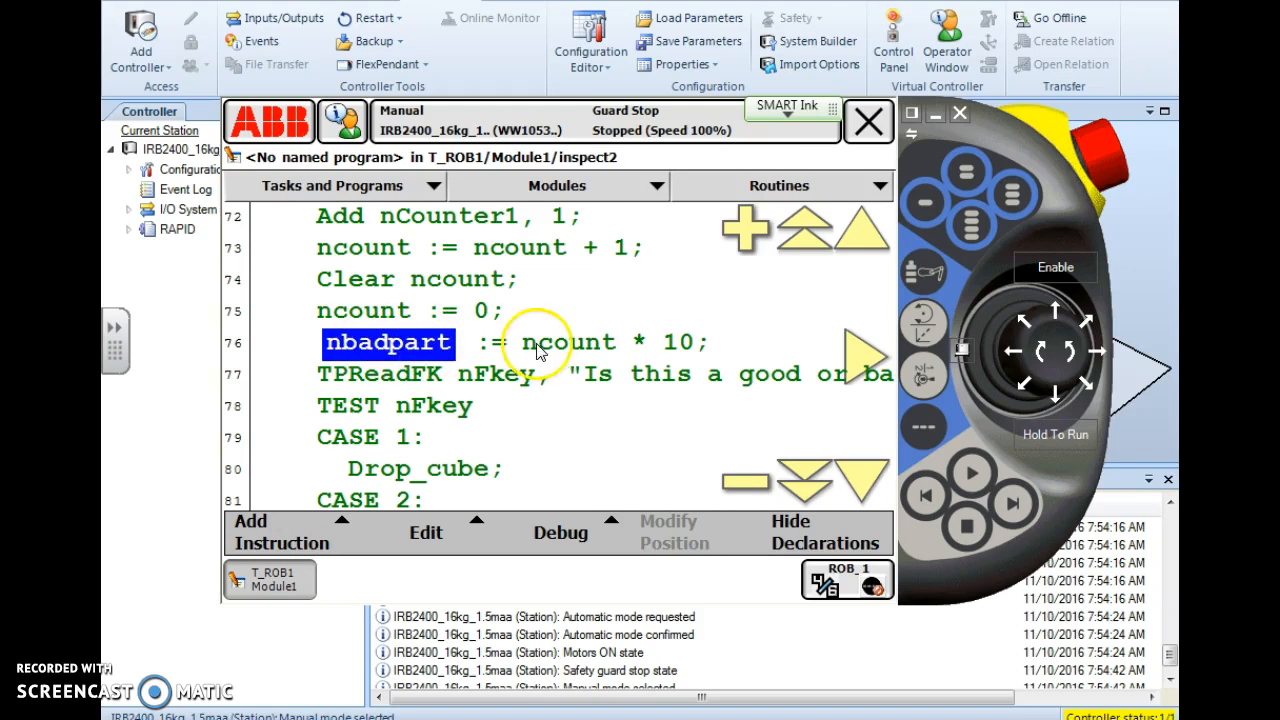
pyautogui.moveTo(580, 350)
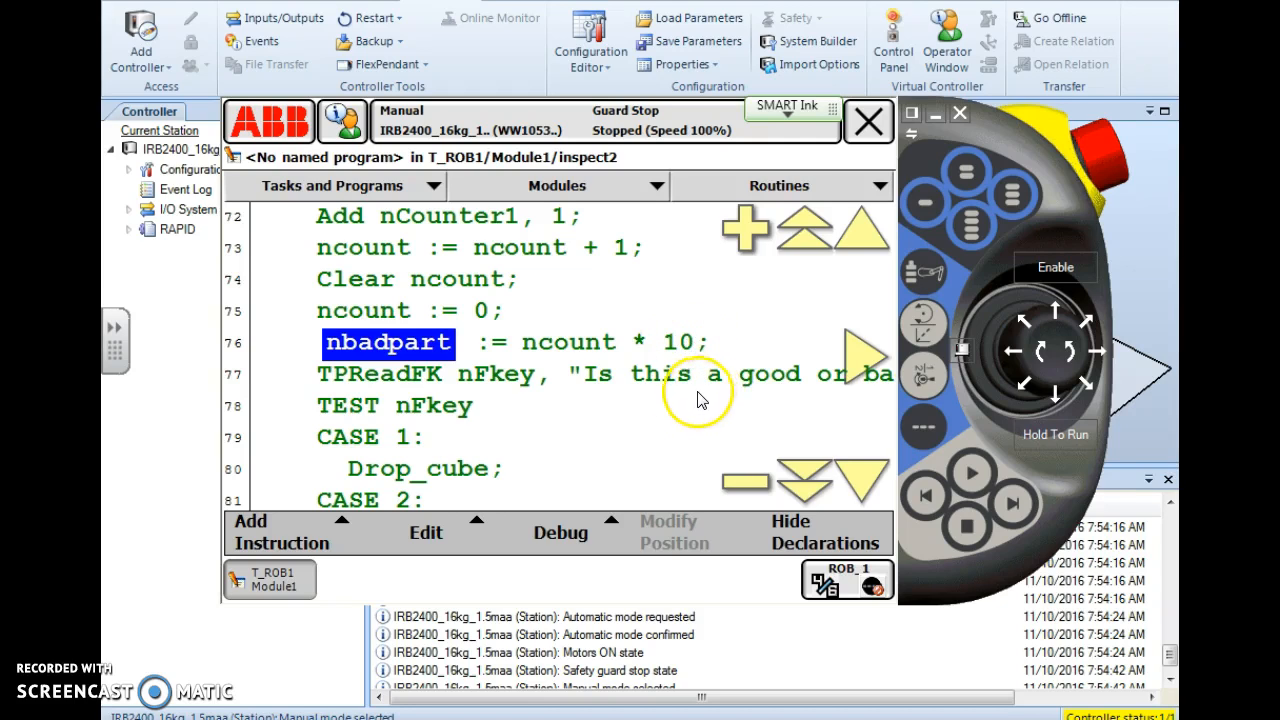
pyautogui.moveTo(643, 402)
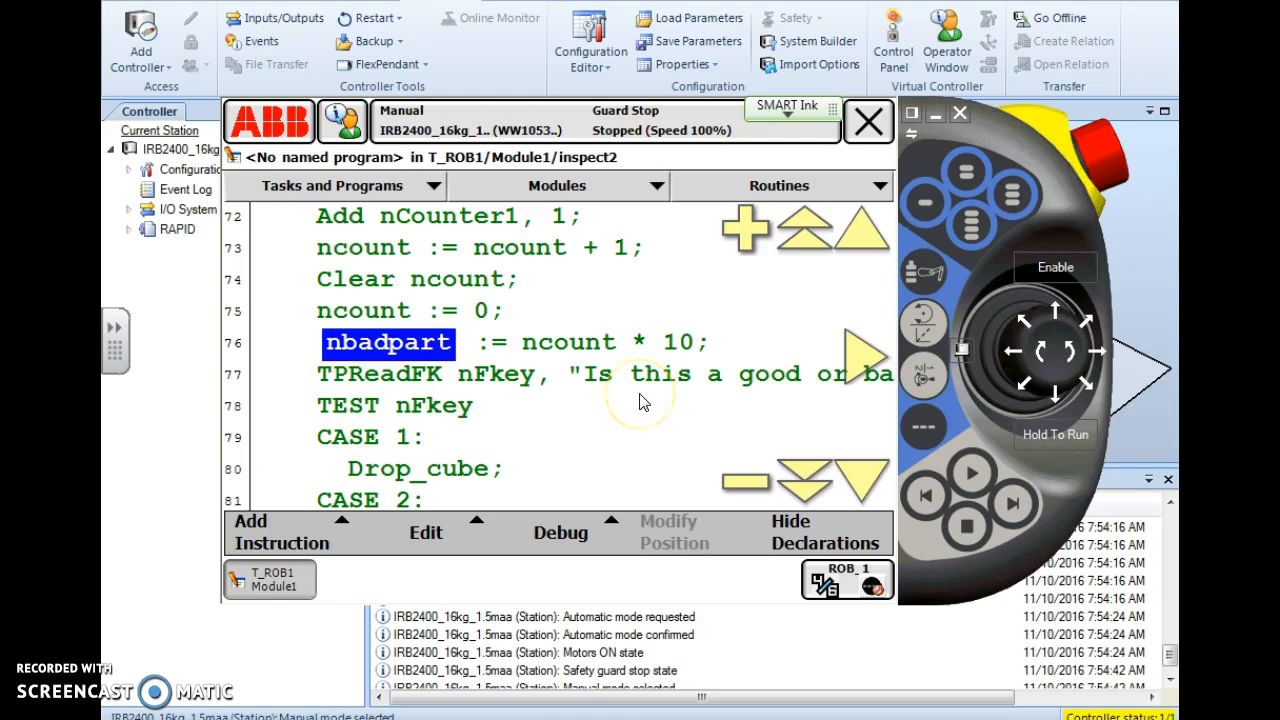